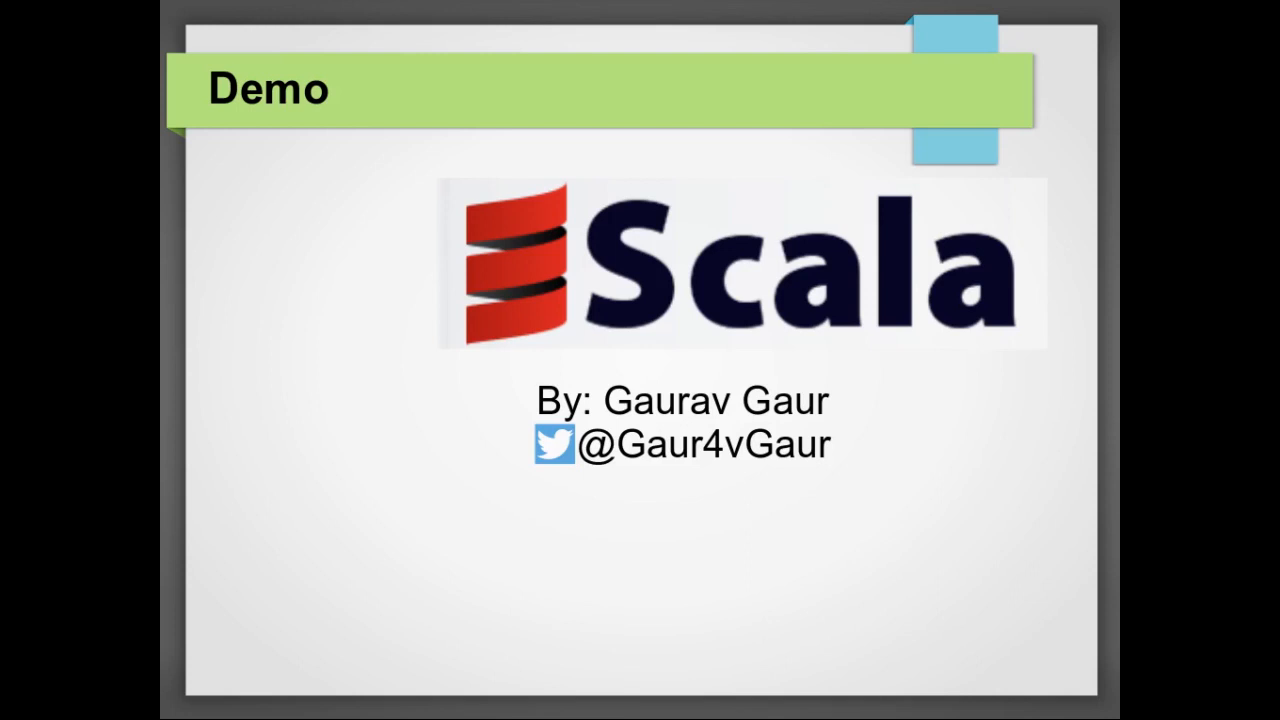
# Advance from the Scala title slide to the Demo agenda slide.
pyautogui.press('Right')
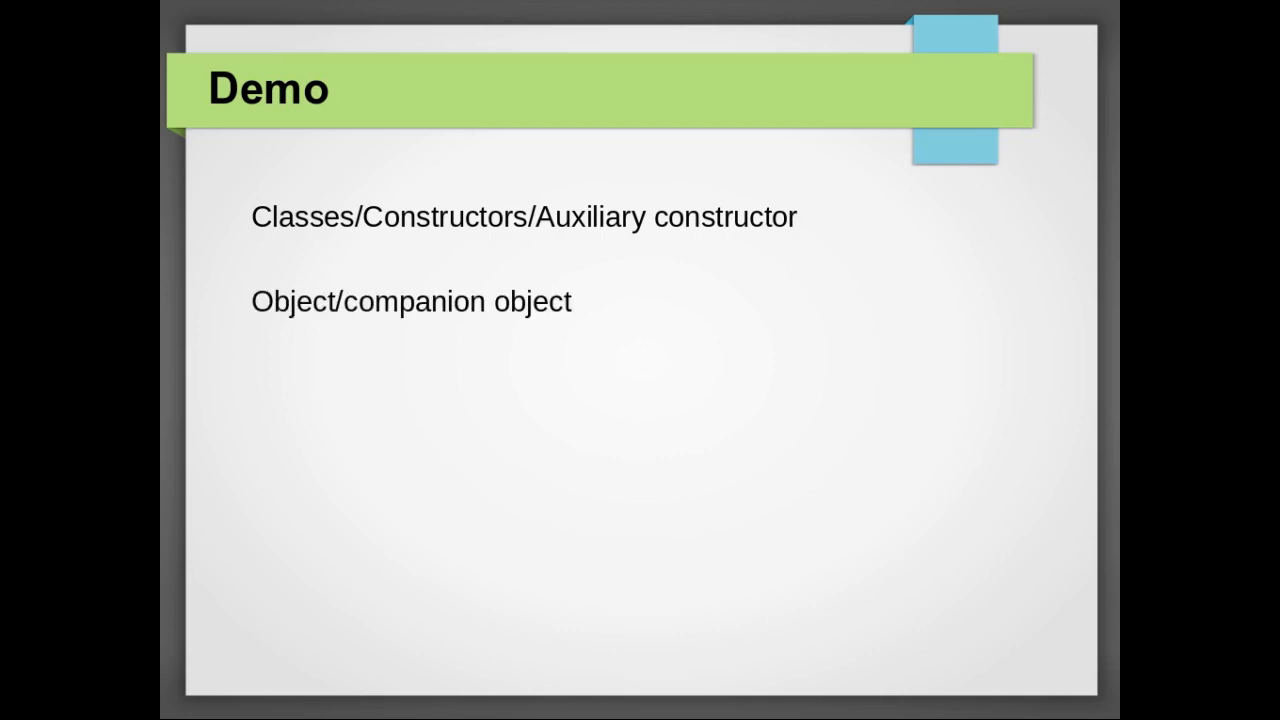
pyautogui.press('Right')
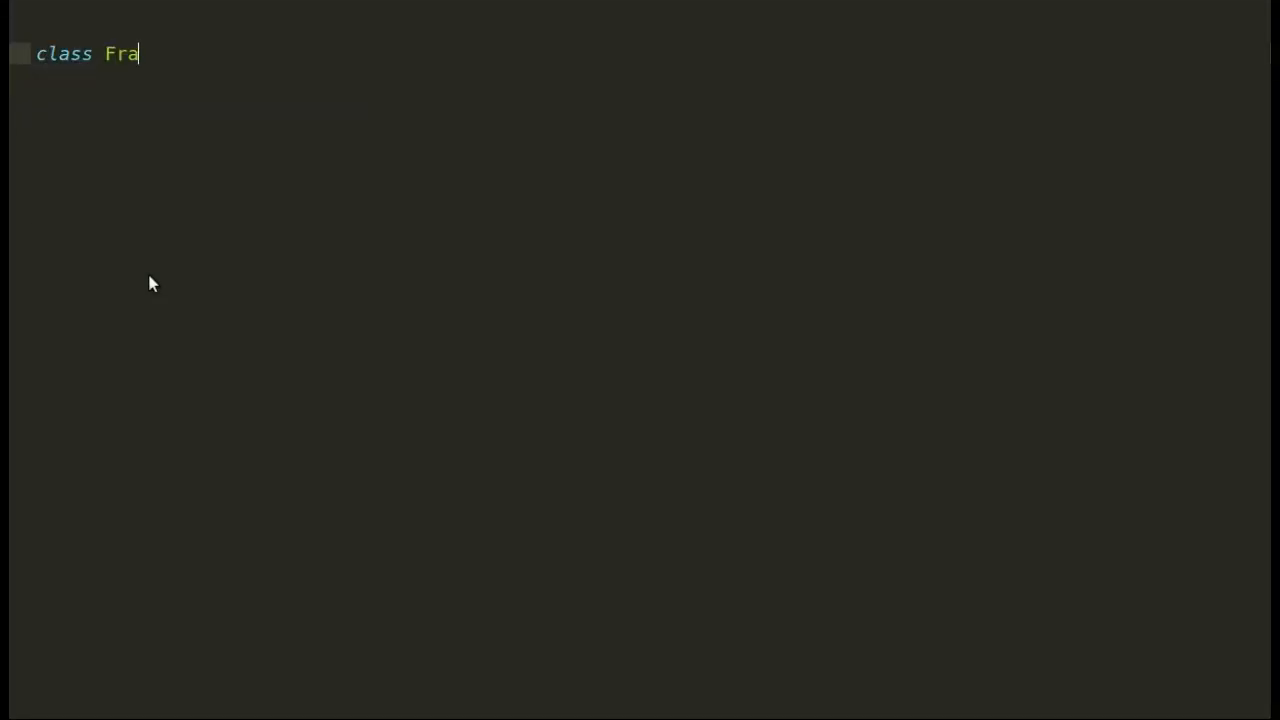
# Declare class Fraction(n: Int, d: Int), load it via :paste Fraction.scala, and begin creating a Fraction.
pyautogui.write('ction(n: Int, )')
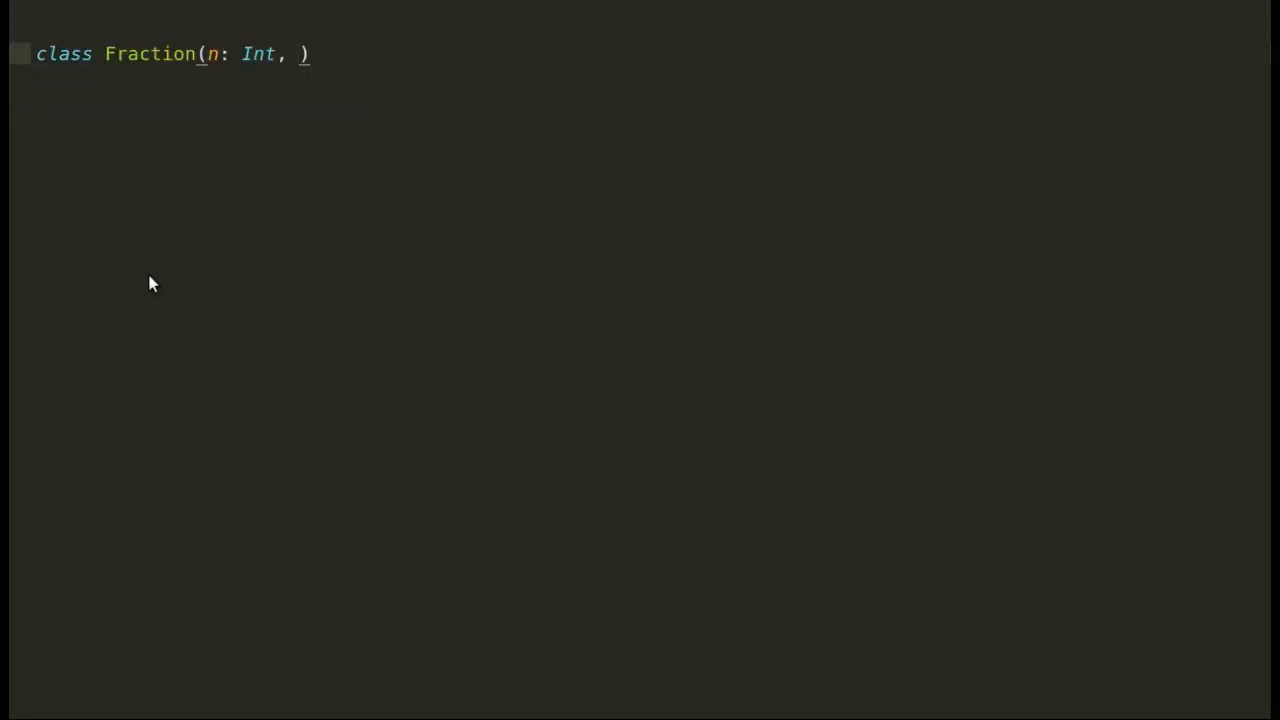
pyautogui.write('d: Int')
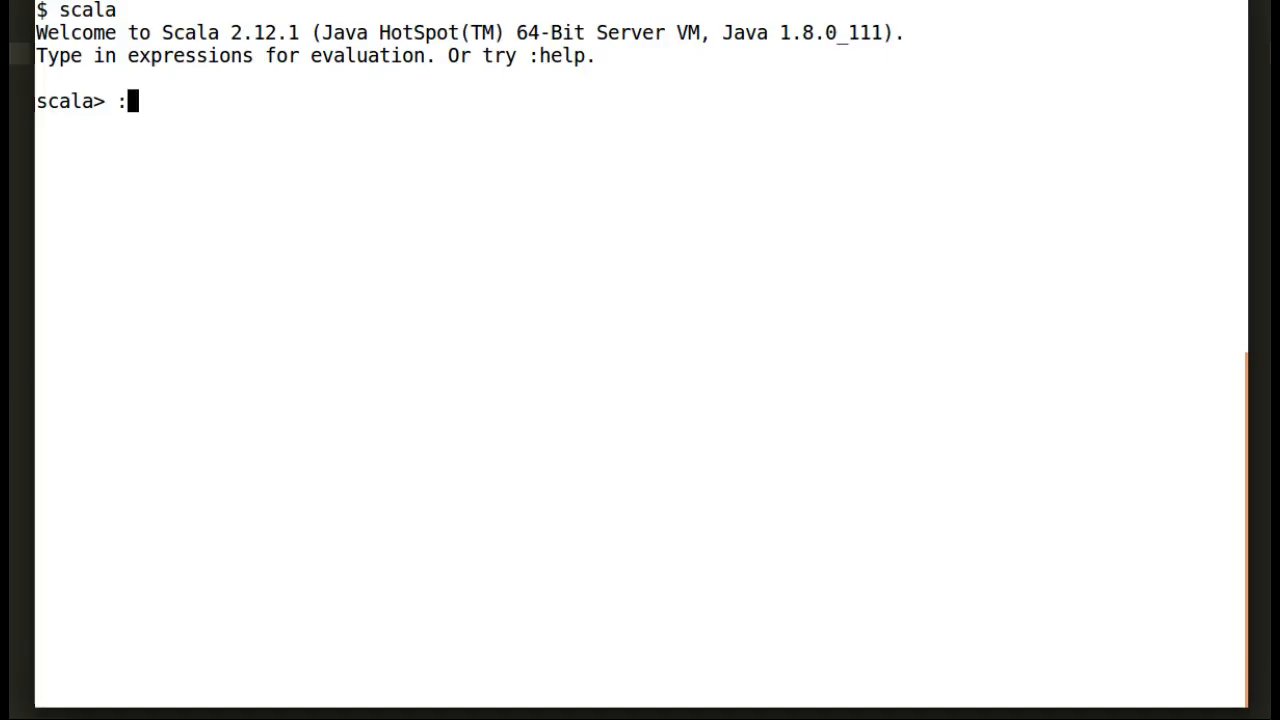
pyautogui.write('paste Fraction.sc')
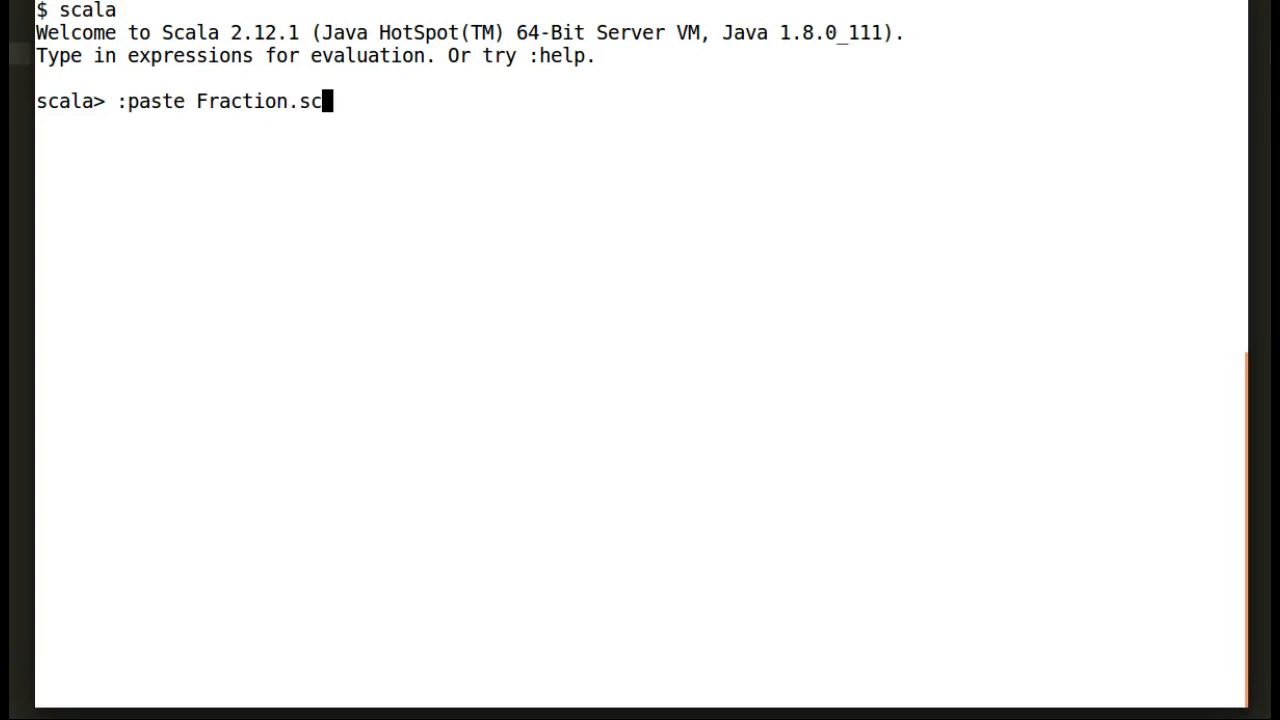
pyautogui.press('Enter')
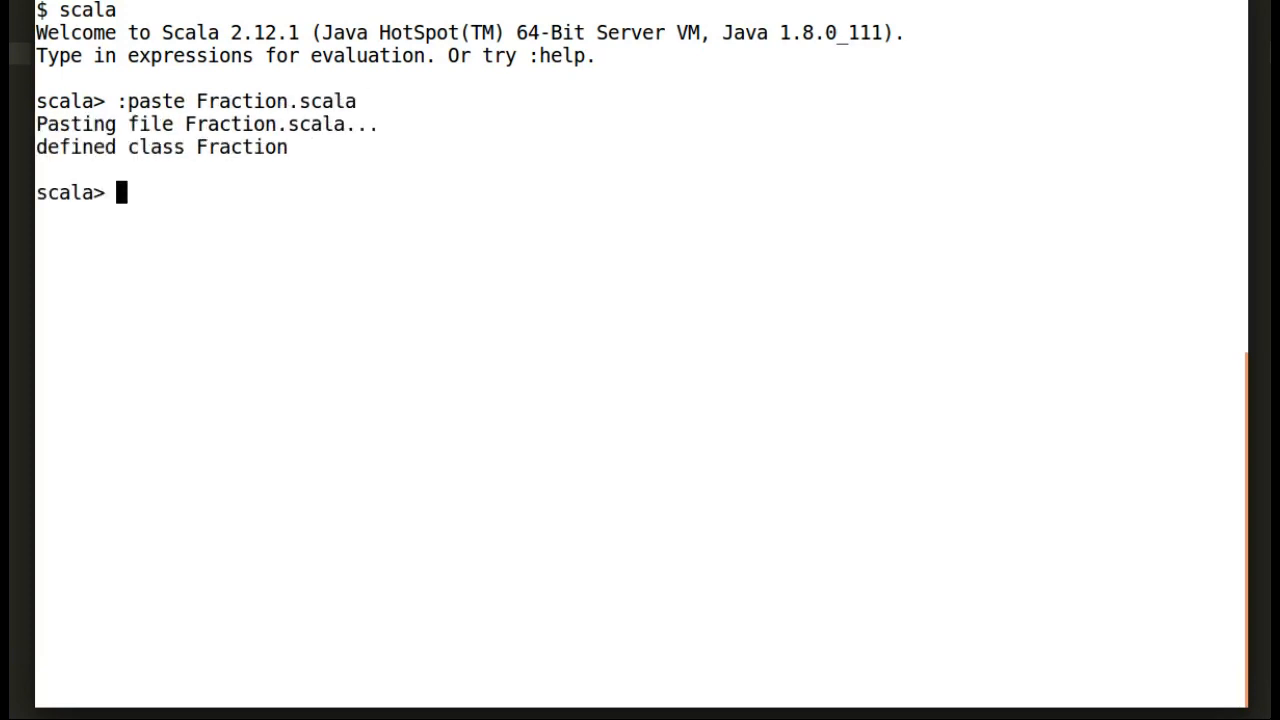
pyautogui.write('val f = Fr')
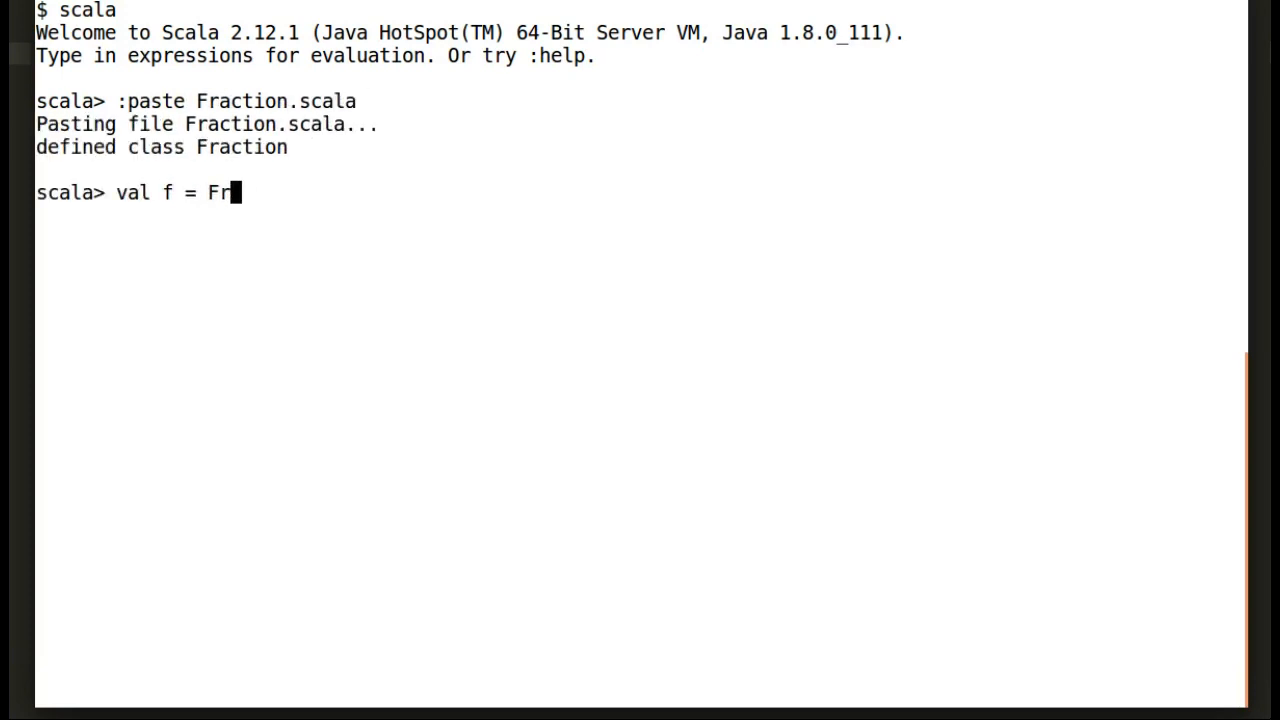
pyautogui.write('new Fraction(')
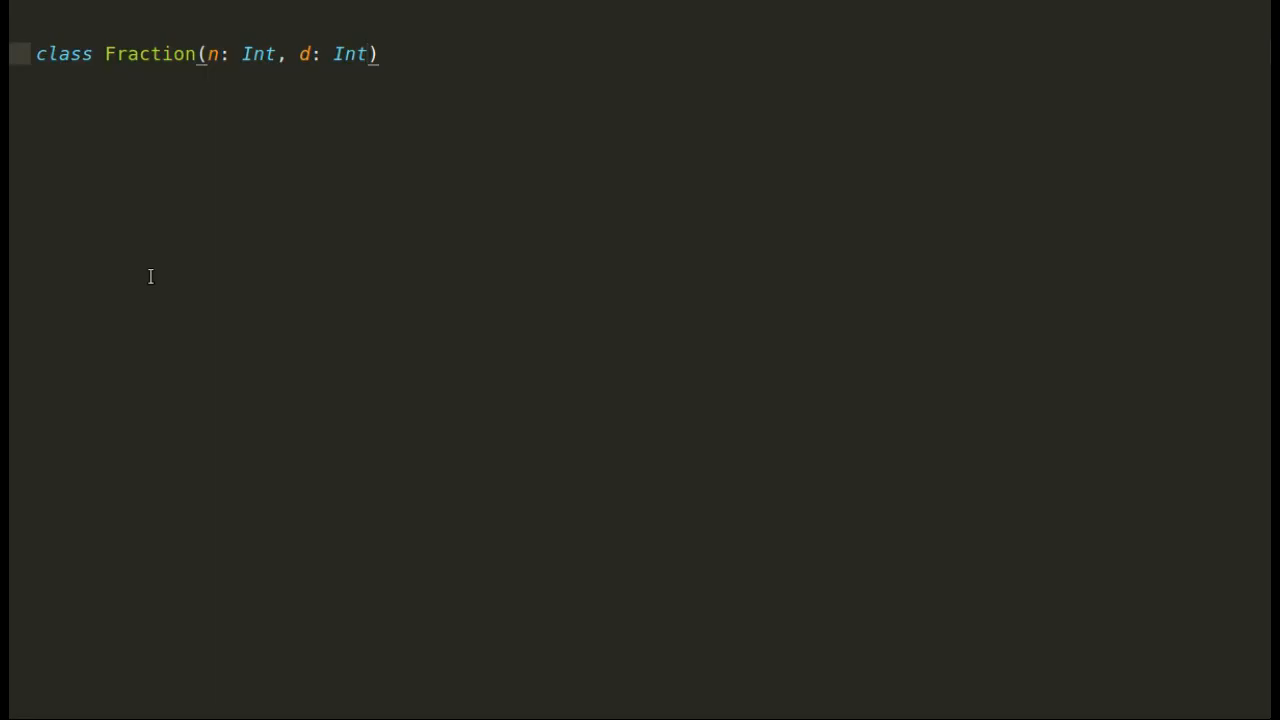
# Add a class body printing "created Fraction: " + n + "/" + d.
pyautogui.write('{')
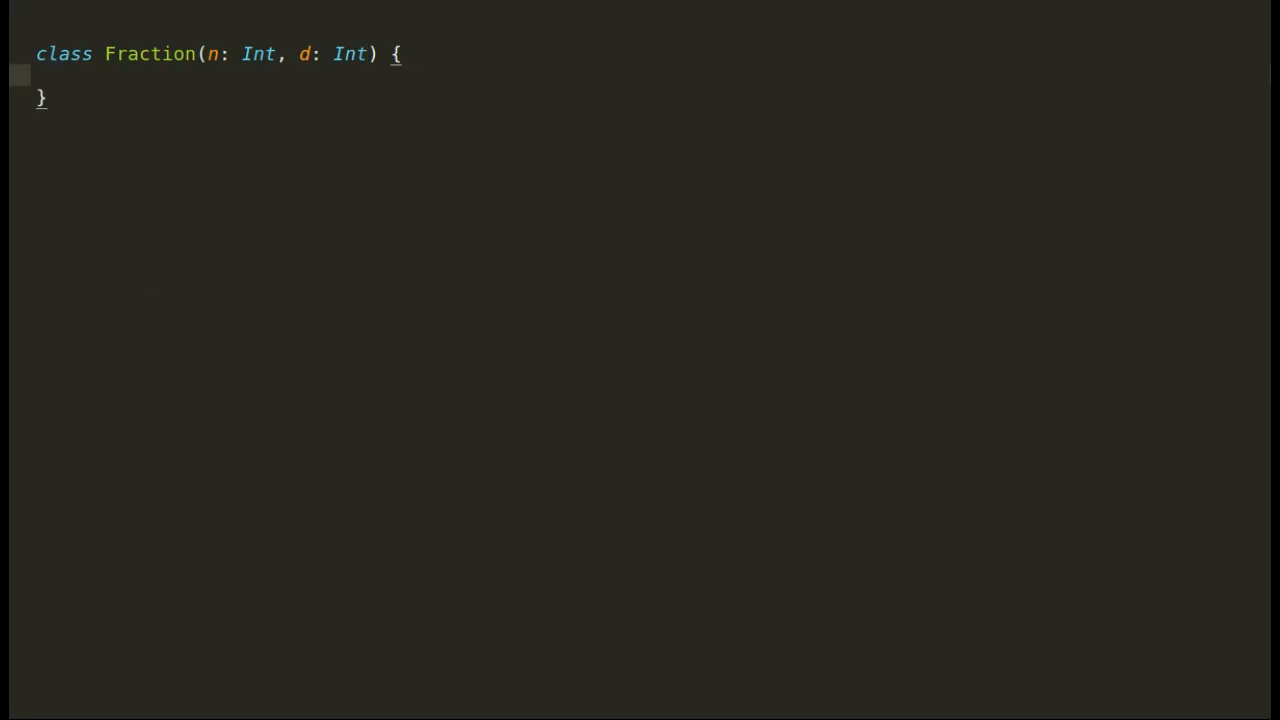
pyautogui.write('println()')
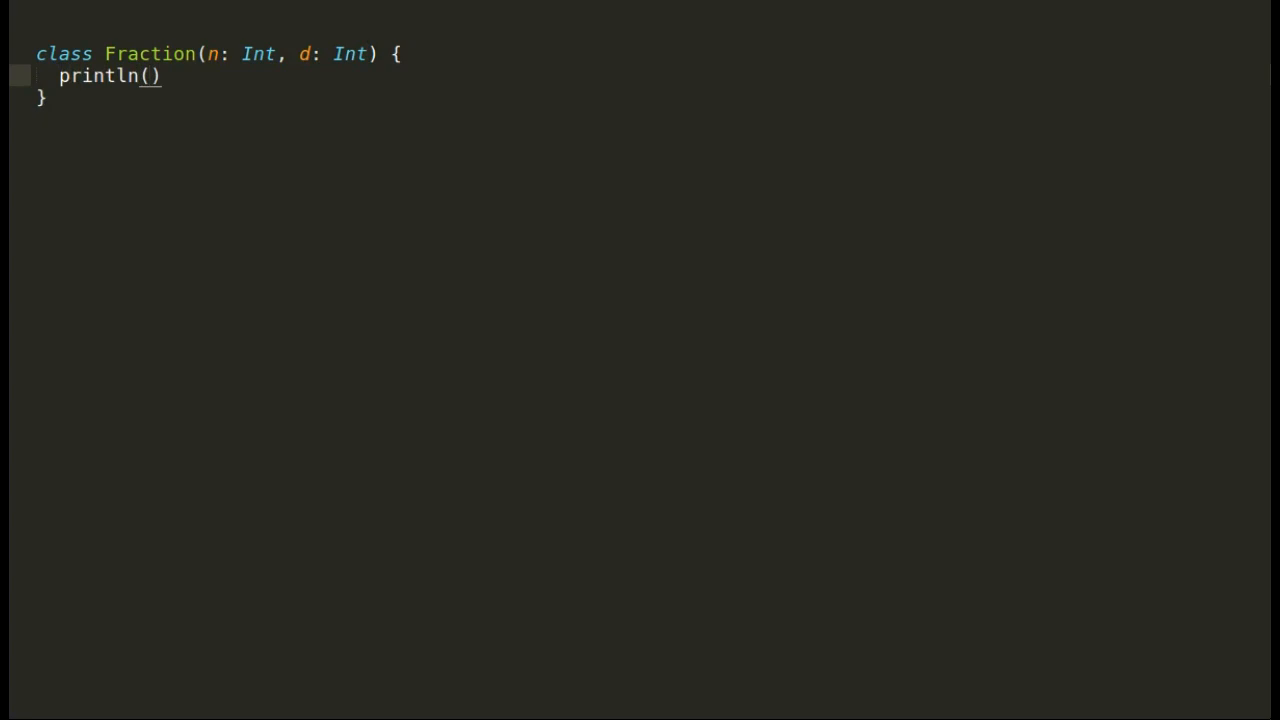
pyautogui.write('"create "')
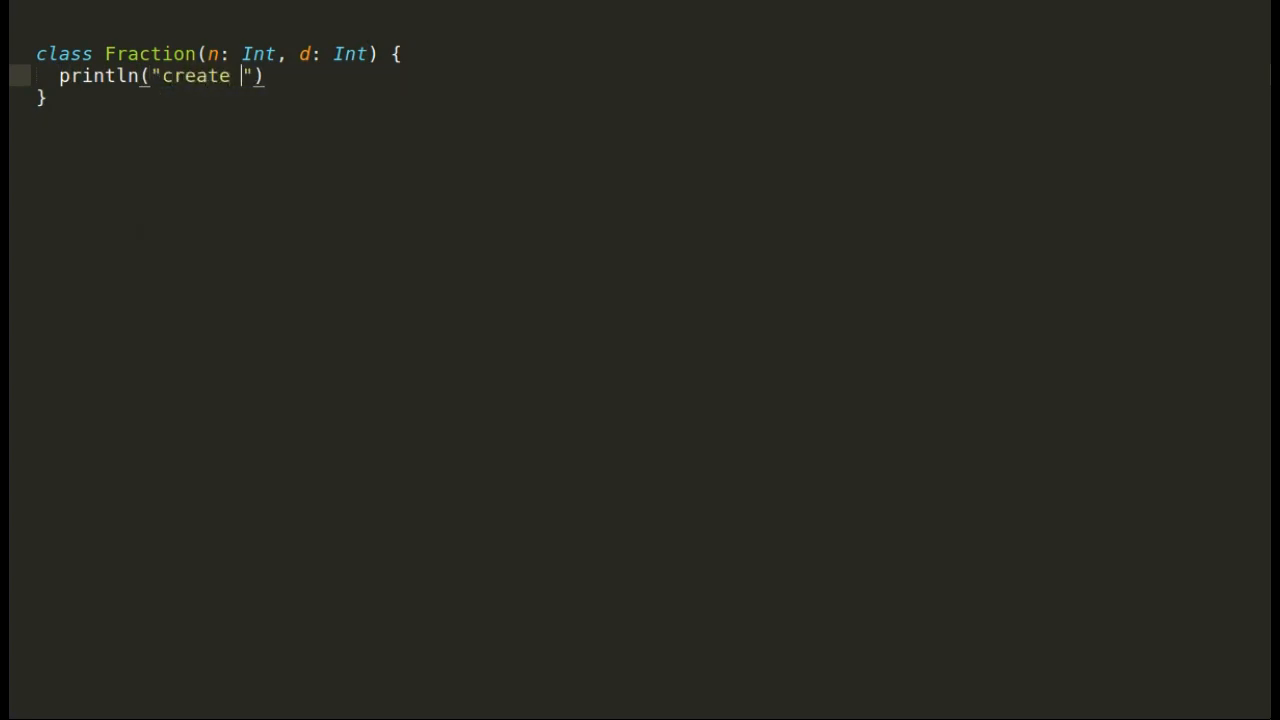
pyautogui.write('d Fraction')
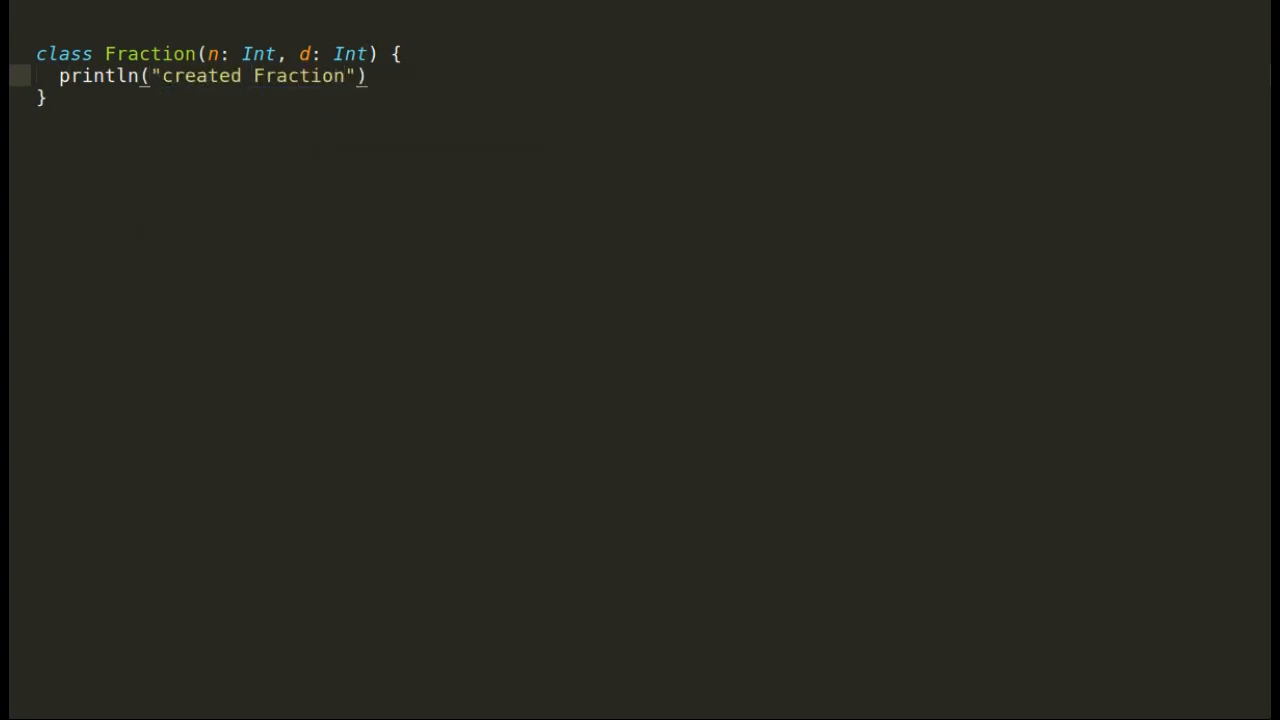
pyautogui.write(': " + n +')
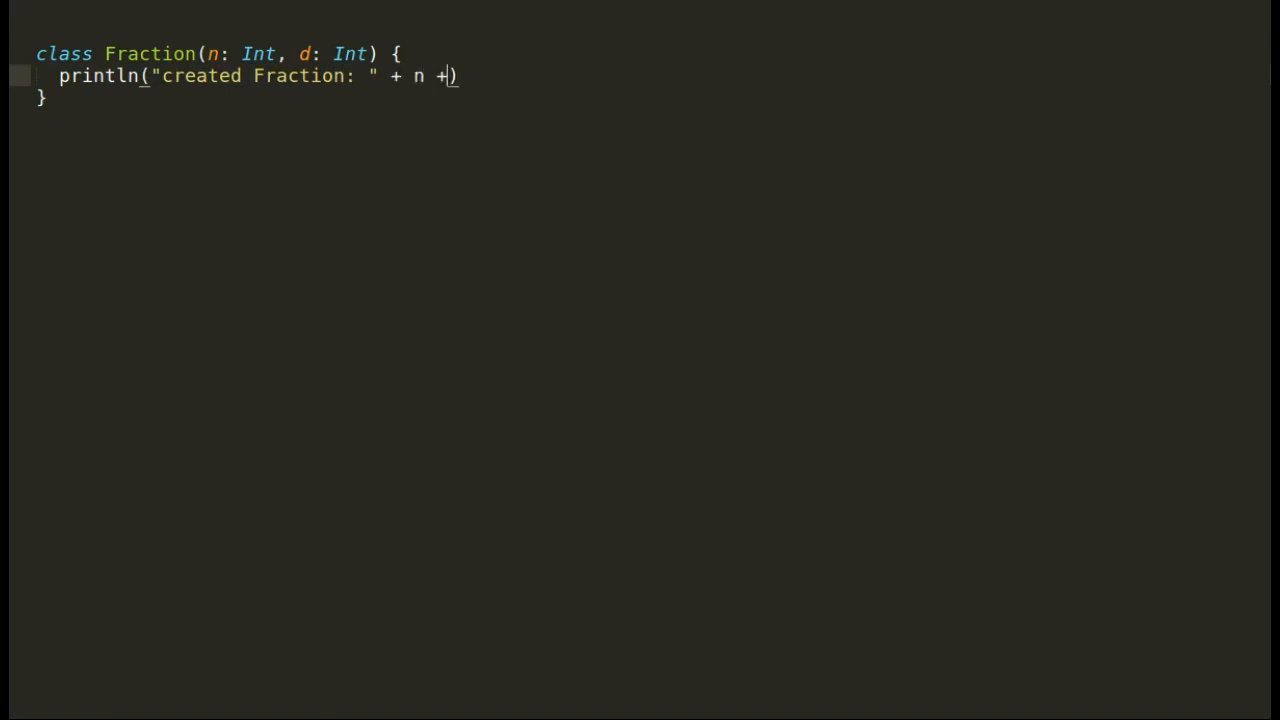
pyautogui.write('""')
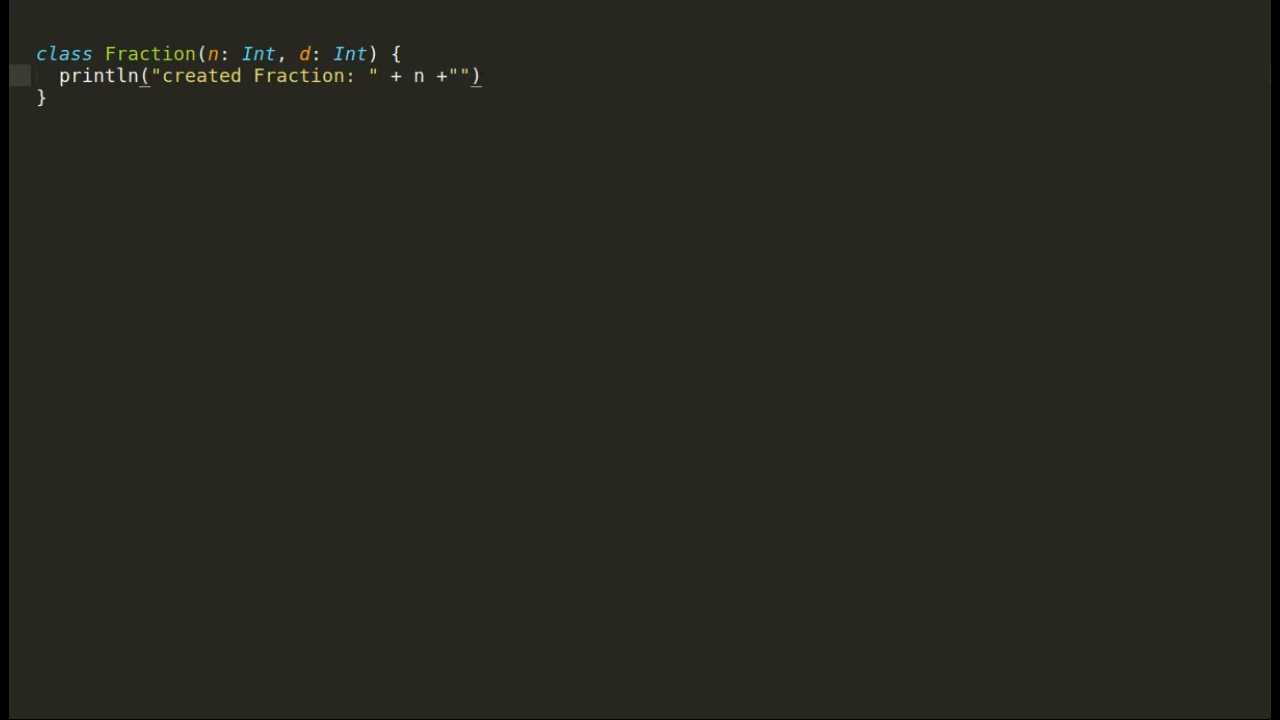
pyautogui.write('/')
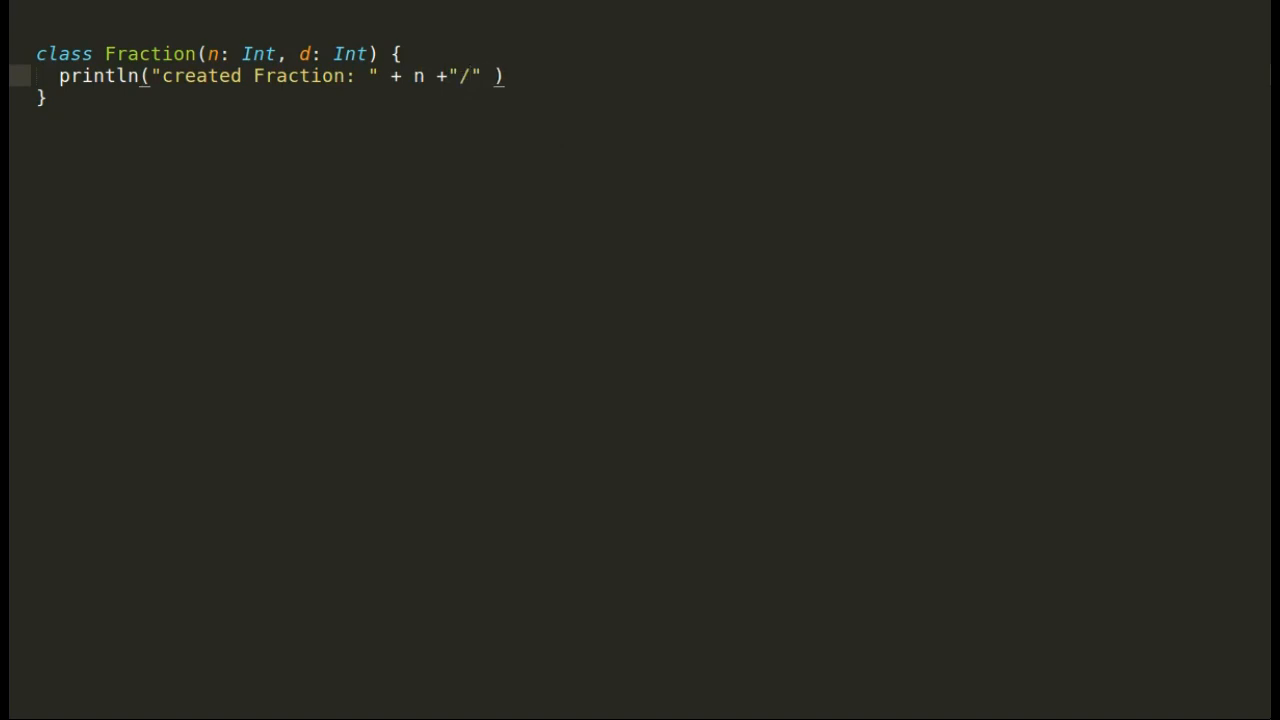
pyautogui.write('+ d')
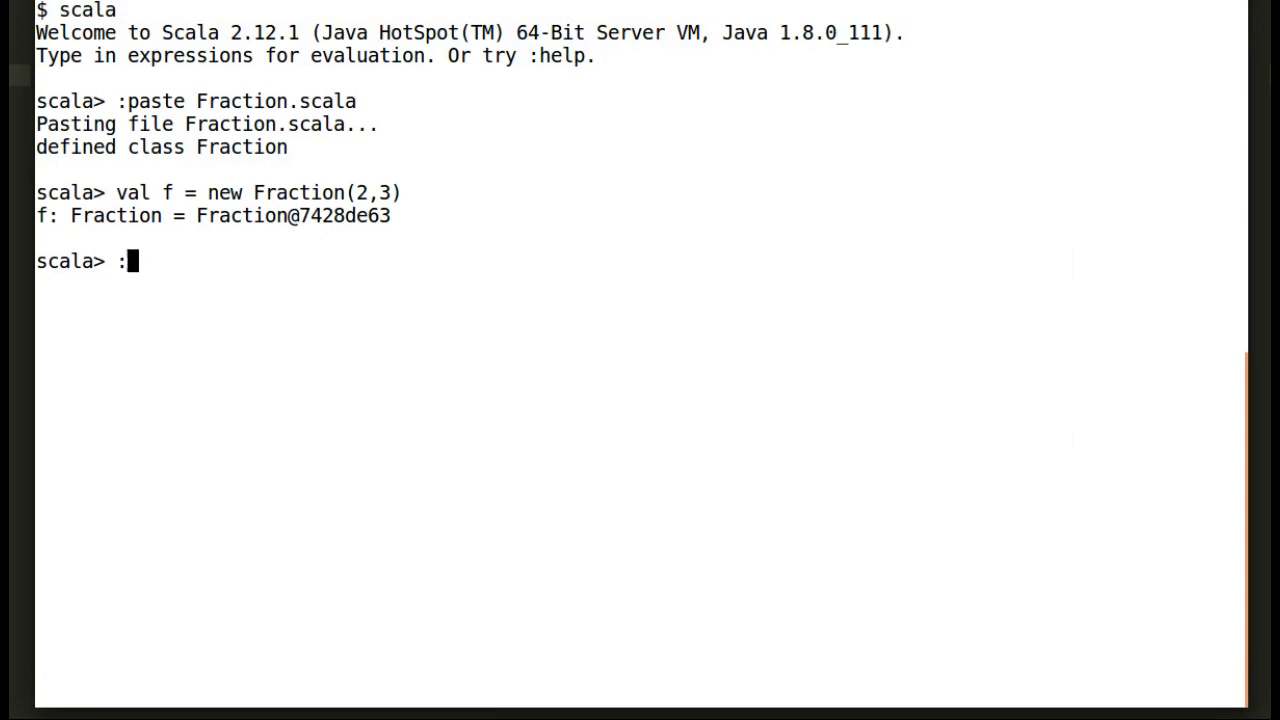
# Reload Fraction.scala and create val f = new Fraction(2,3).
pyautogui.write('paste Fraction.scala')
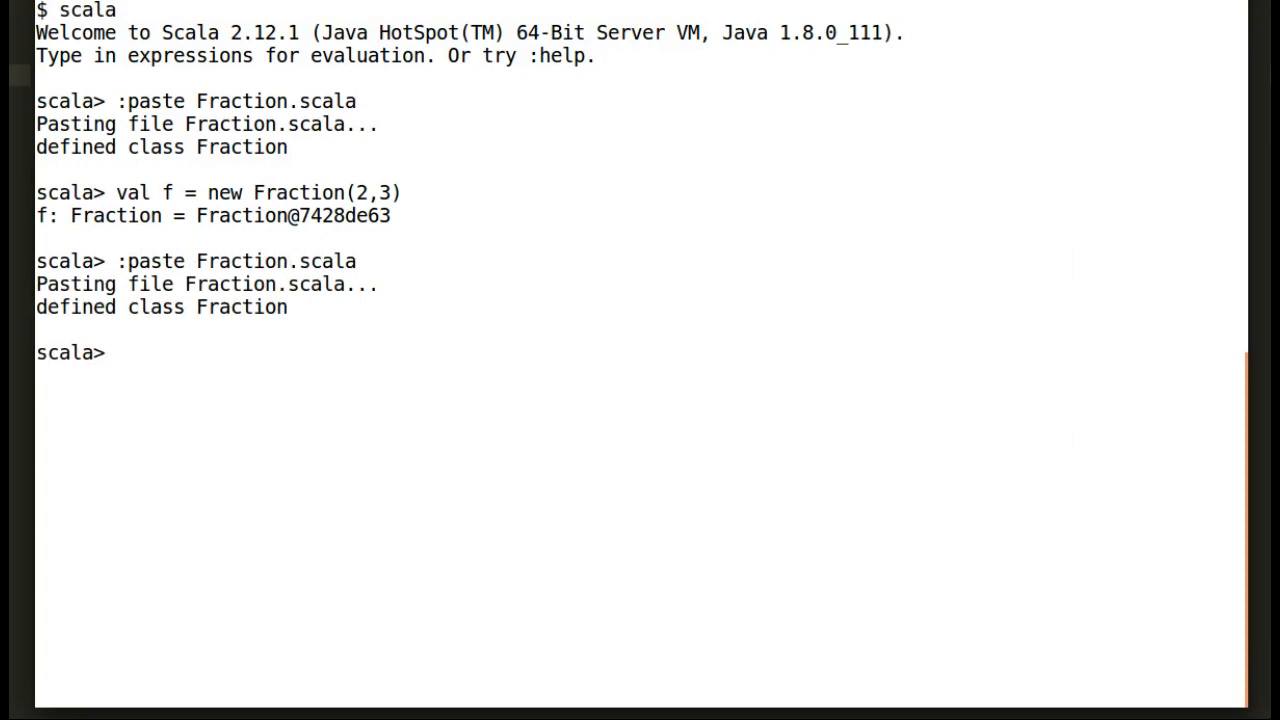
pyautogui.write('val f')
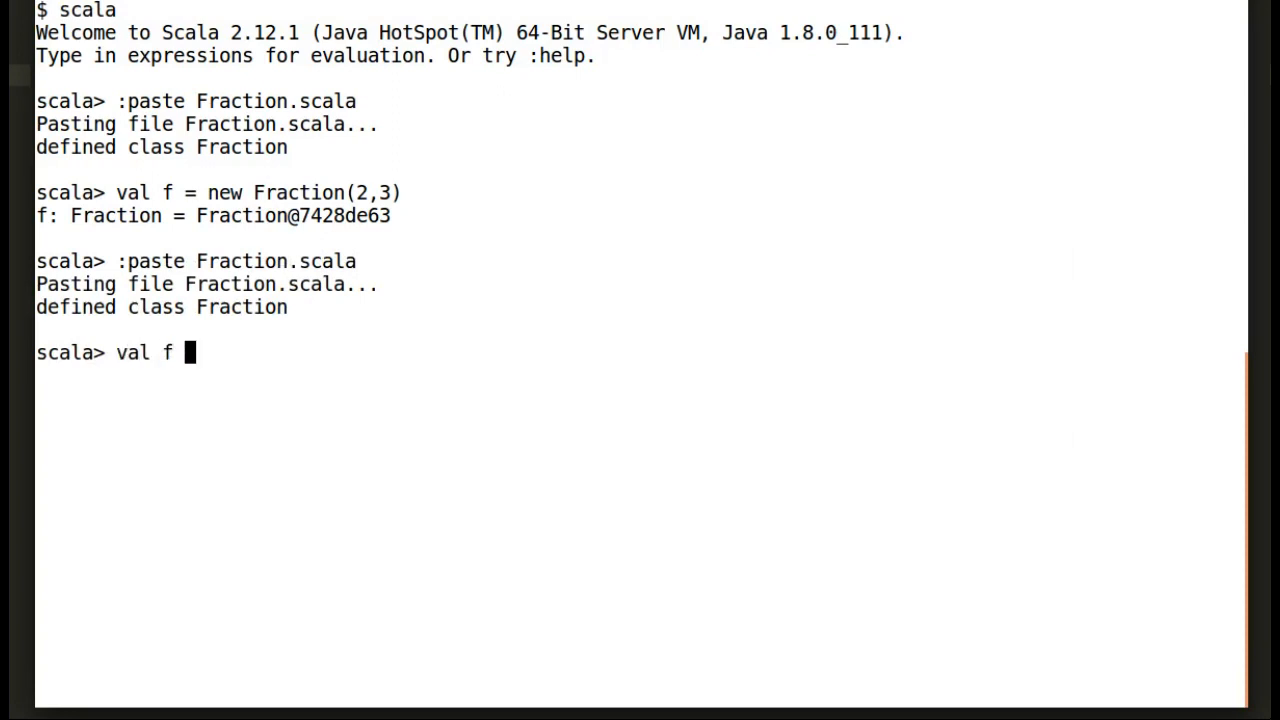
pyautogui.write('= new Fracti')
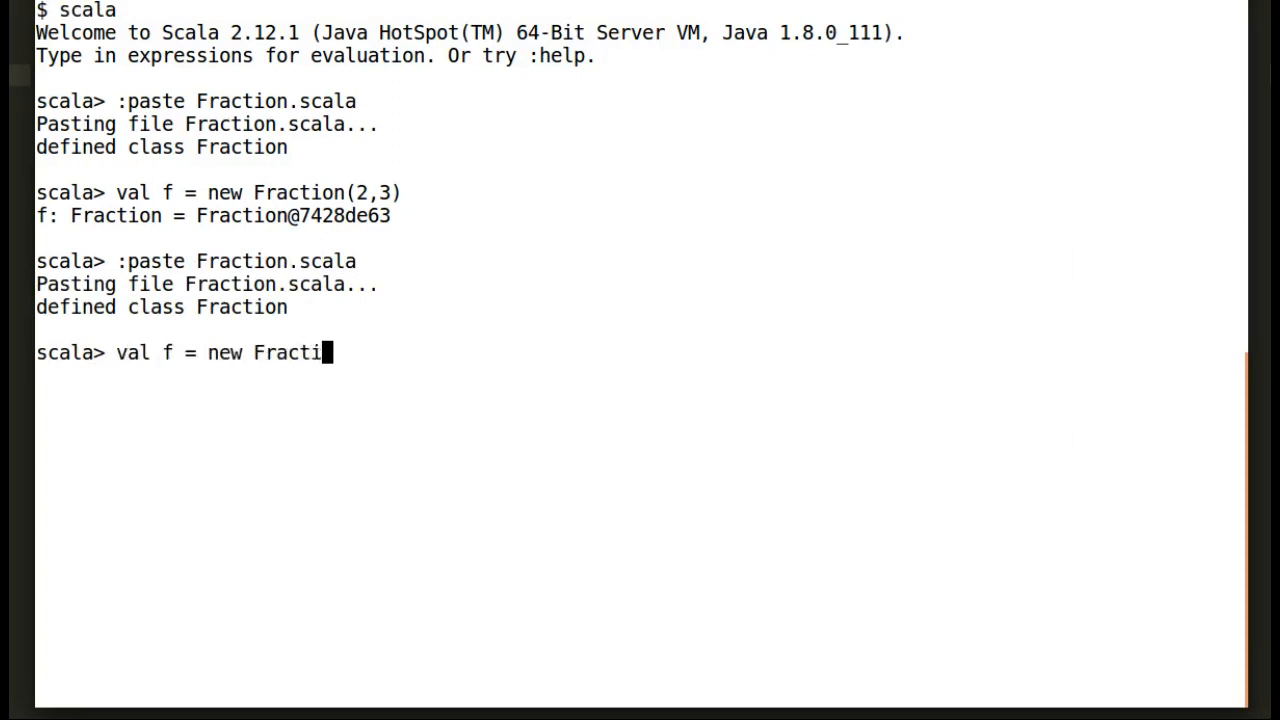
pyautogui.write('on(2,3)')
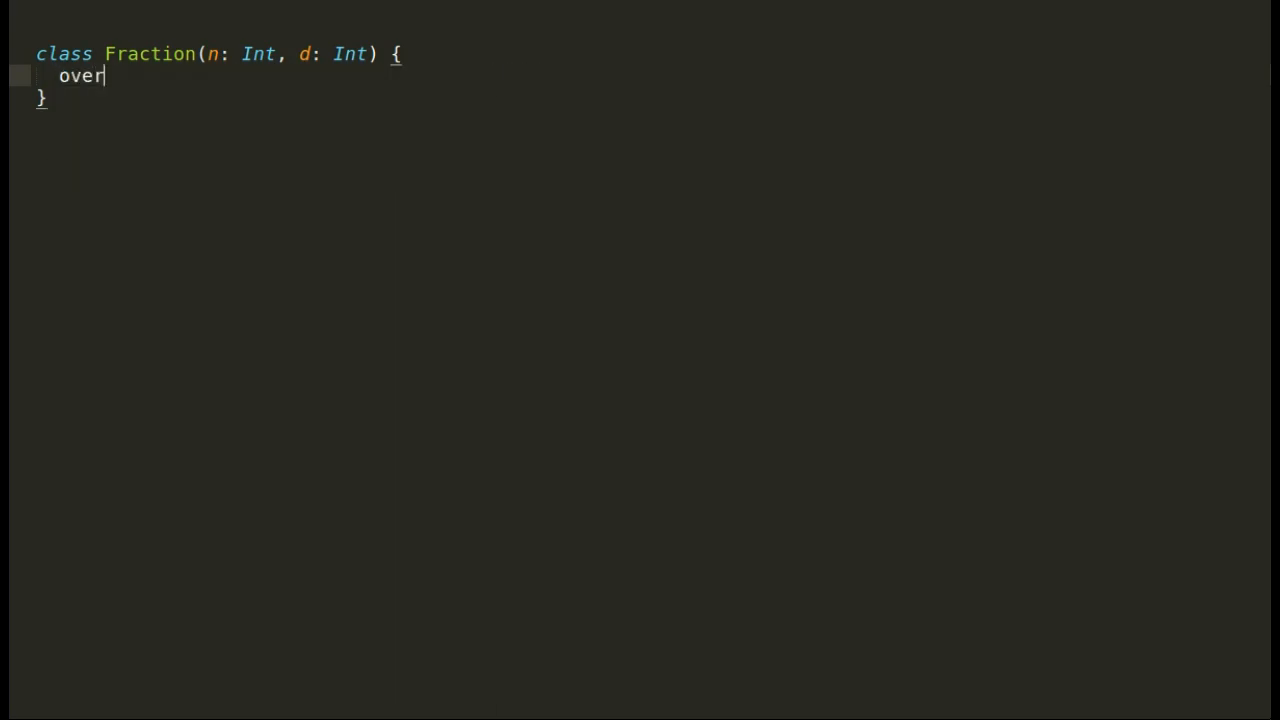
# Override toString to return n + "/" + d.
pyautogui.write('ride')
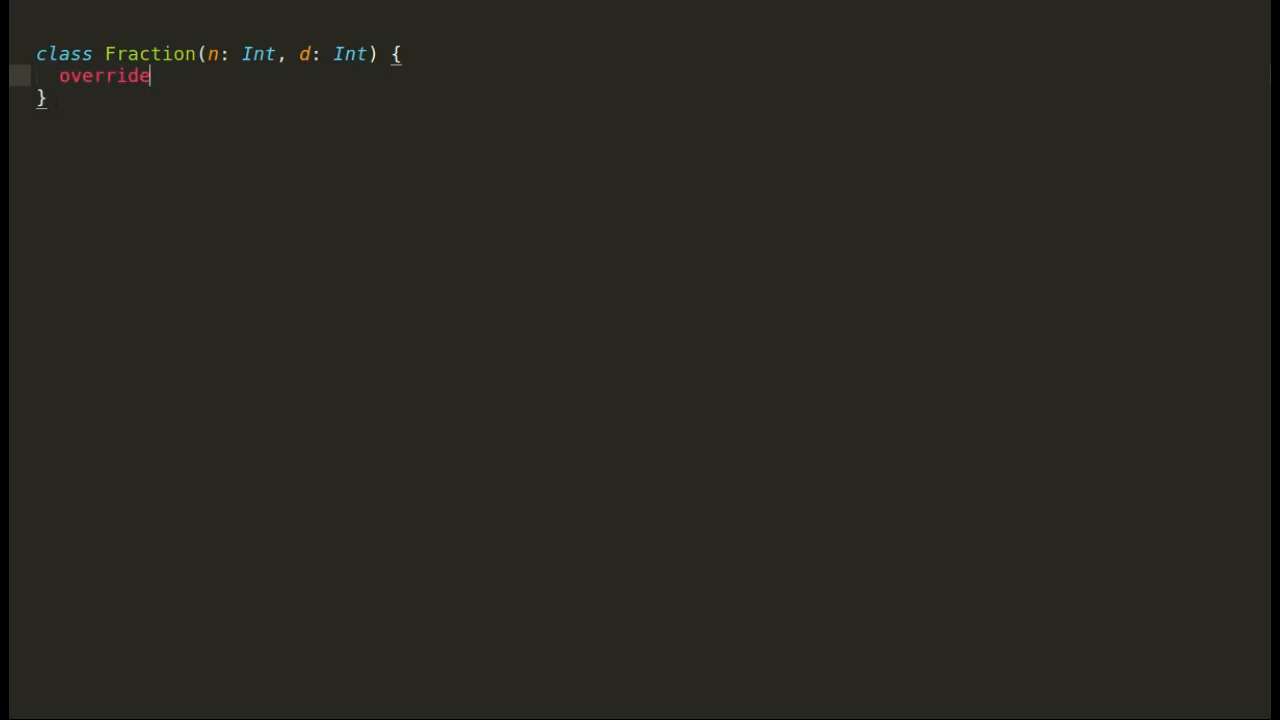
pyautogui.write('def toString = n +')
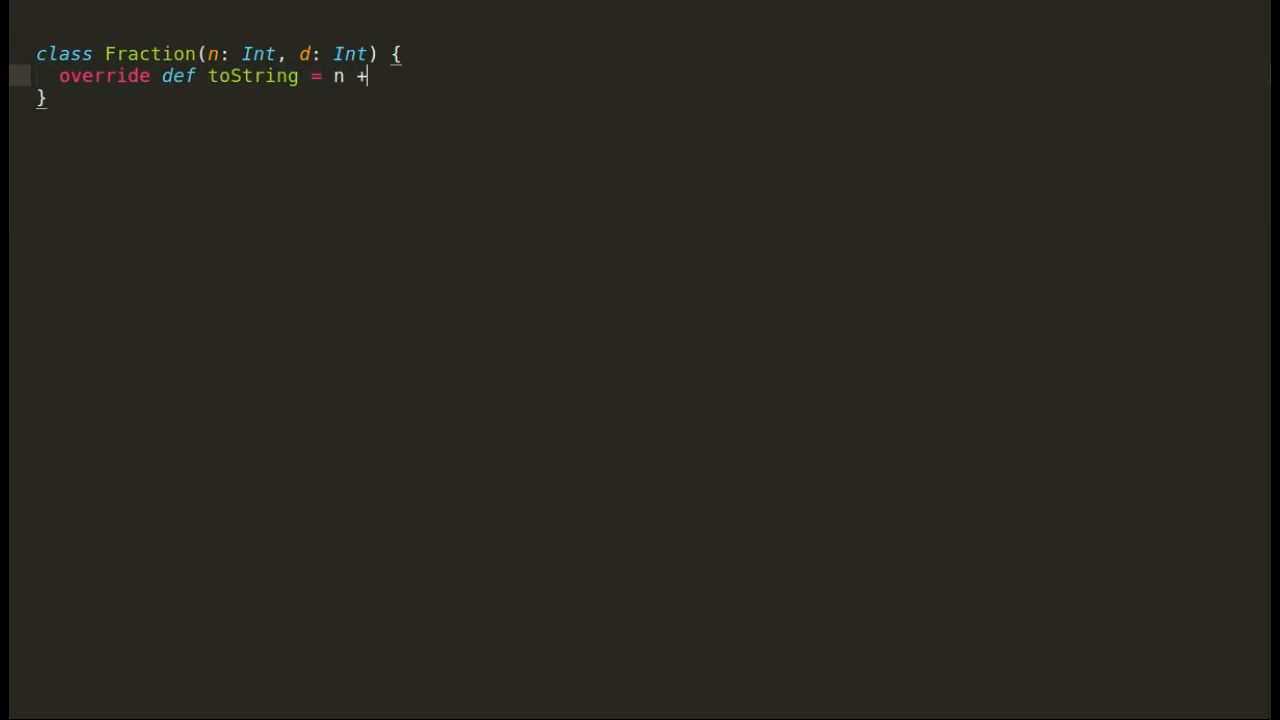
pyautogui.write('""')
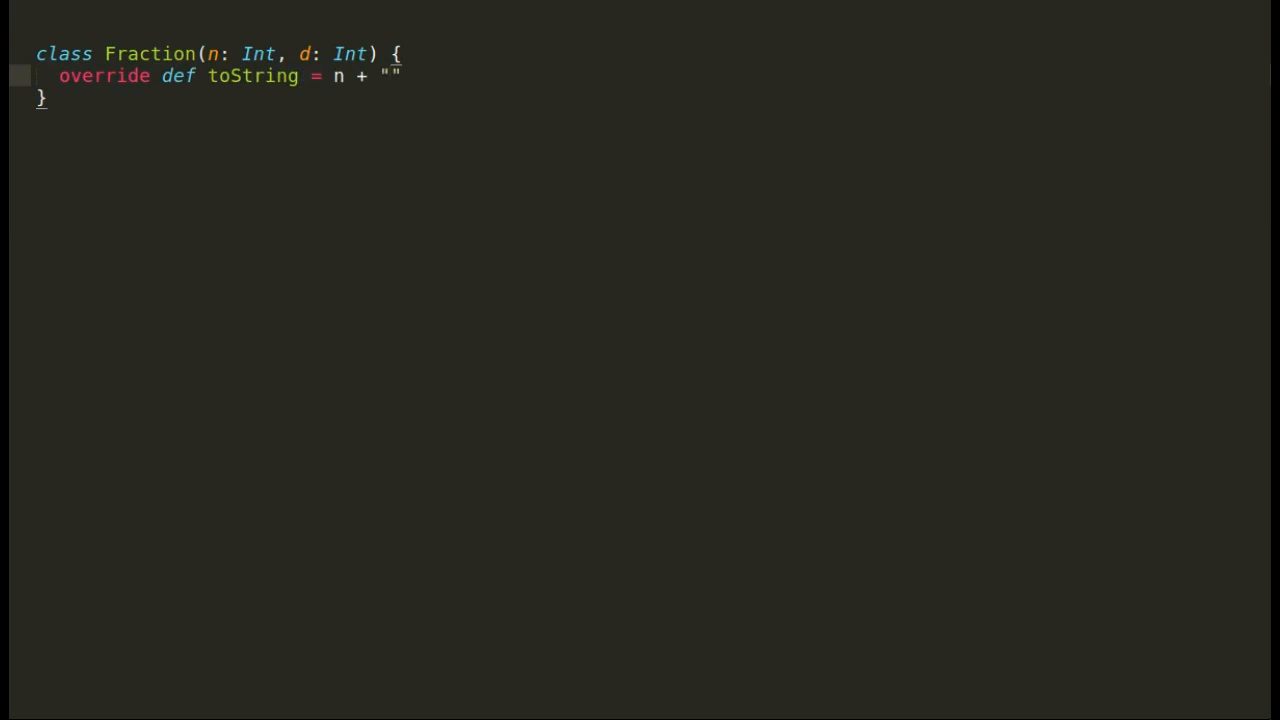
pyautogui.write('/" + d')
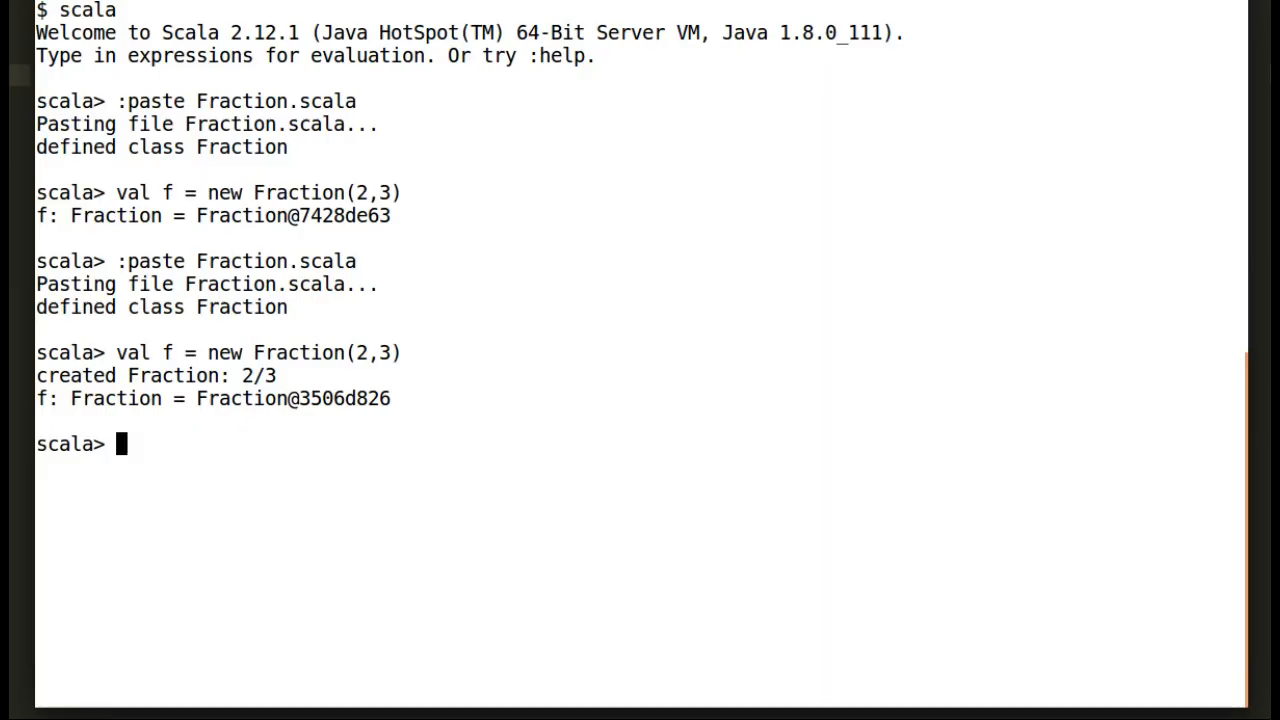
# Reload with :paste and create val f = new Fraction(2,0).
pyautogui.write(':paste Fraction.scala')
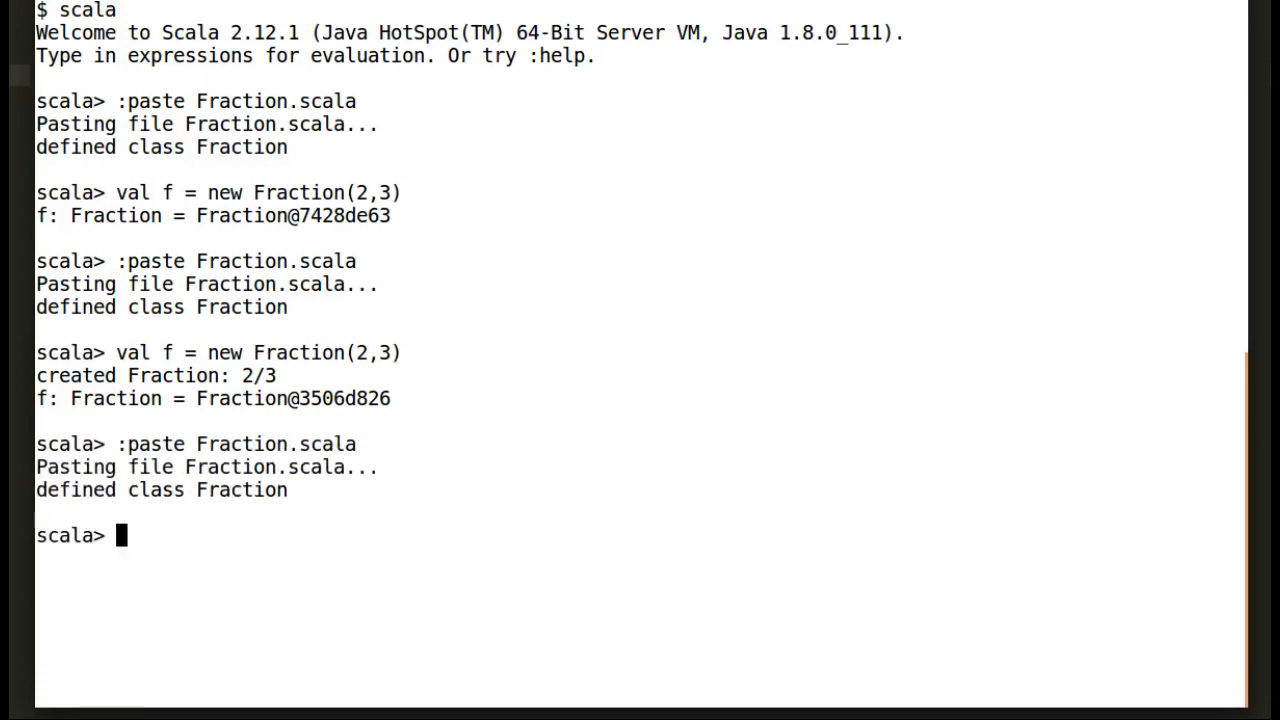
pyautogui.write('val f = ne')
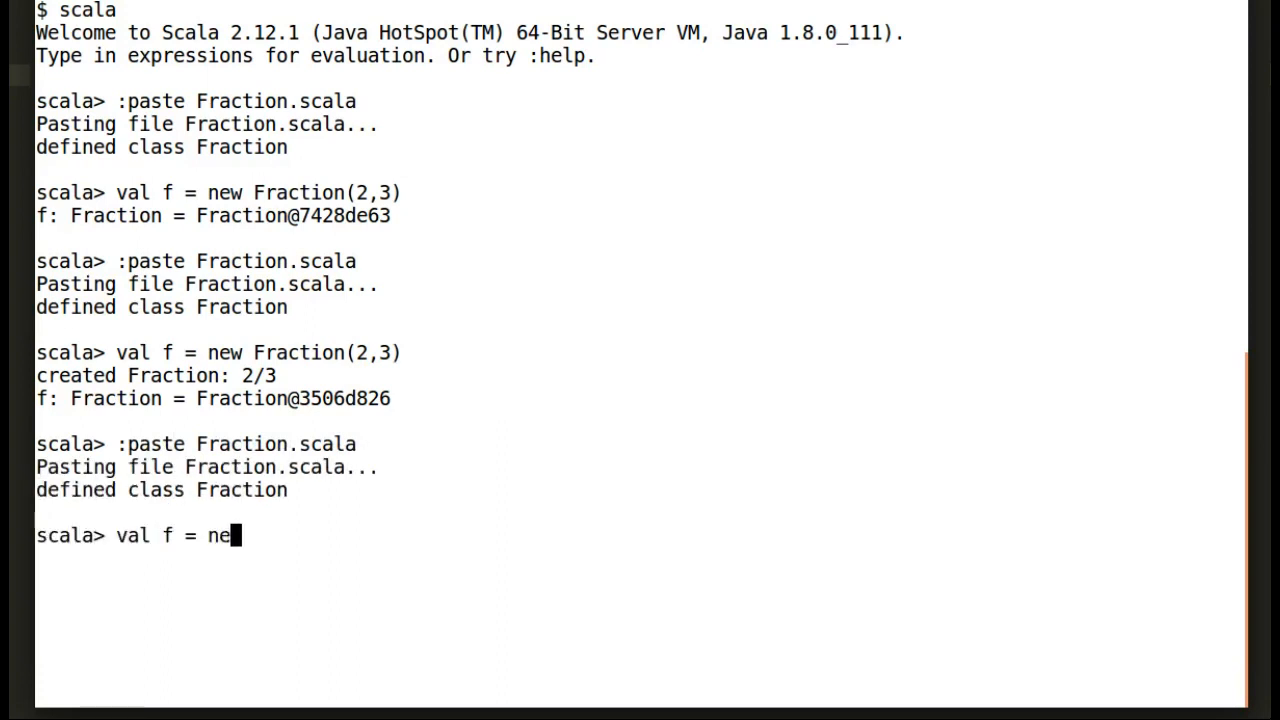
pyautogui.write('w Fraction(2')
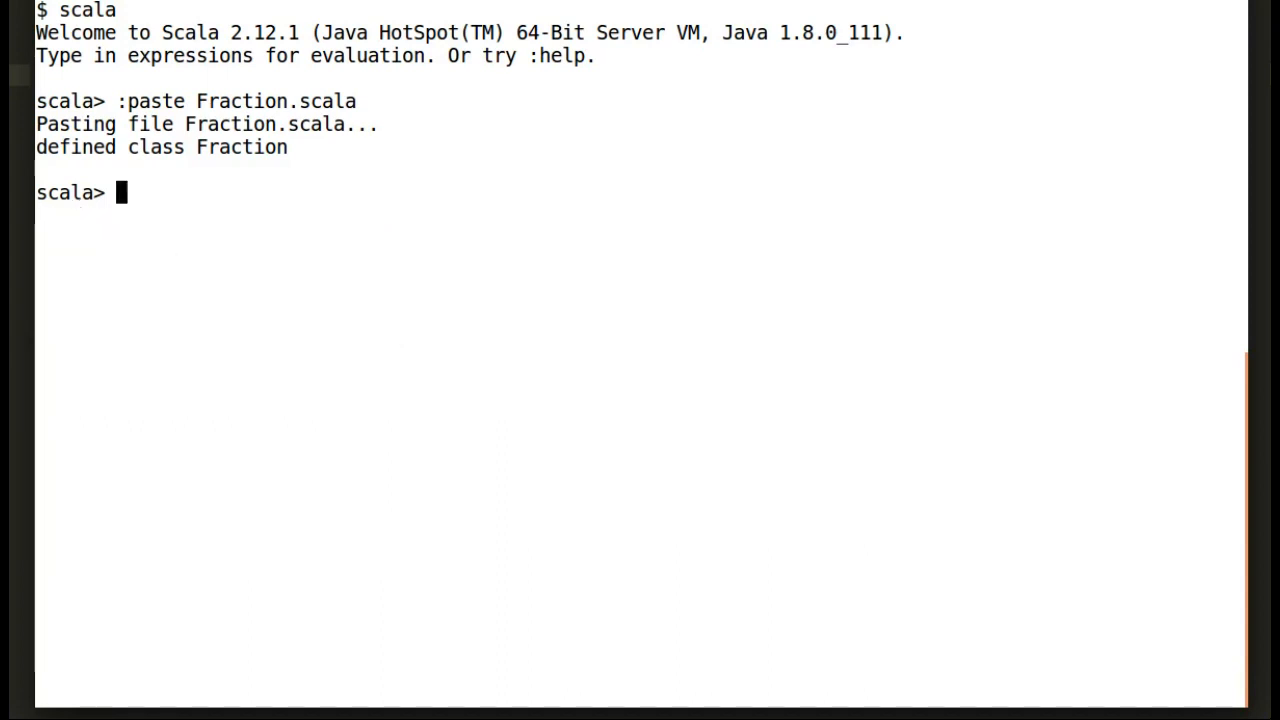
pyautogui.write('val')
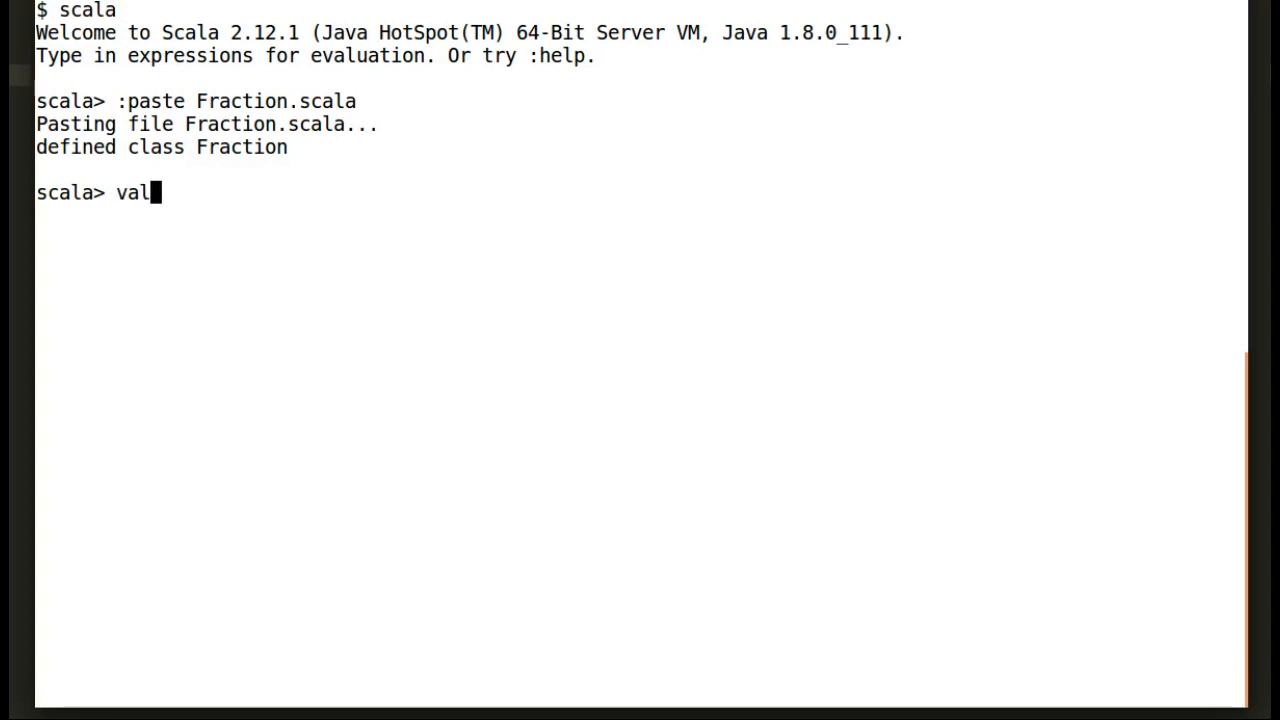
pyautogui.write('f = new')
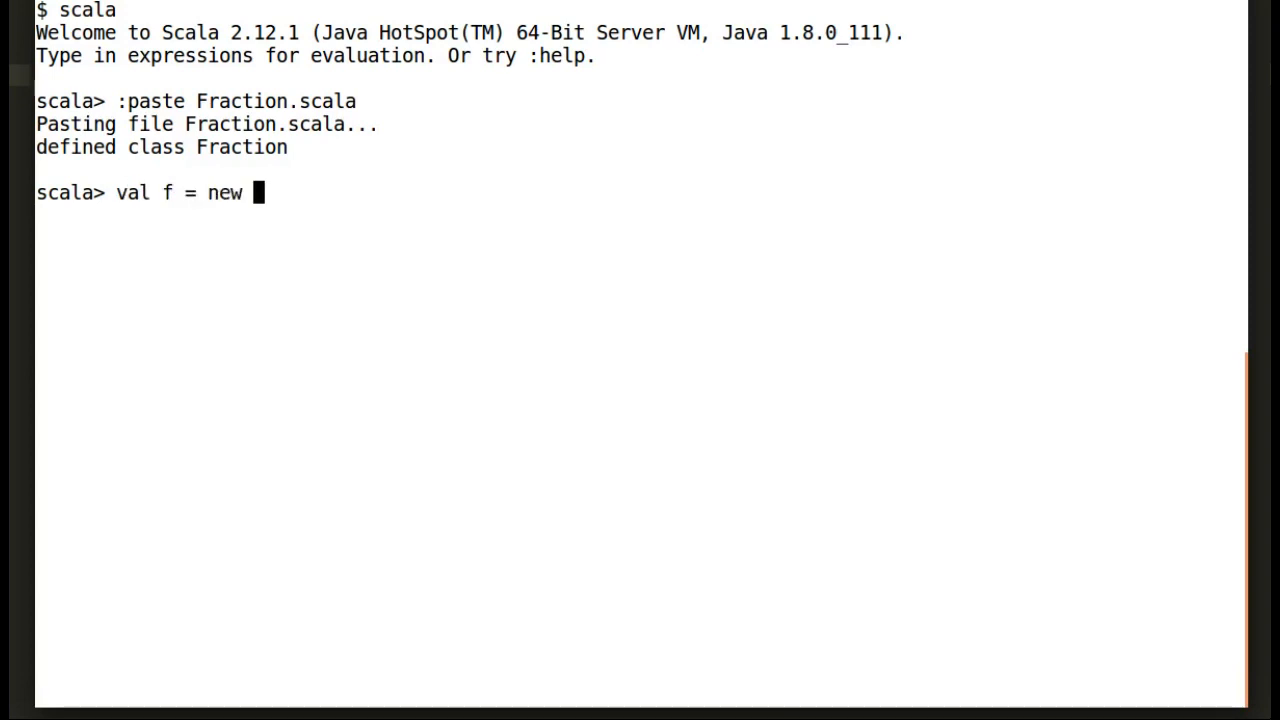
pyautogui.write('Fraction(')
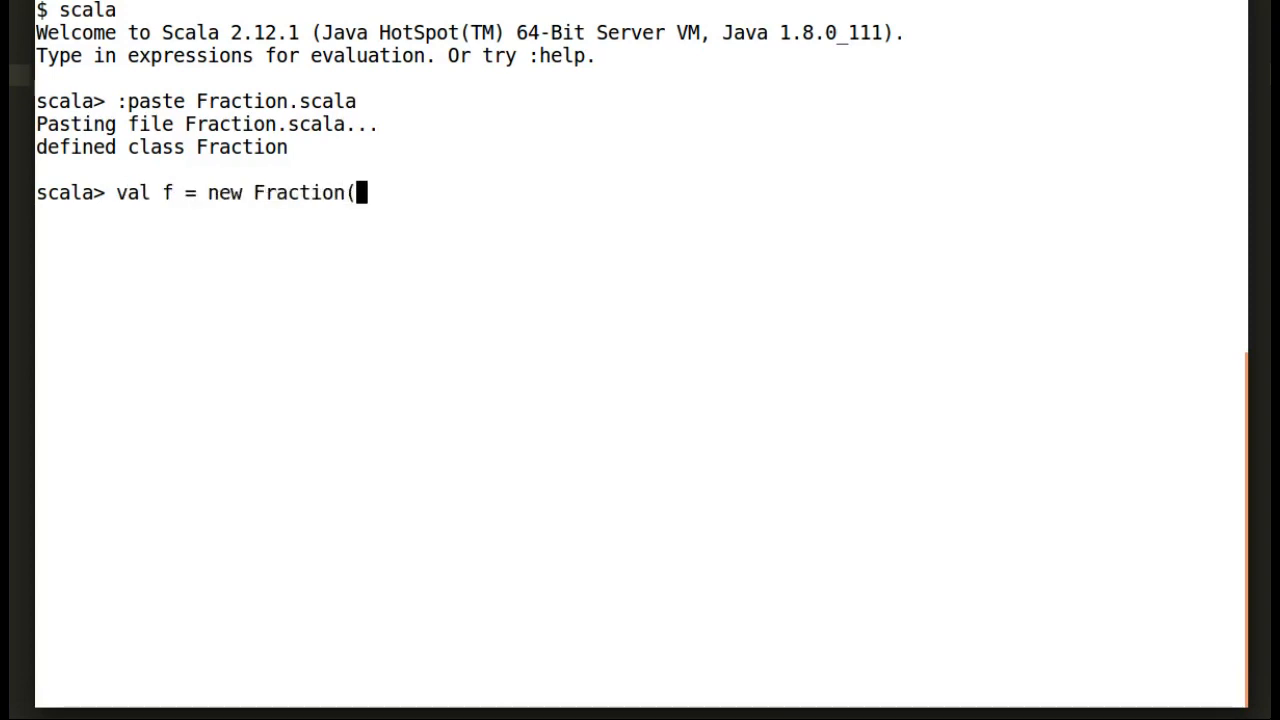
pyautogui.write('2,0')
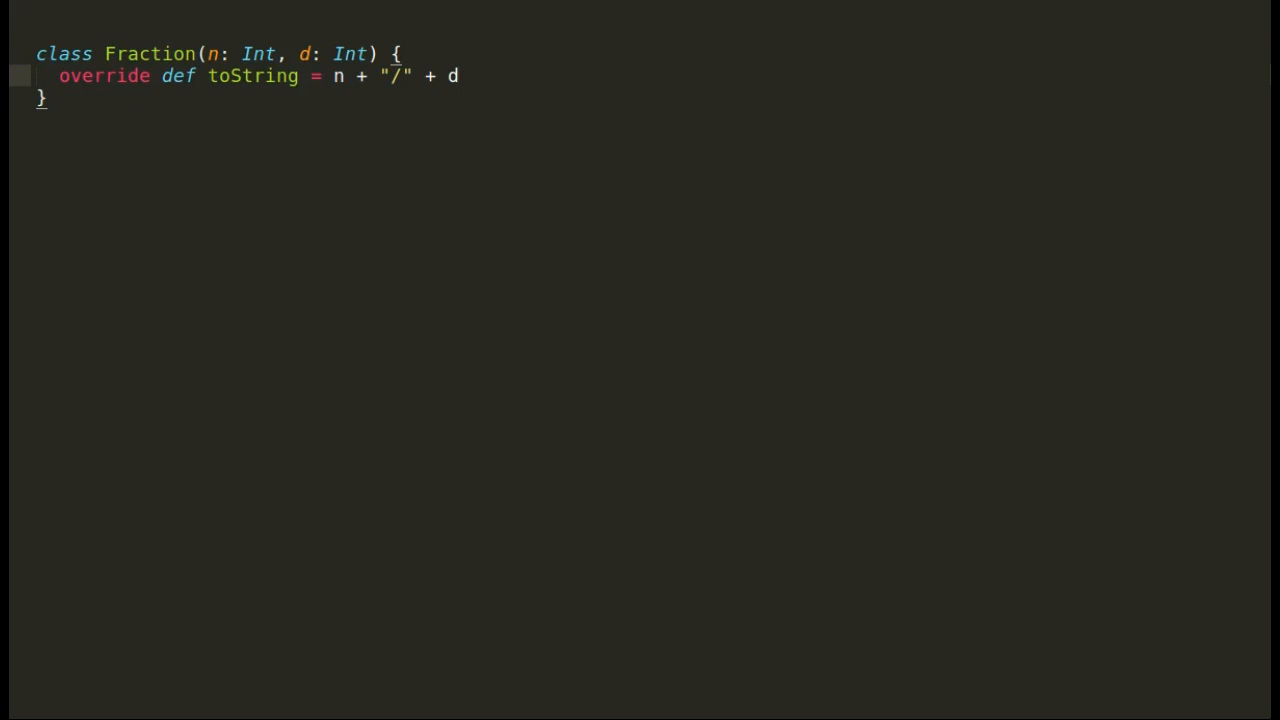
# Add require(d != 0) to the Fraction class body.
pyautogui.press('Enter')
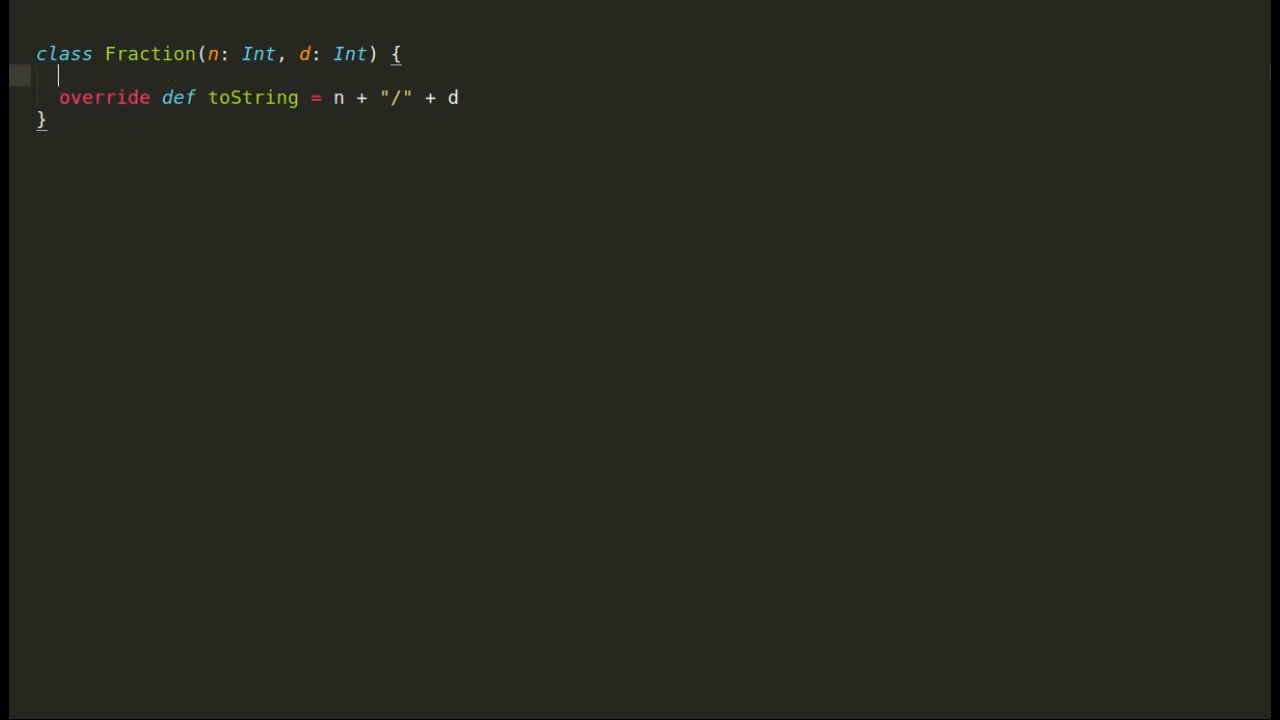
pyautogui.write('requir')
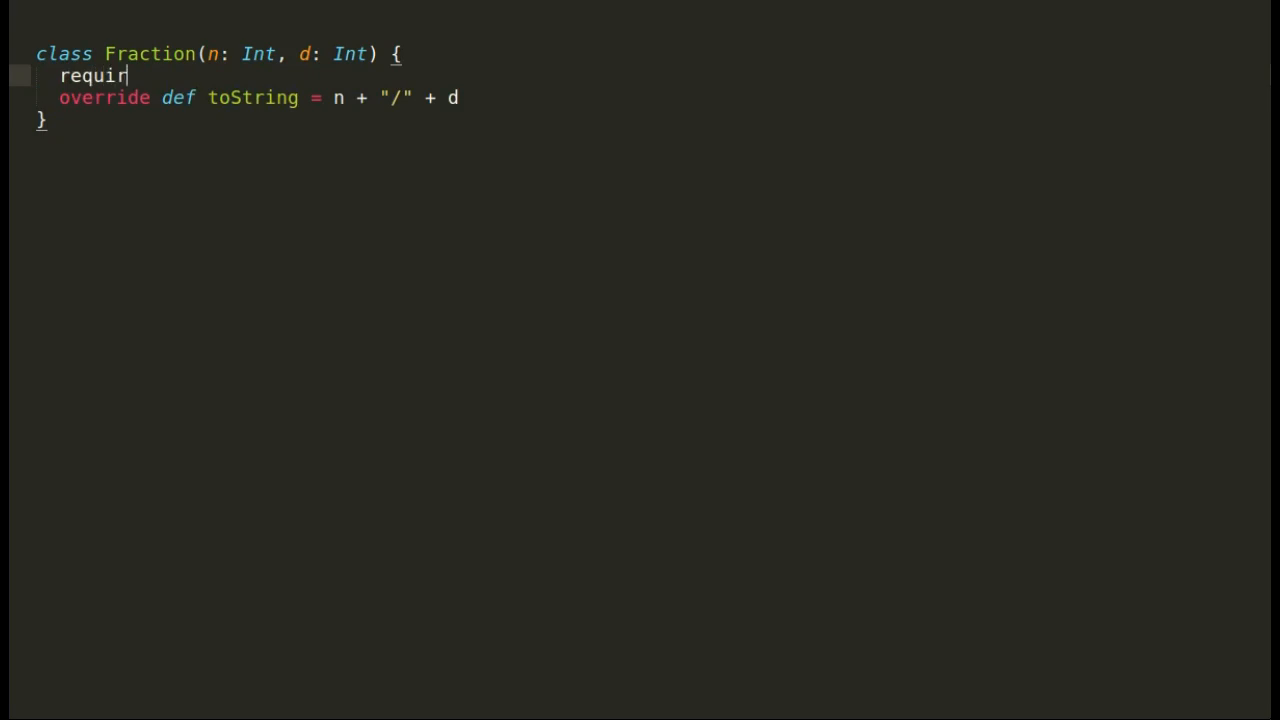
pyautogui.write('e(d')
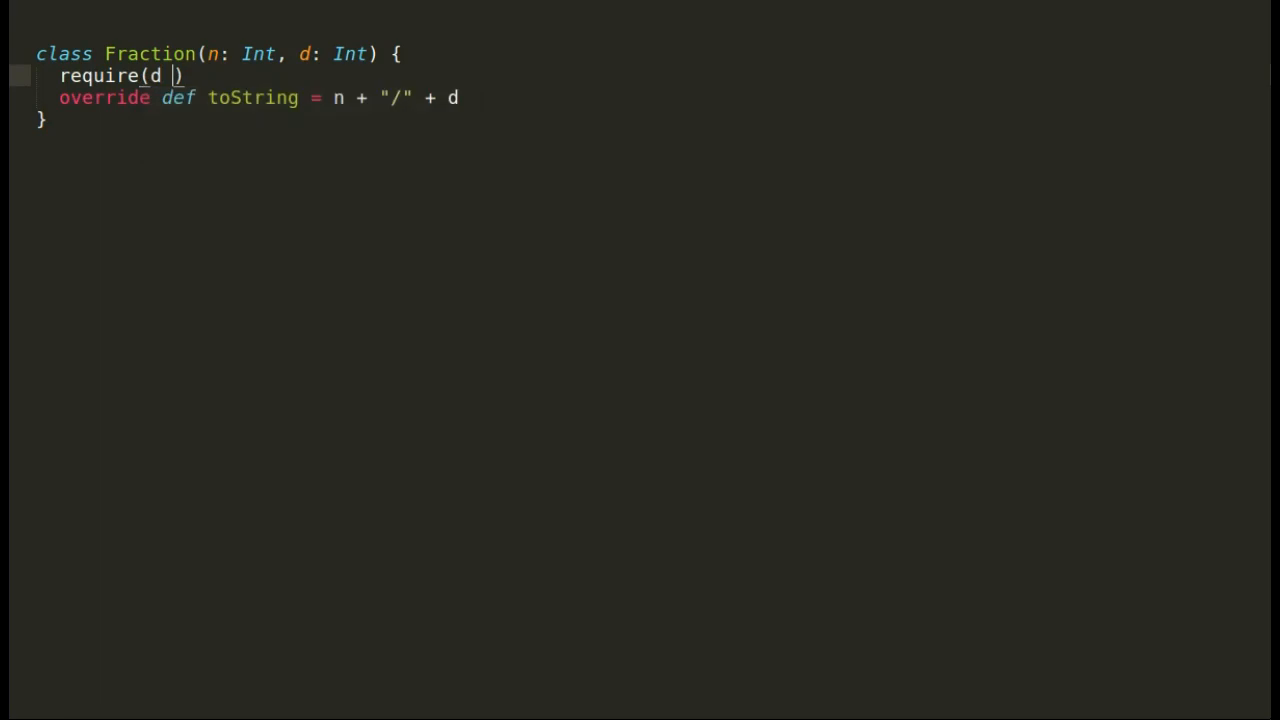
pyautogui.write('!= 0')
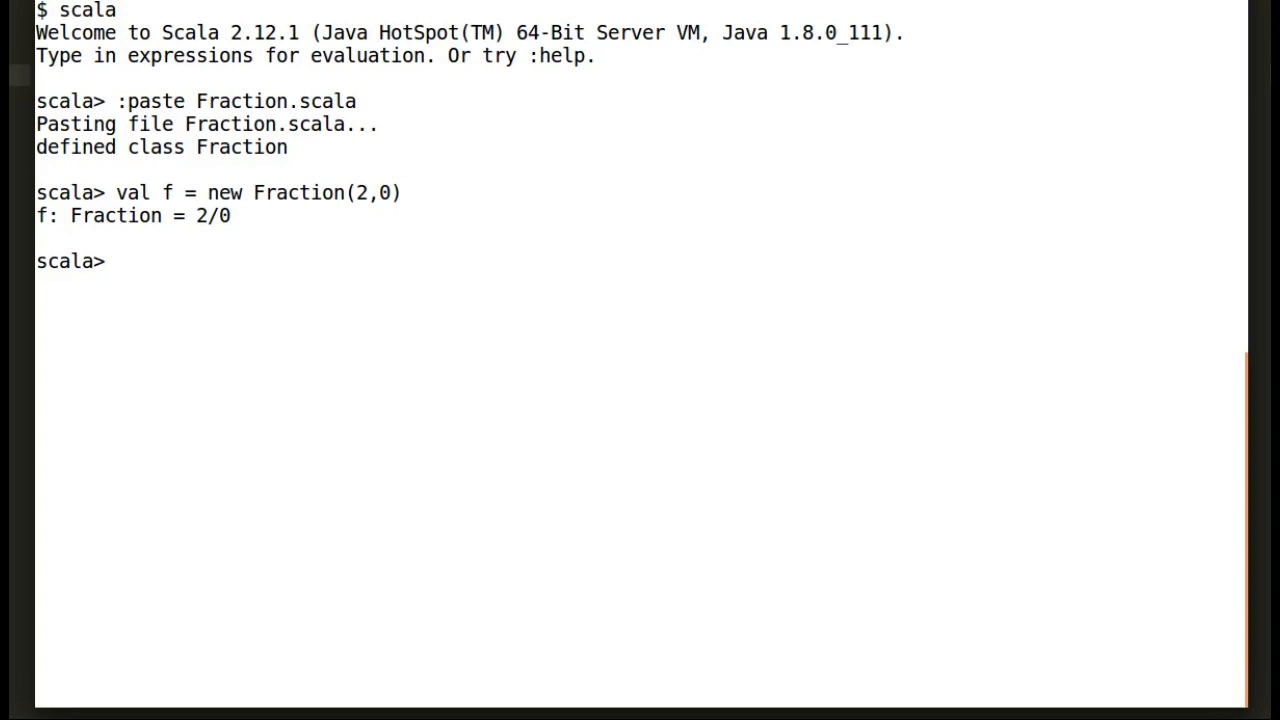
# Reload the class and retry new Fraction(2,0), which fails the requirement.
pyautogui.write(':paste Fraction.scala')
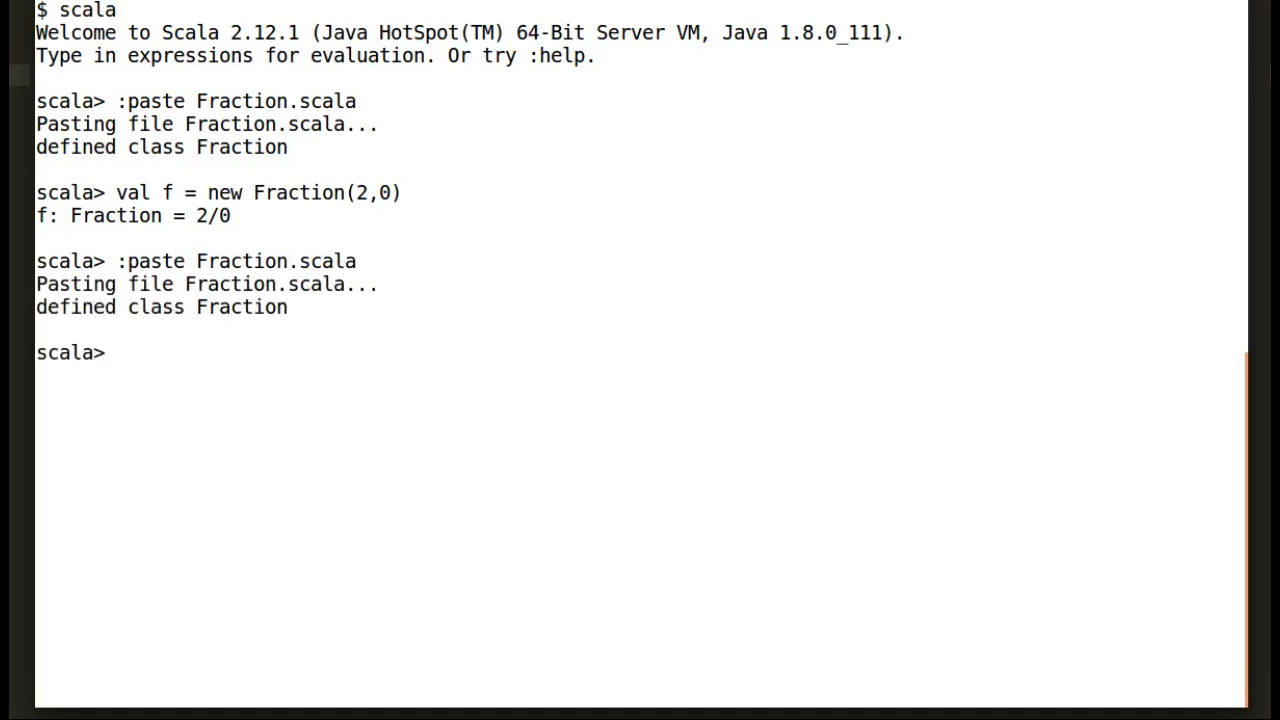
pyautogui.write('val f')
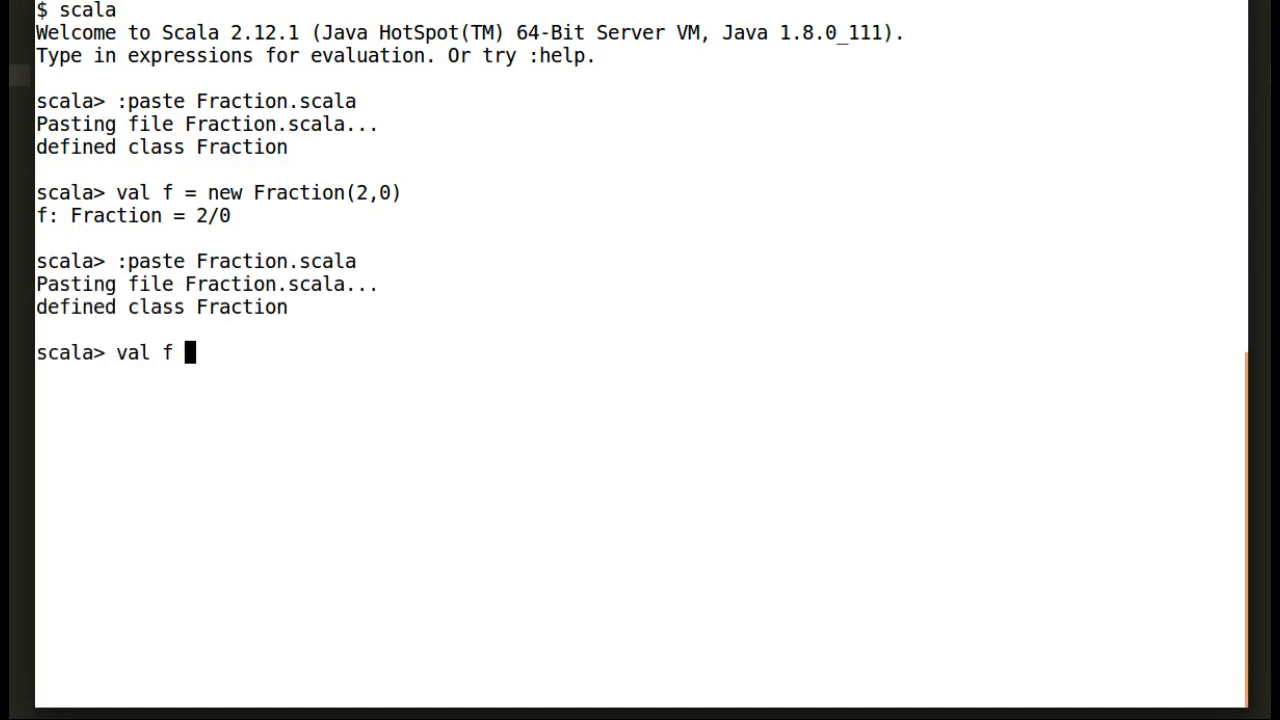
pyautogui.write('= new Fraction(2')
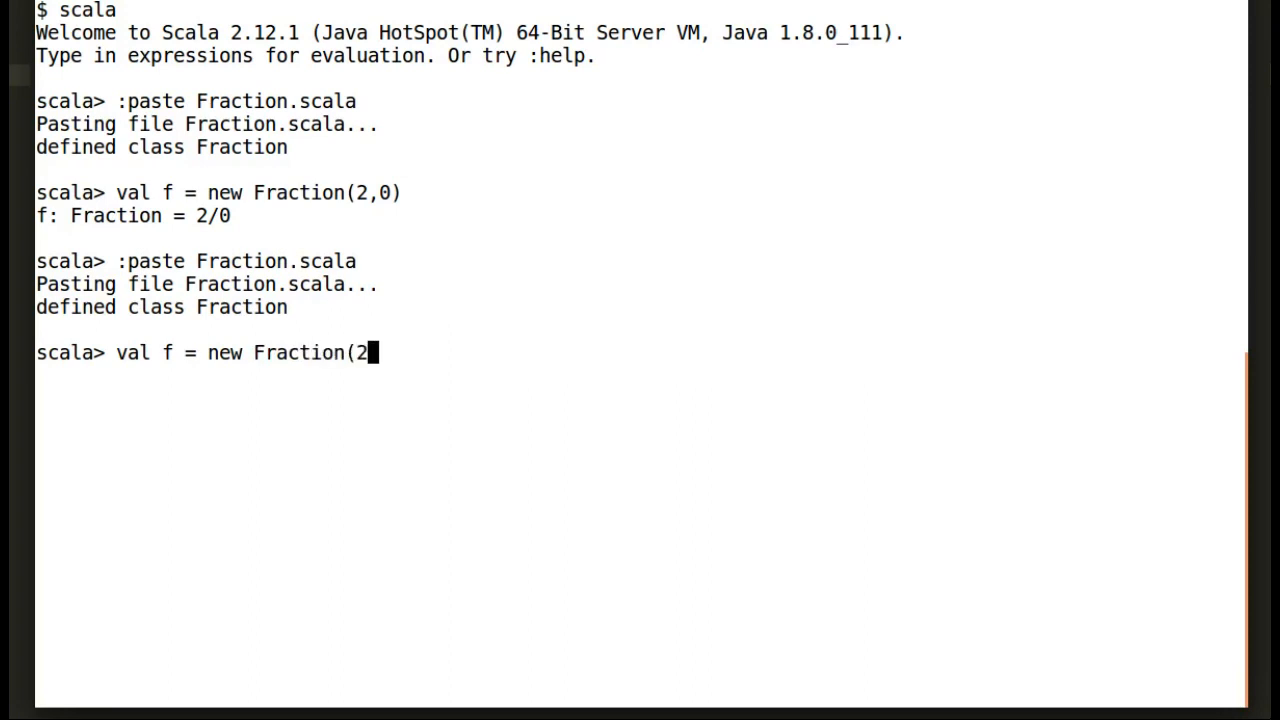
pyautogui.write(',0)')
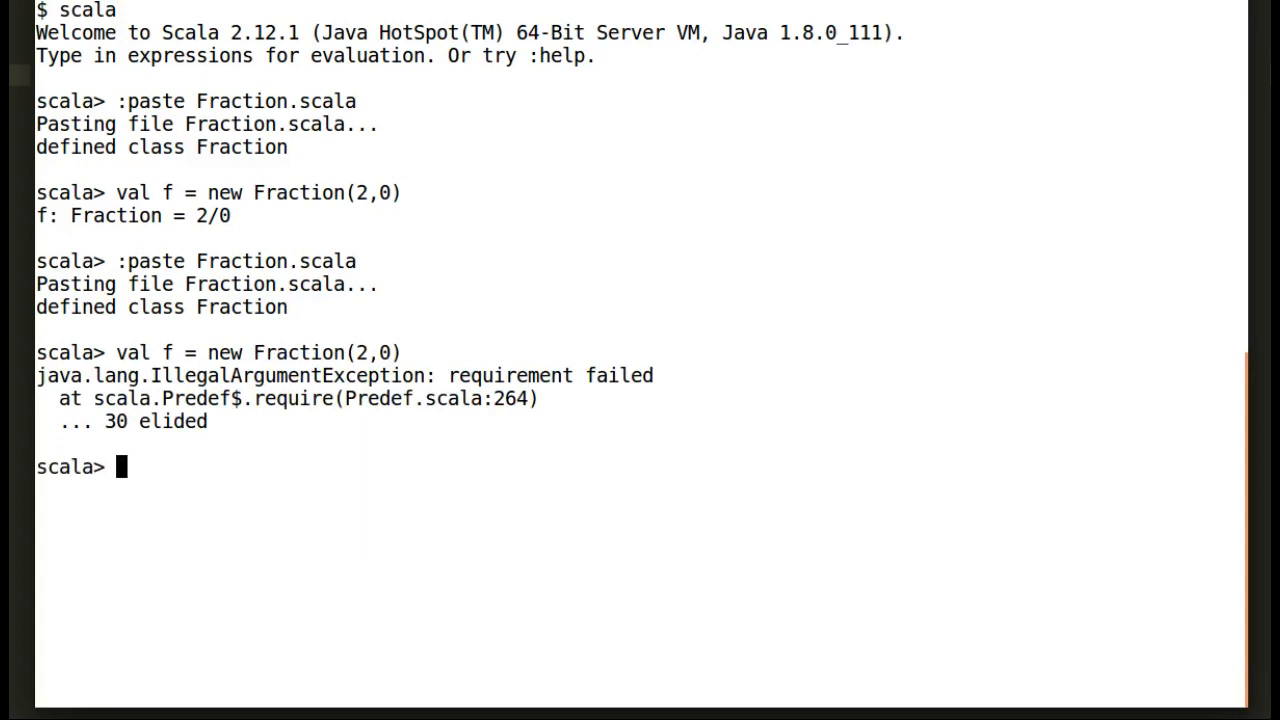
pyautogui.write('val f = new Fraction(2,0)')
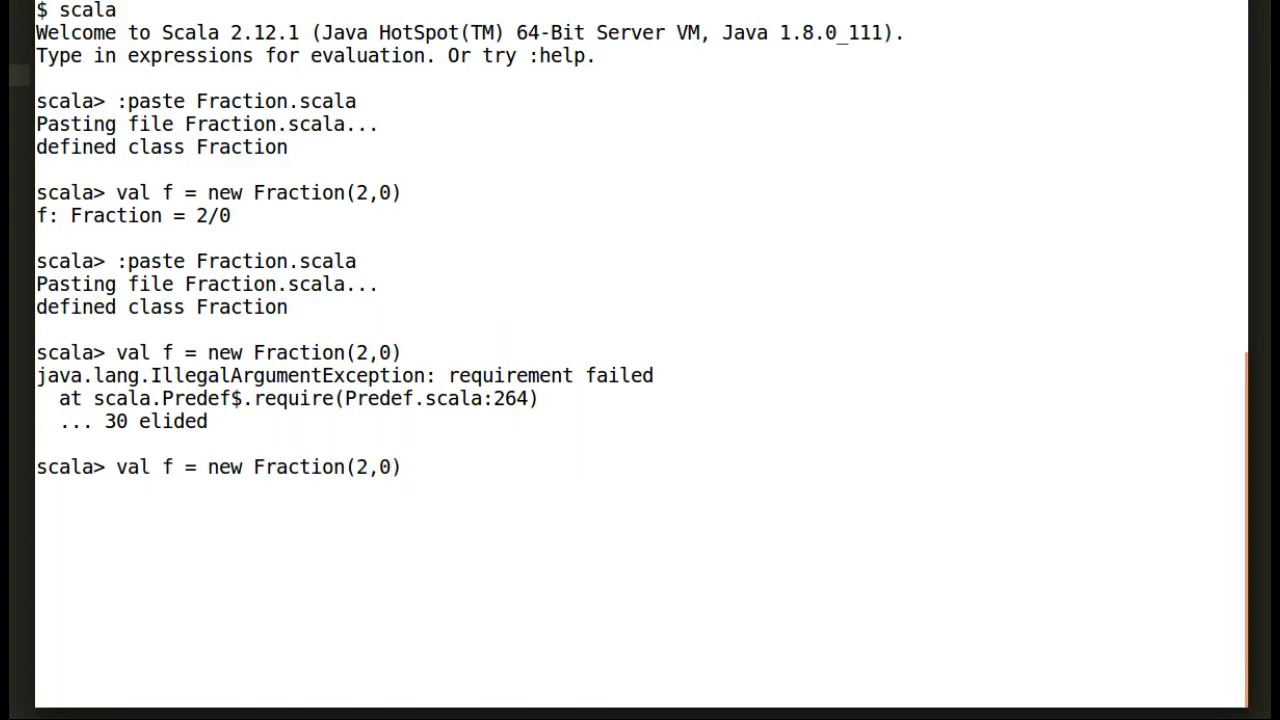
pyautogui.write('3')
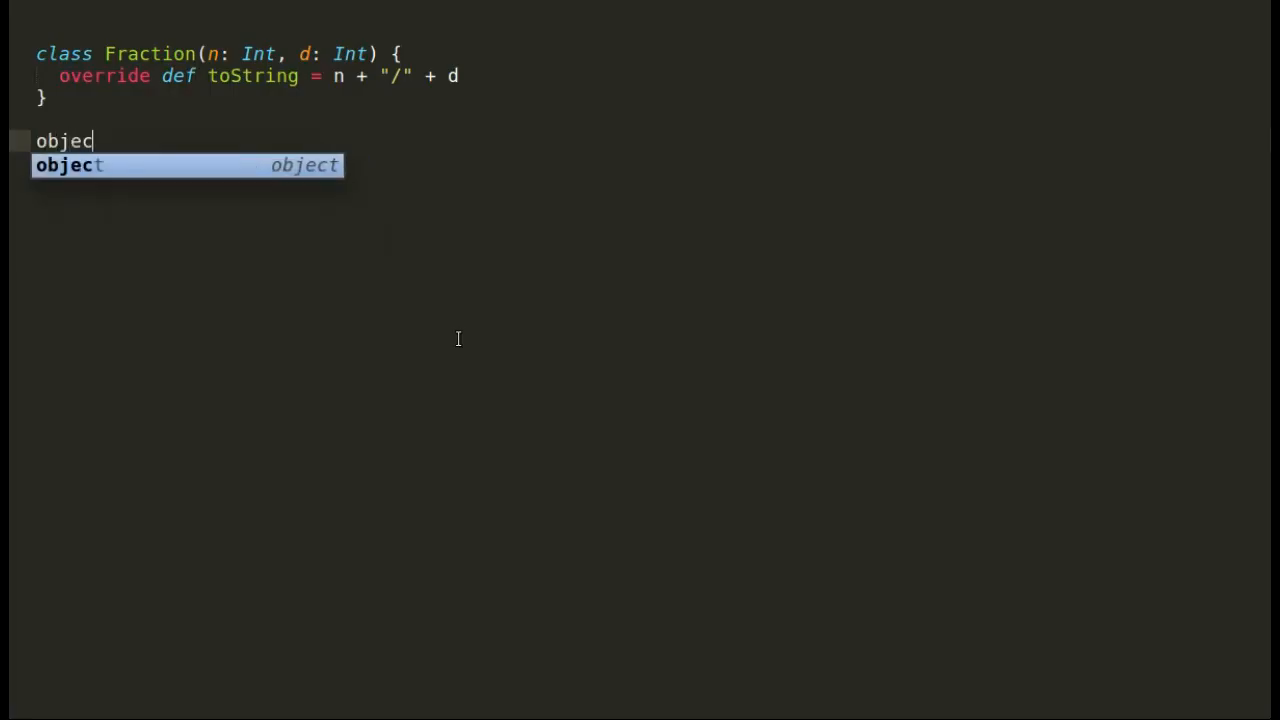
# Write object Fraction with apply(n: Int, d: Int) requiring d != 0 and returning new Fraction.
pyautogui.write('Fraction {')
pyautogui.write('def apply(n')
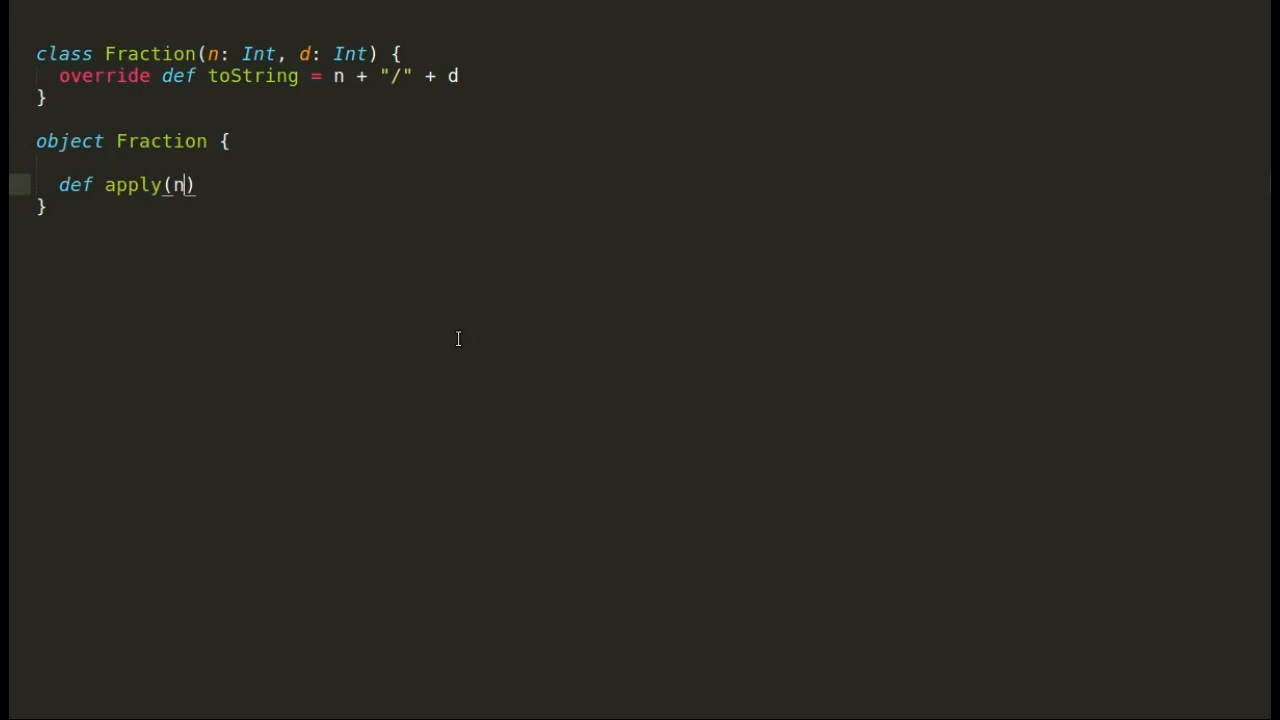
pyautogui.write(': Int, d:')
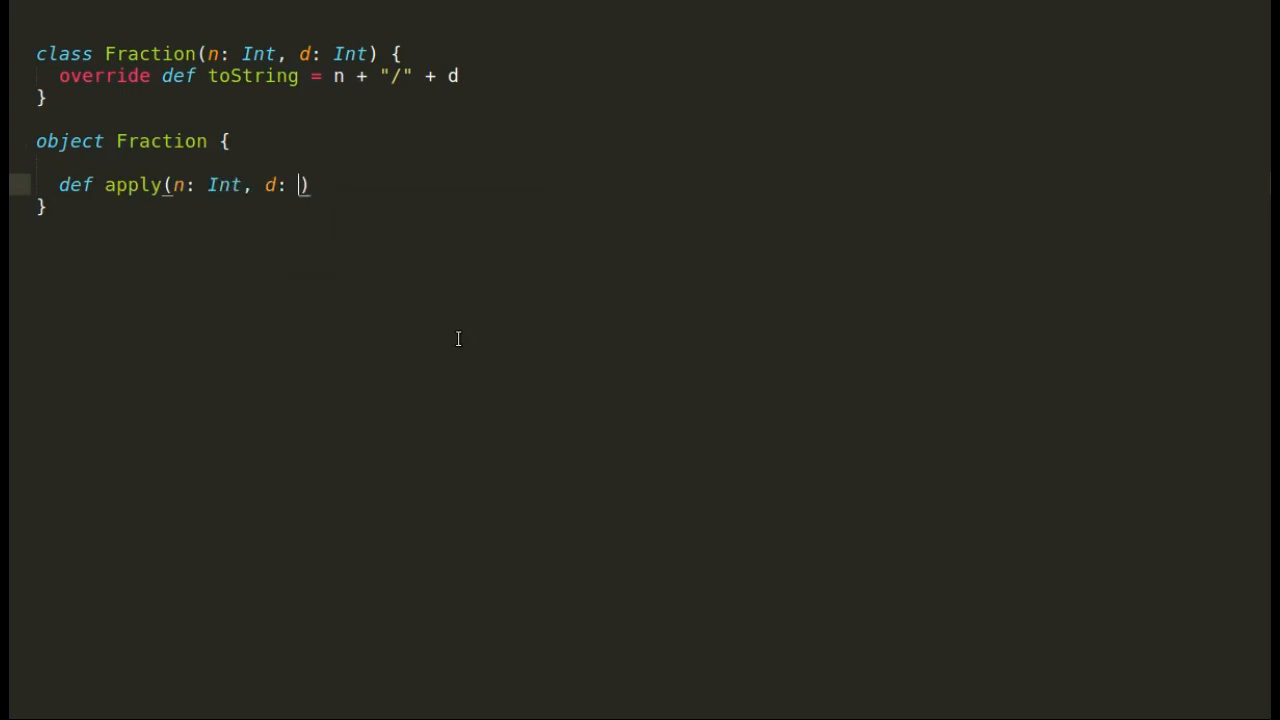
pyautogui.write('Int')
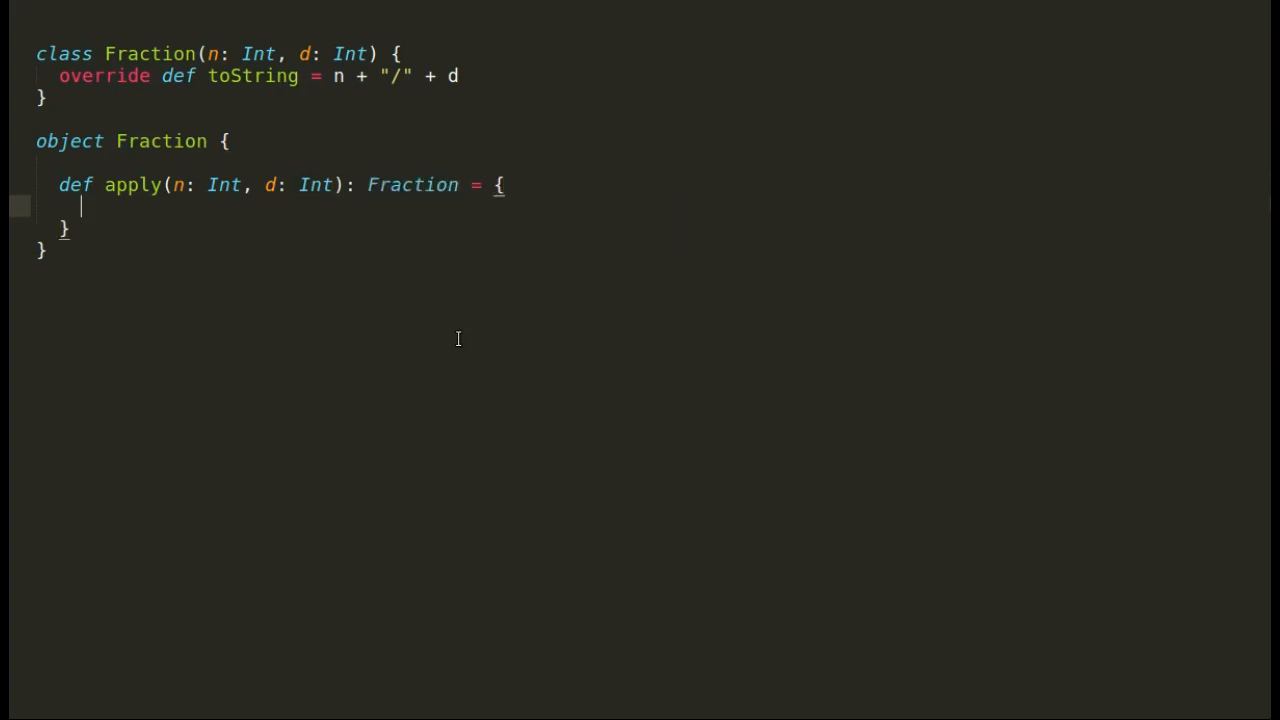
pyautogui.write('require(d != 0)')
pyautogui.write('new Fraction(n, d)')
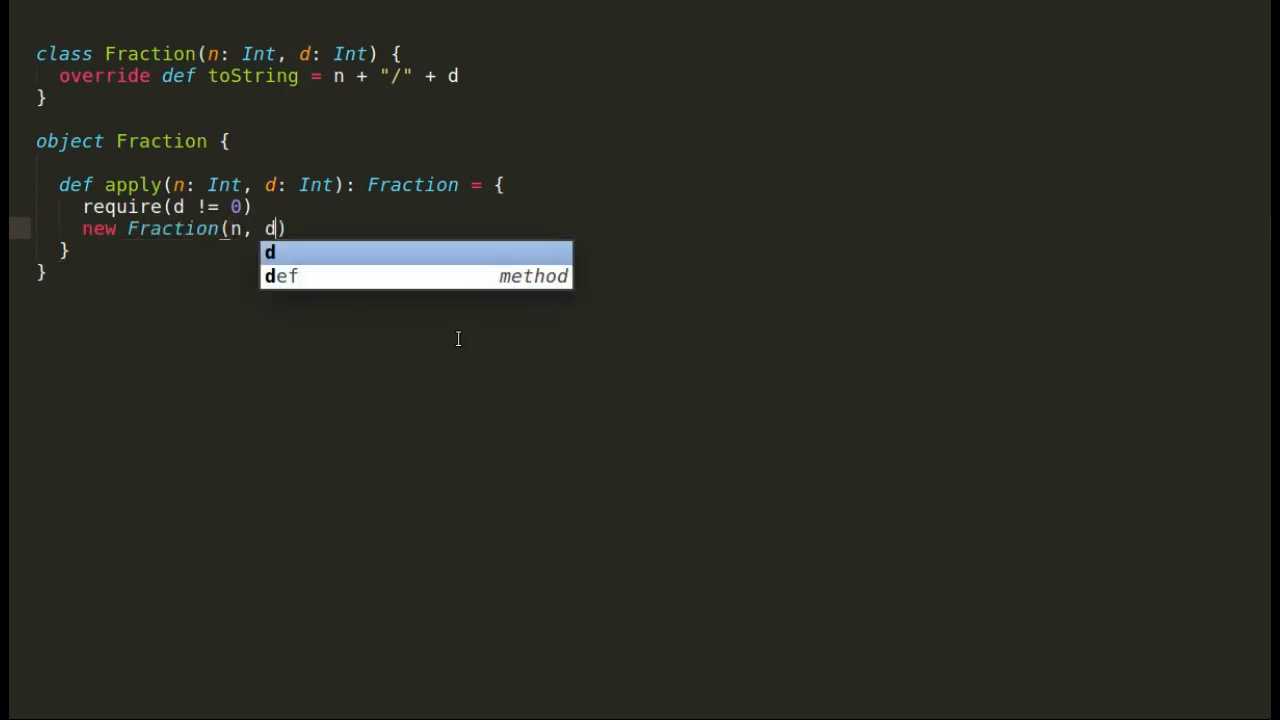
pyautogui.press('Escape')
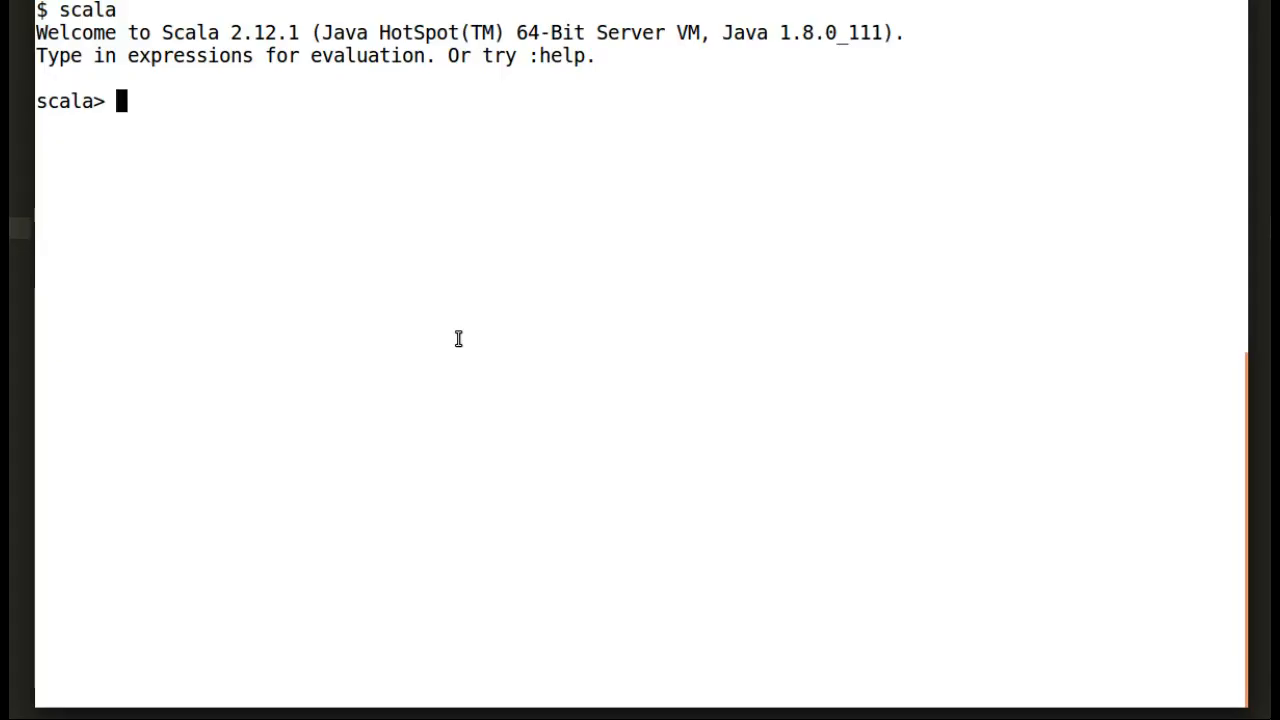
# Reload Fraction.scala and create the fraction 2/3.
pyautogui.write(':paste Fraction.scala')
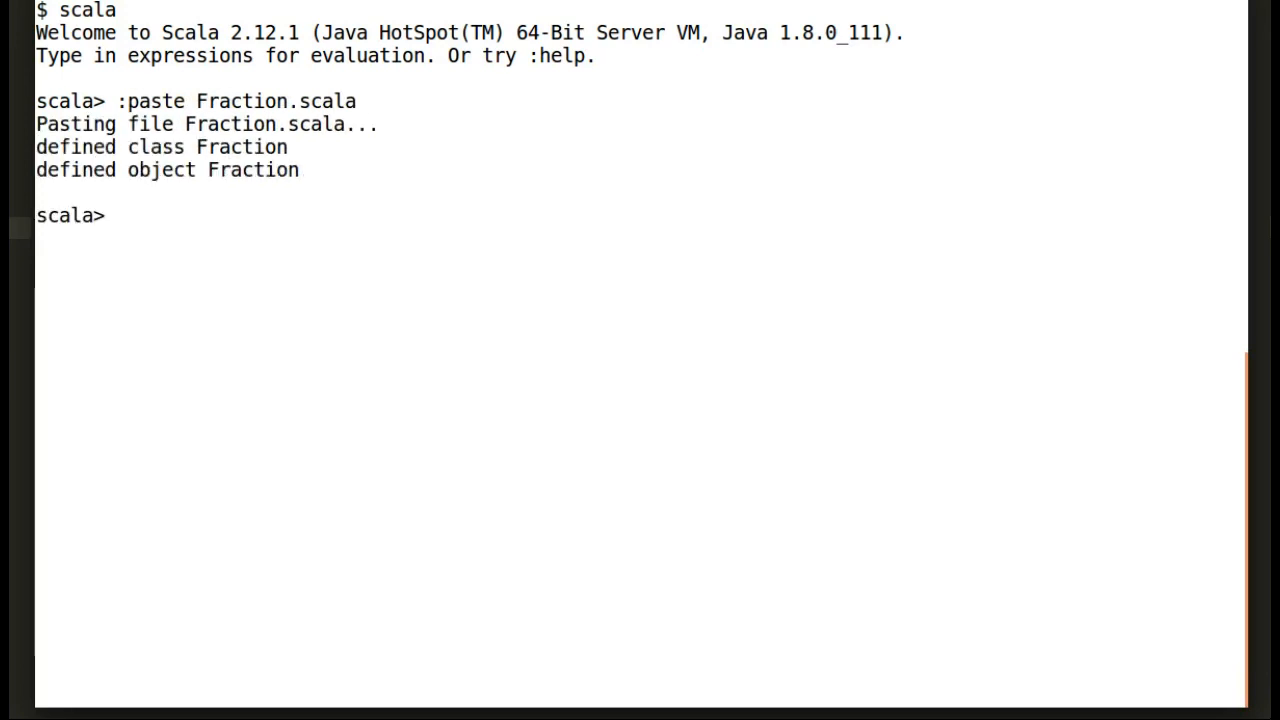
pyautogui.write('val f = new')
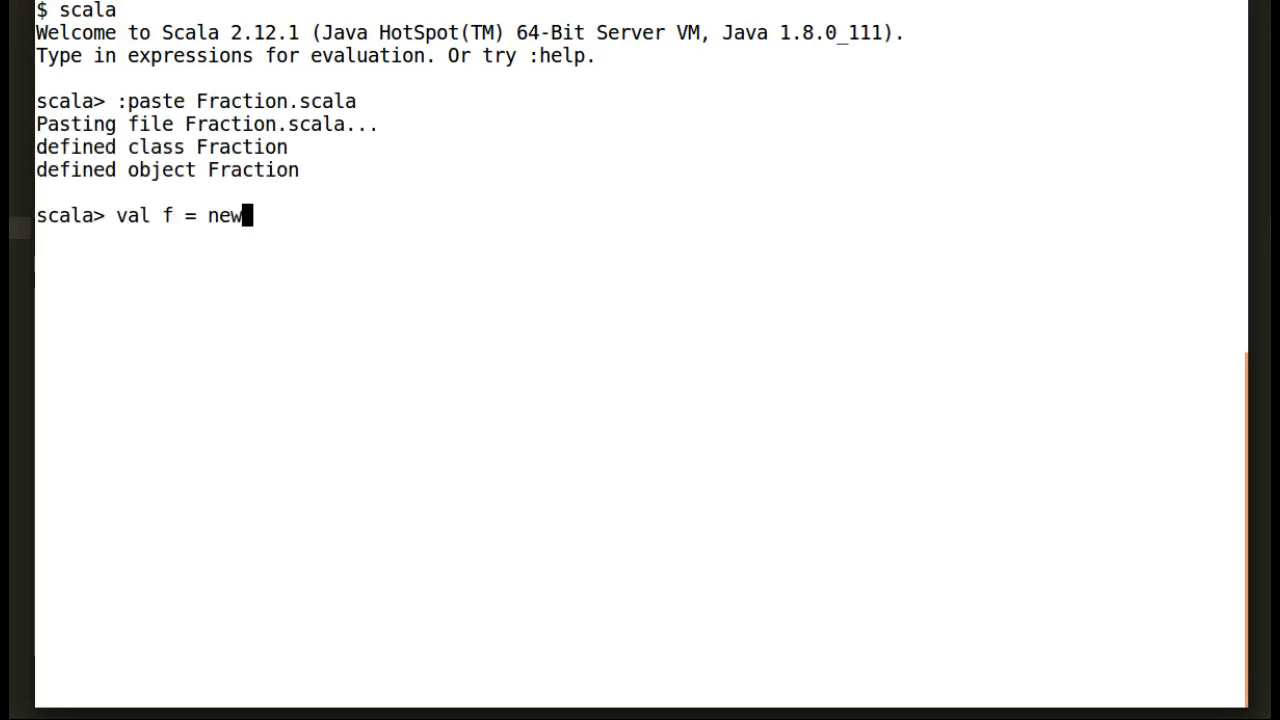
pyautogui.write('Fraction')
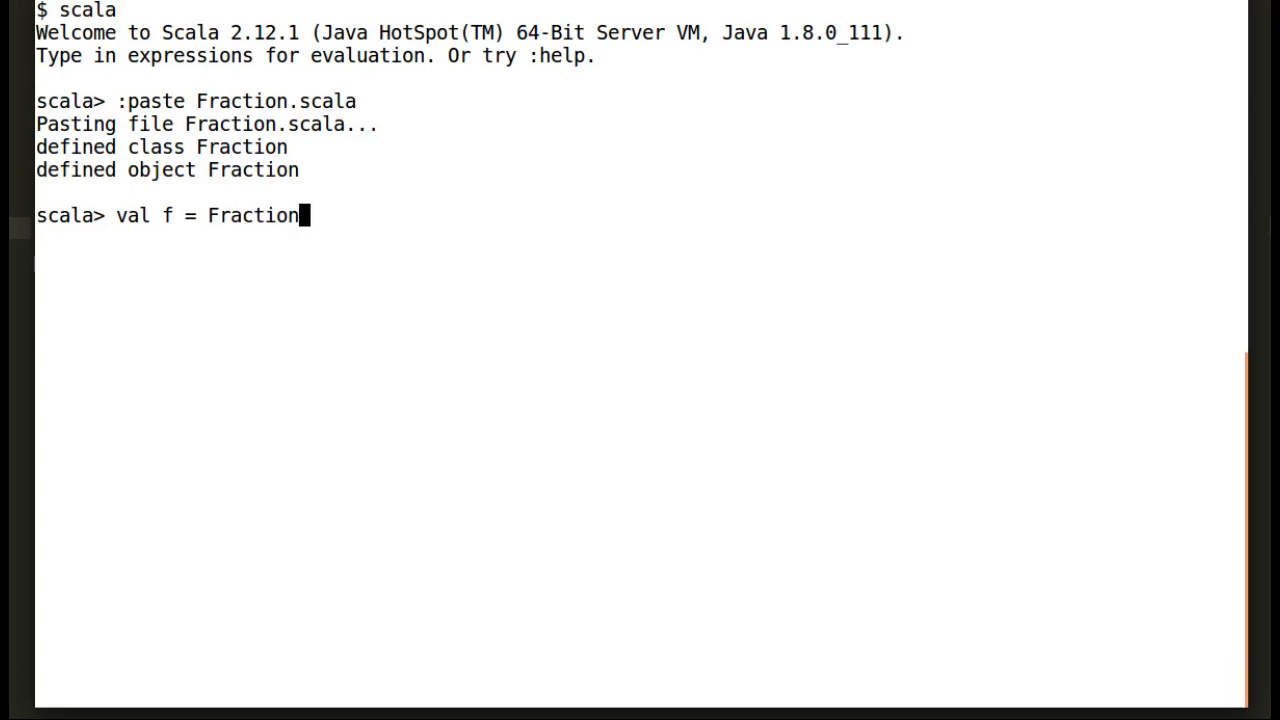
pyautogui.write('(2,3)')
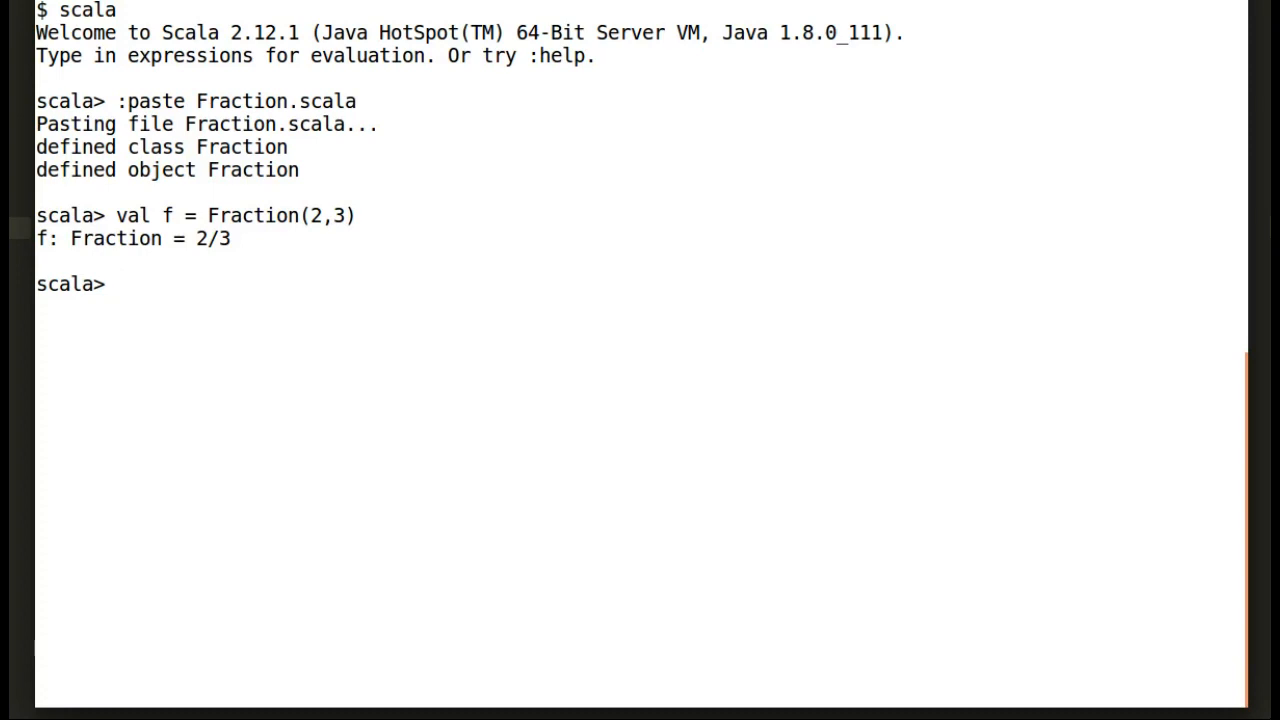
# Try constructing new Fraction(2,0) in the REPL.
pyautogui.write('val f')
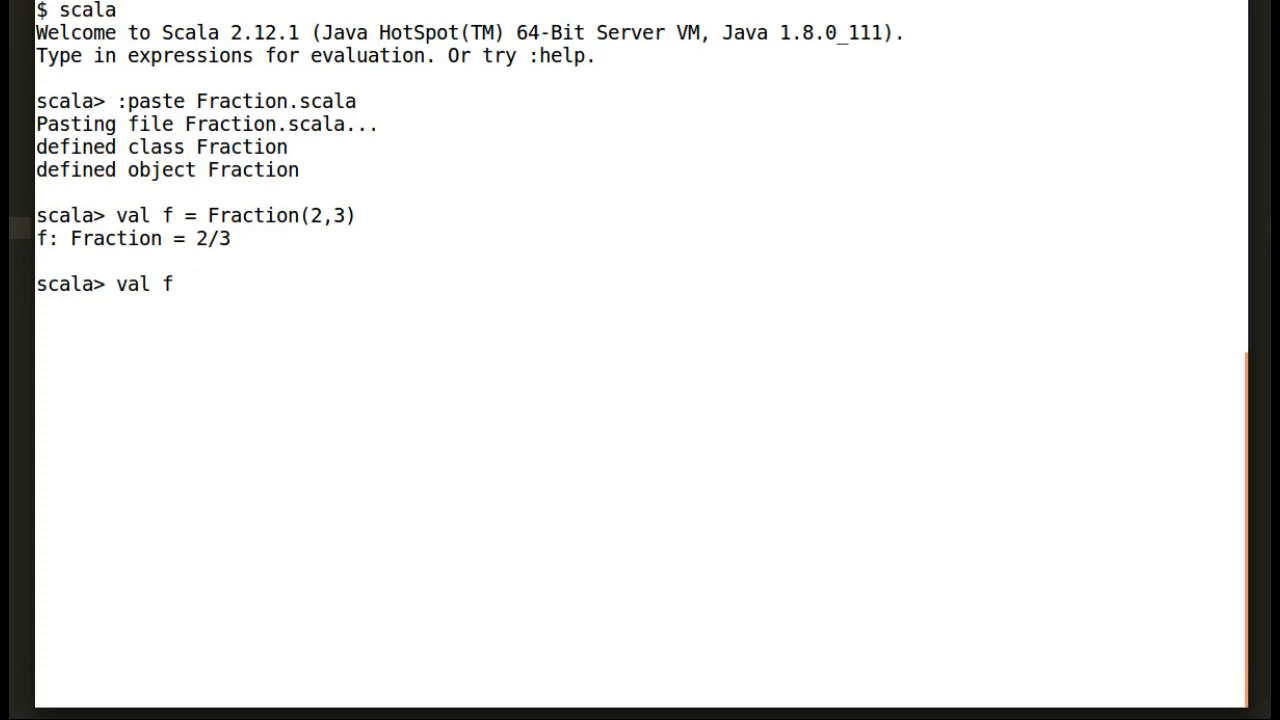
pyautogui.write('= new Fra')
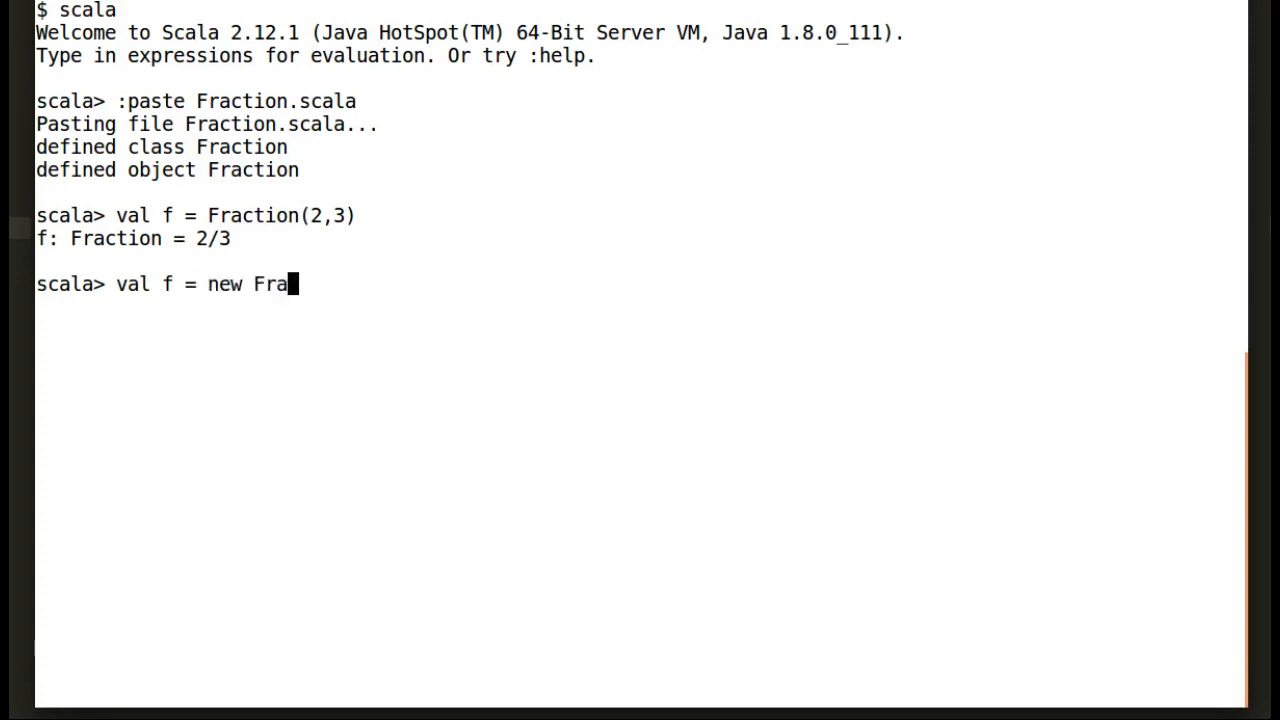
pyautogui.write('ction(')
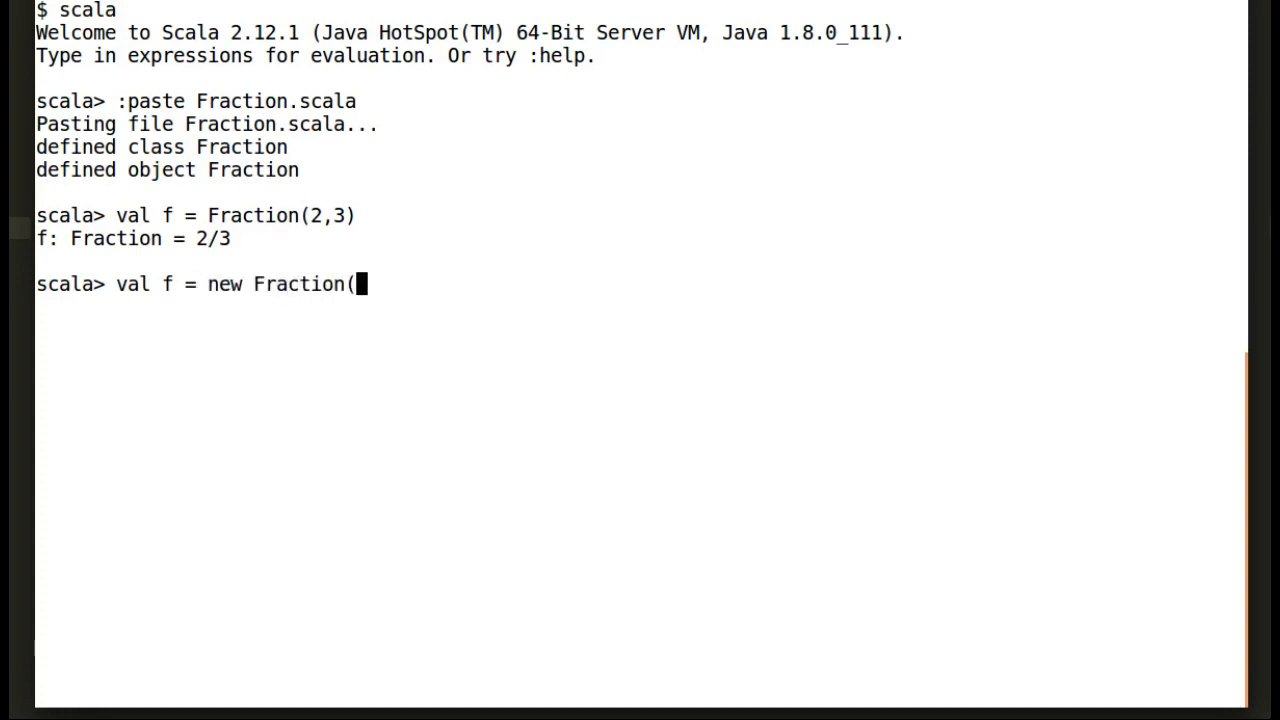
pyautogui.write('2,')
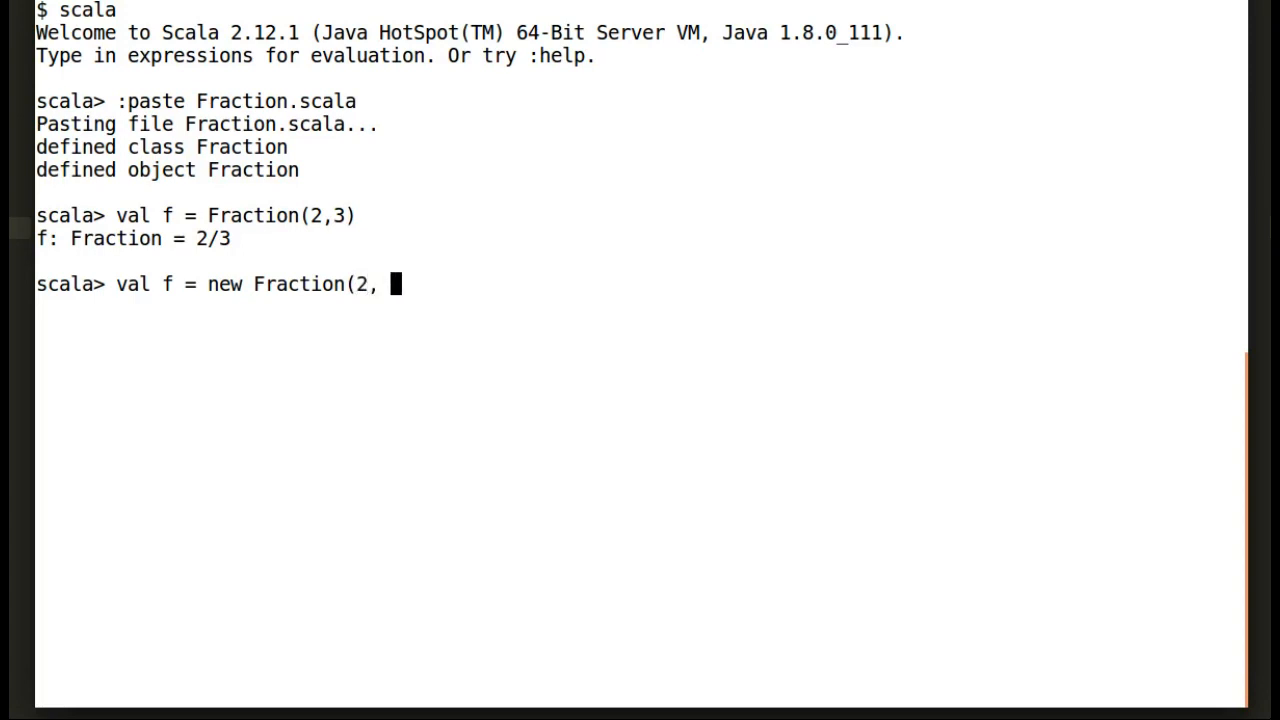
pyautogui.write('0)')
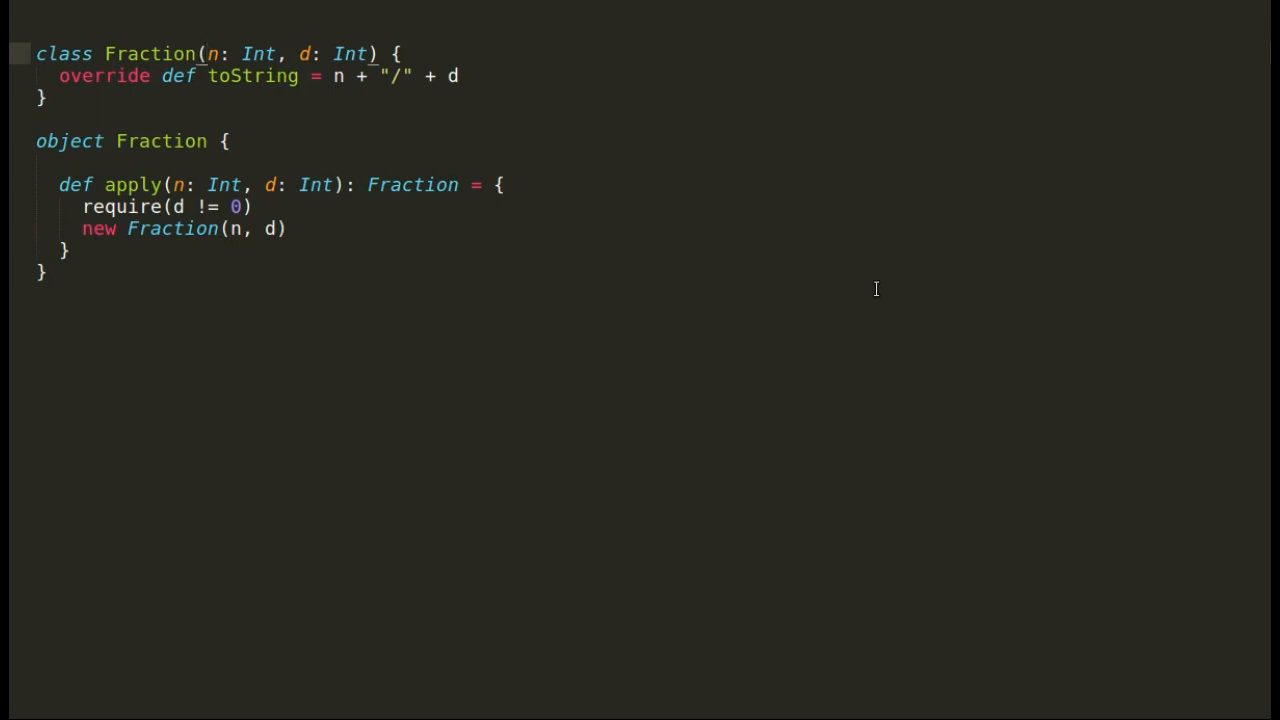
# Make the Fraction constructor private and reload Fraction.scala.
pyautogui.write('pri')
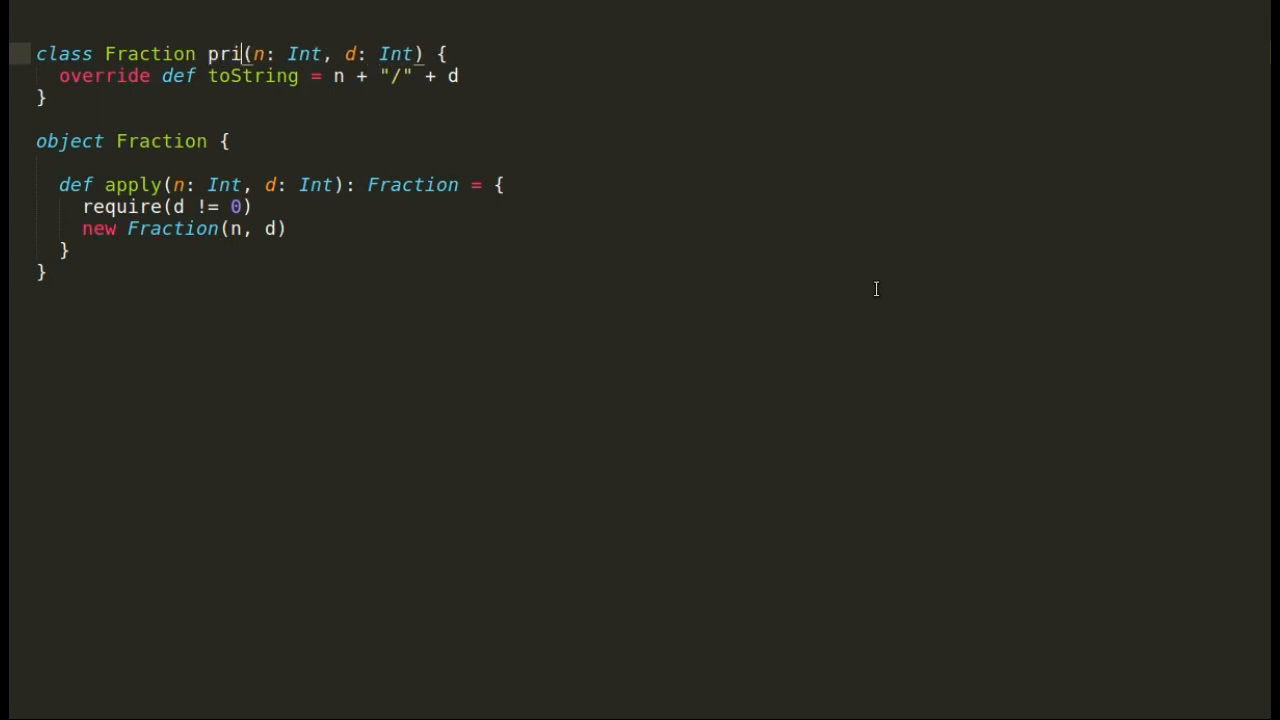
pyautogui.write('vate')
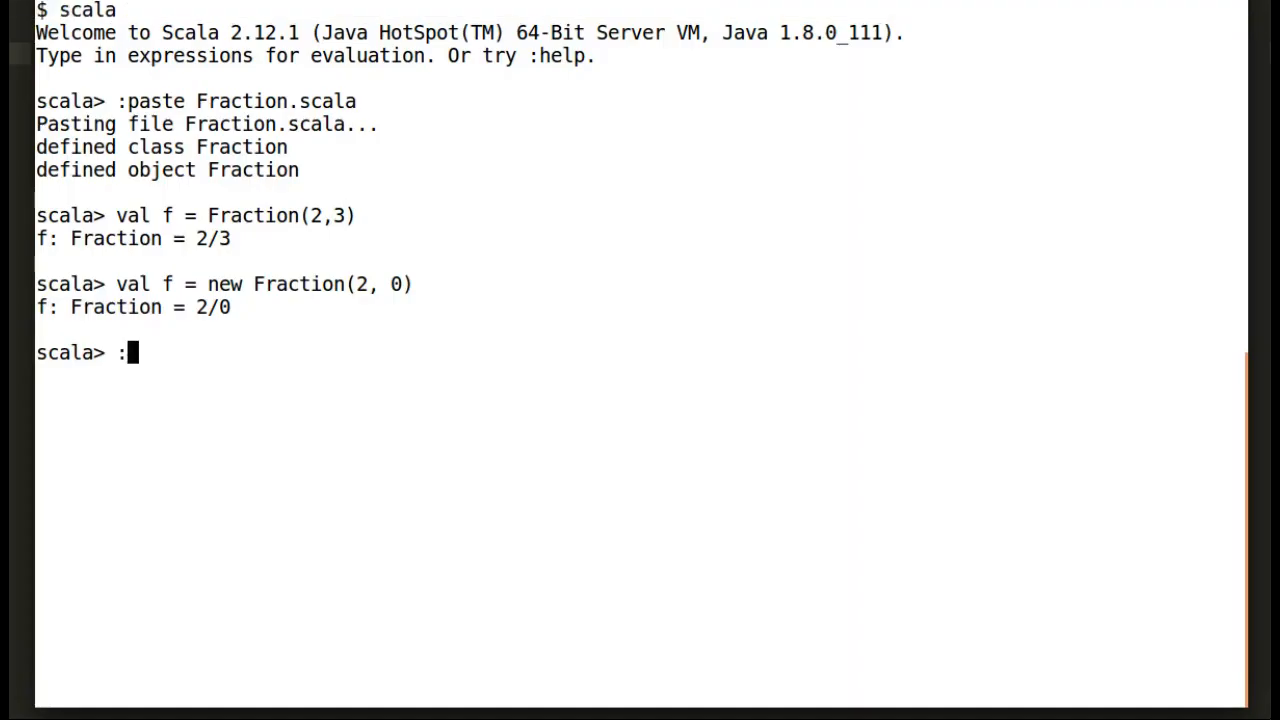
pyautogui.write('paste Fraction.scala')
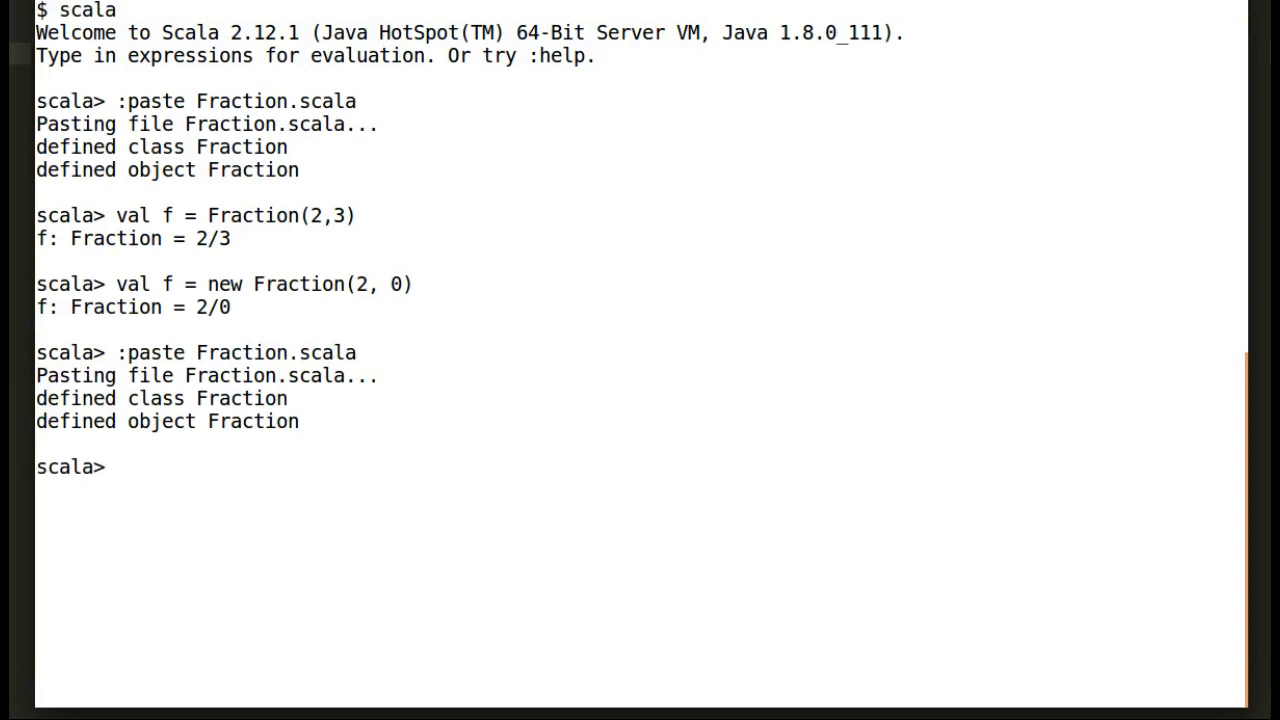
# Attempt new Fraction(2,0), now rejected as inaccessible.
pyautogui.write('val f = n')
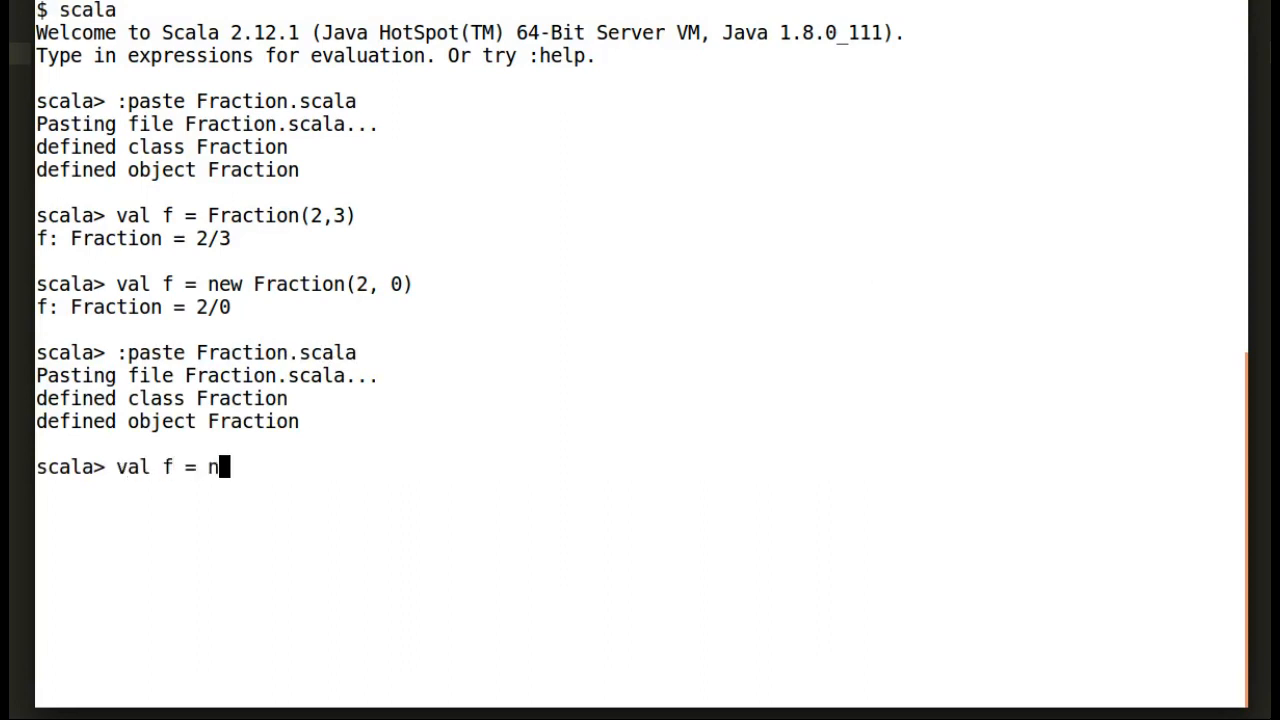
pyautogui.write('ew Fraction')
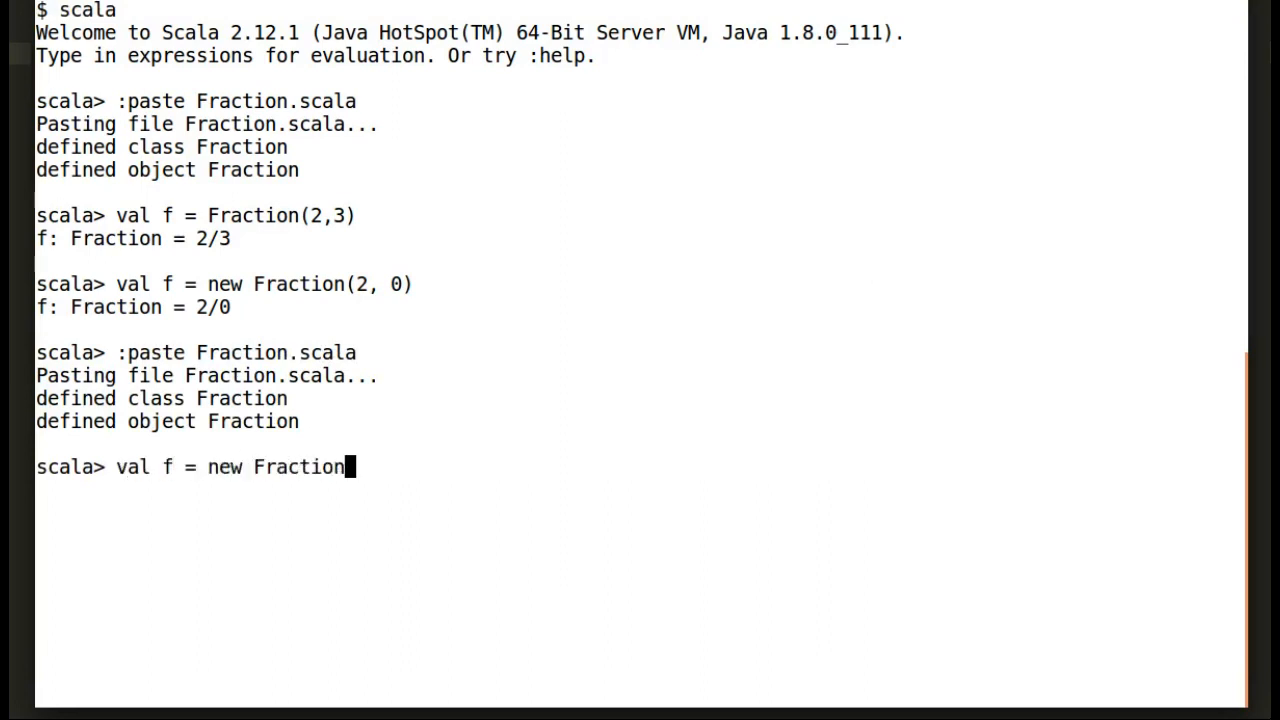
pyautogui.write('(2,0')
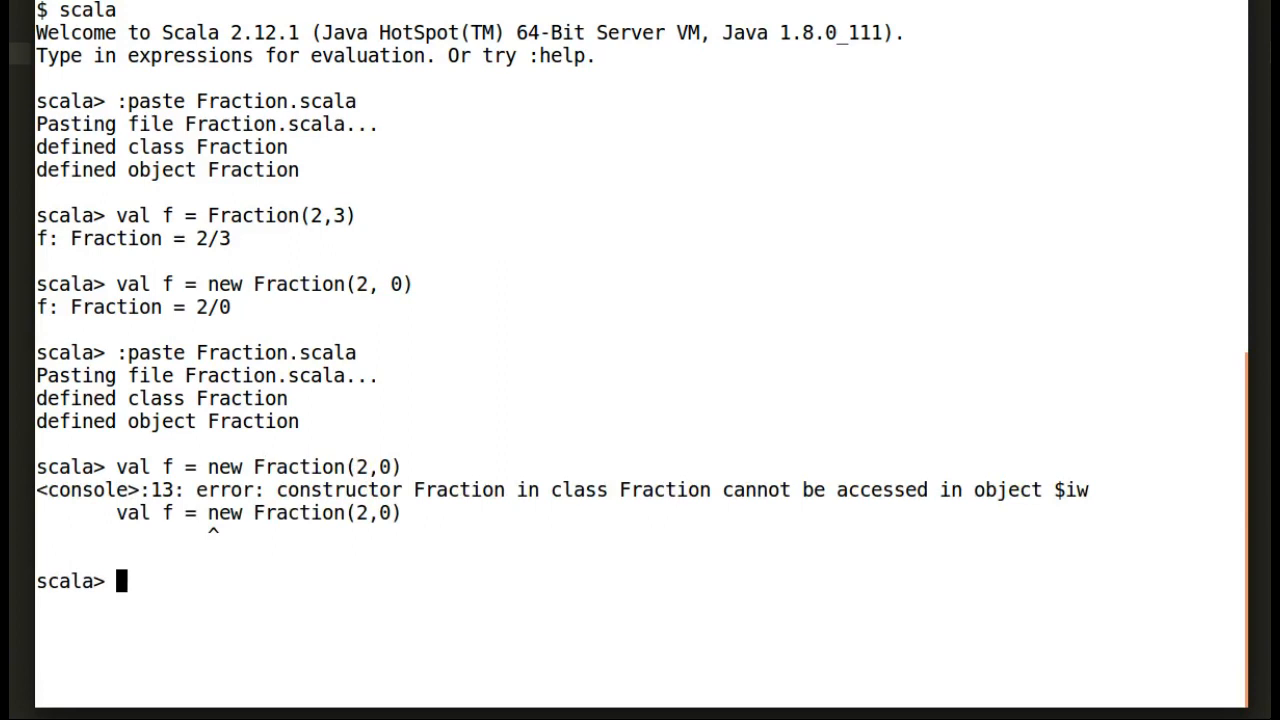
pyautogui.write('val f = new Fraction(2,0)')
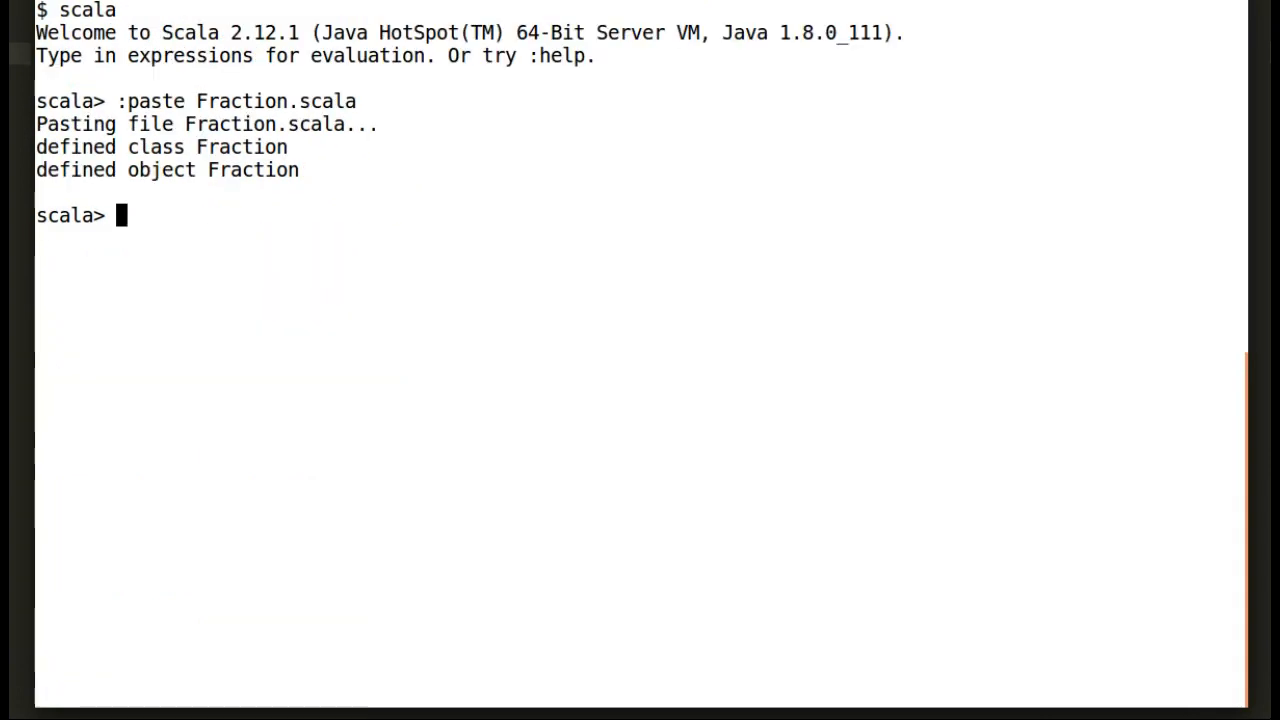
# Enter val f = Fraction(4,2) to build 4/2 through the companion apply.
pyautogui.write('val f')
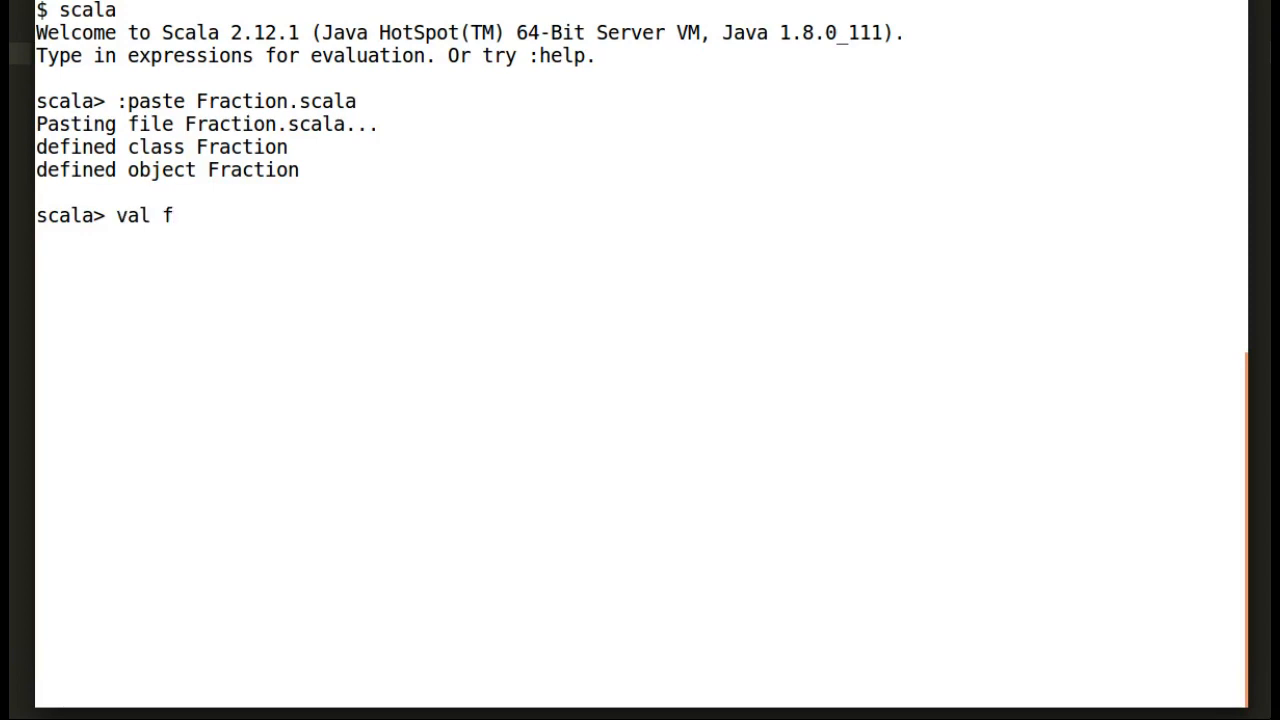
pyautogui.write('= Fraction')
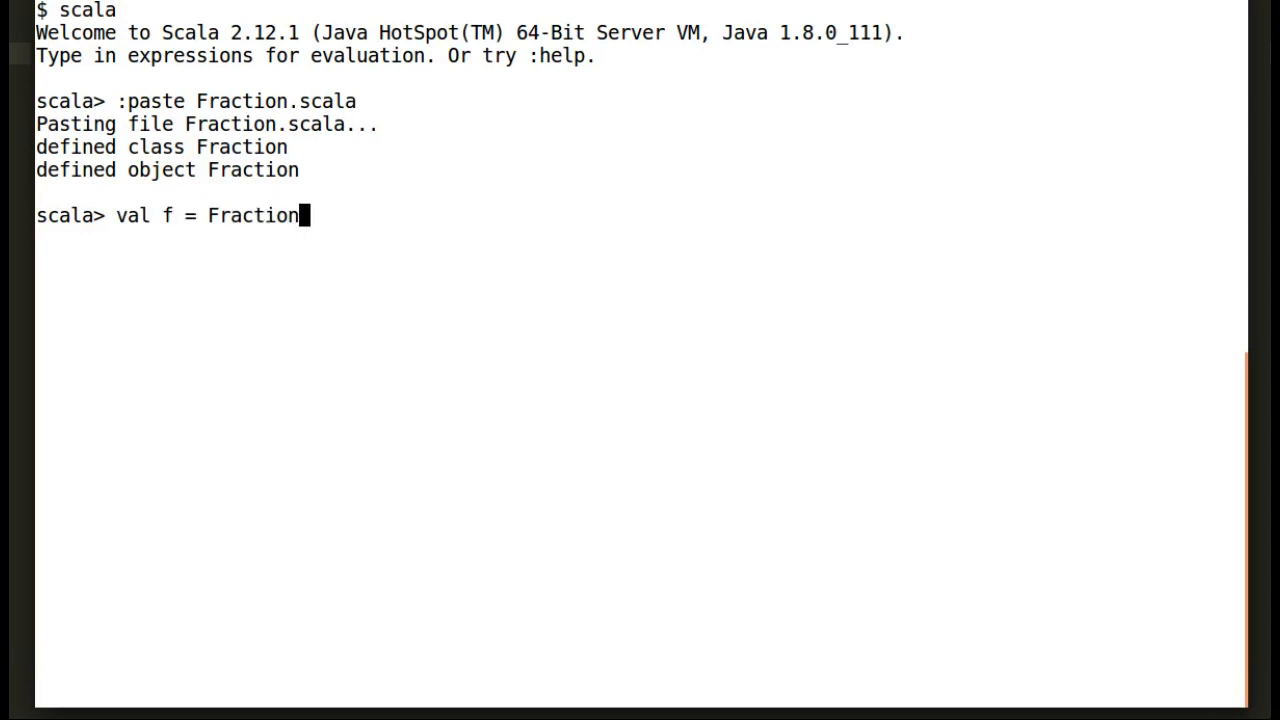
pyautogui.write('(4,2')
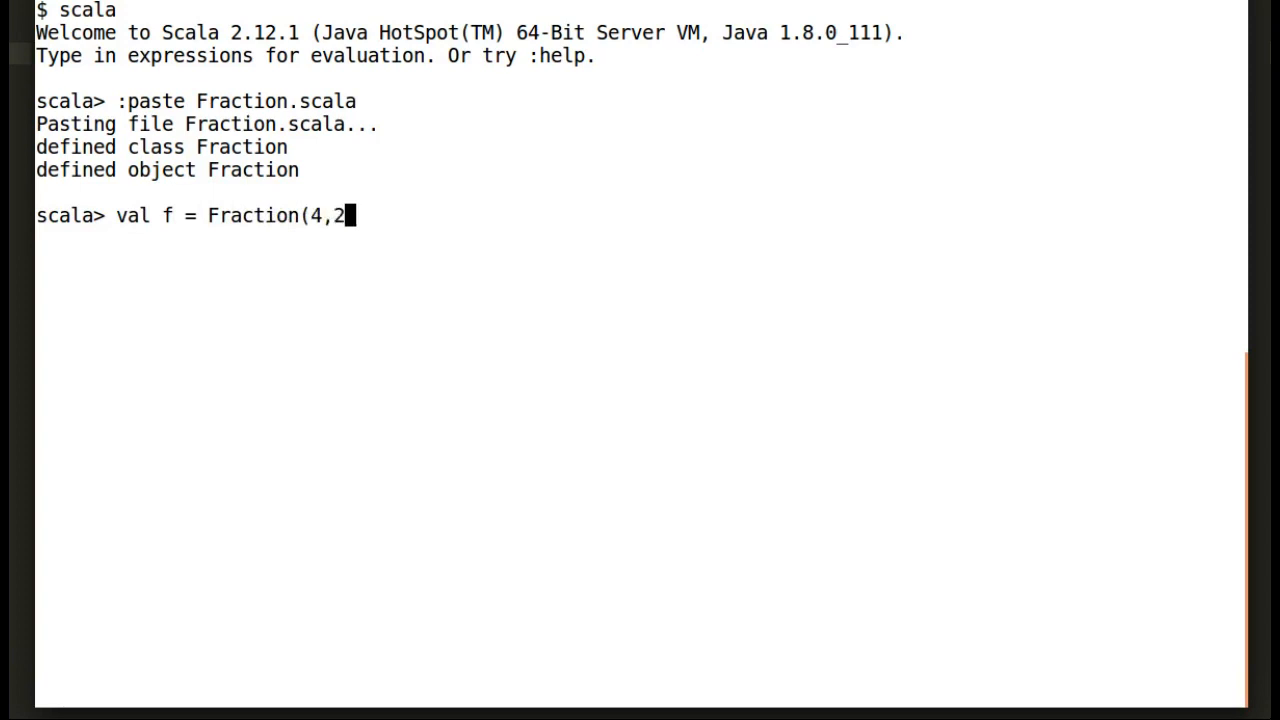
pyautogui.write(')')
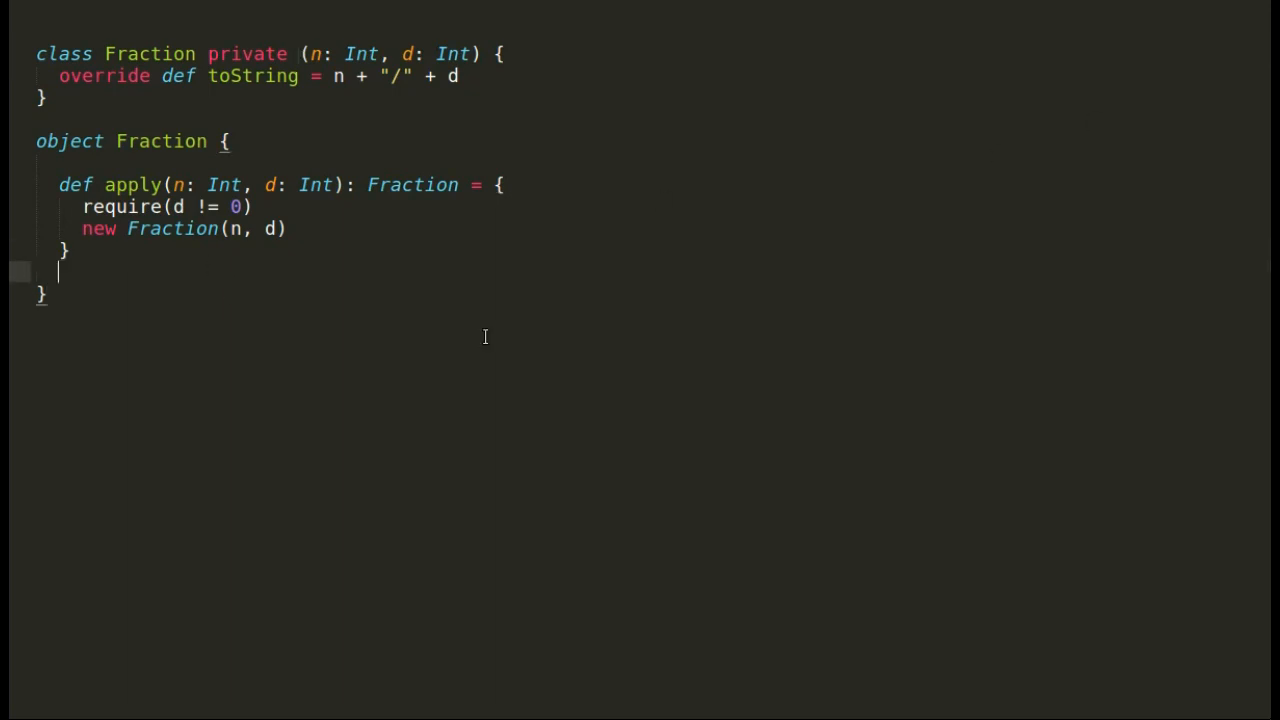
# Declare private def gcd(n: Int, d: Int): Int in the companion object.
pyautogui.write('private')
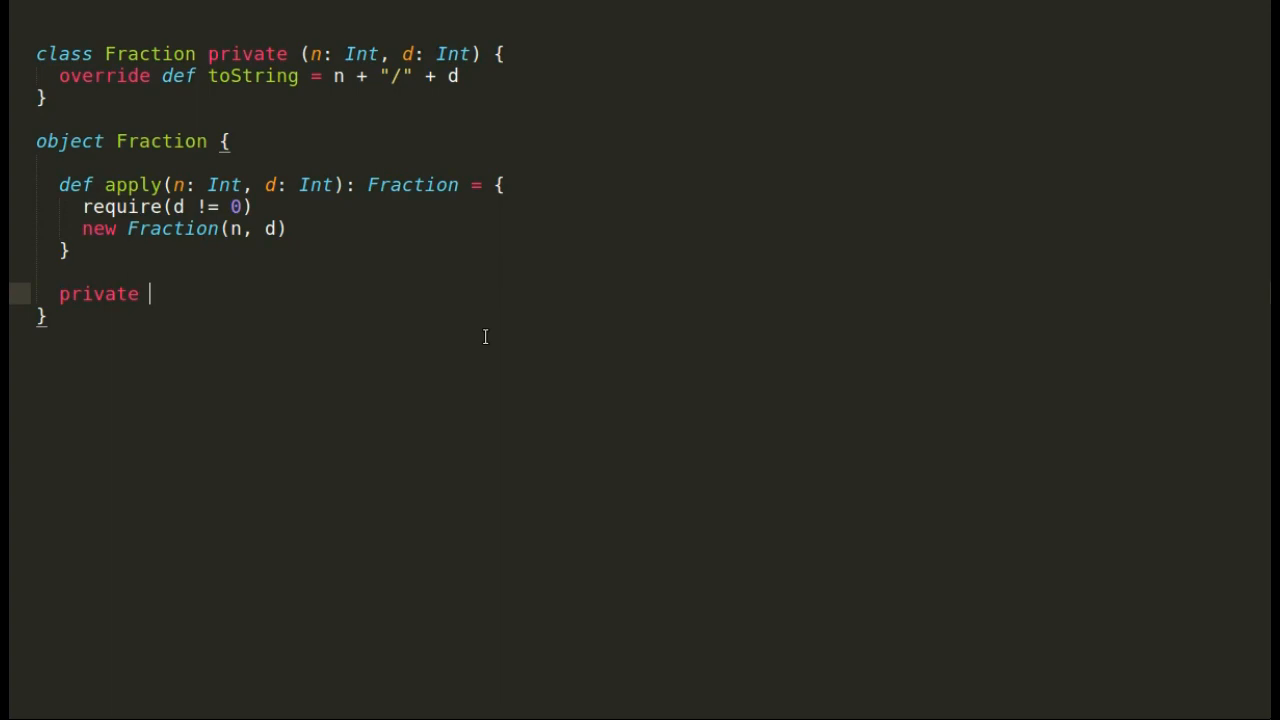
pyautogui.write('def gcd(')
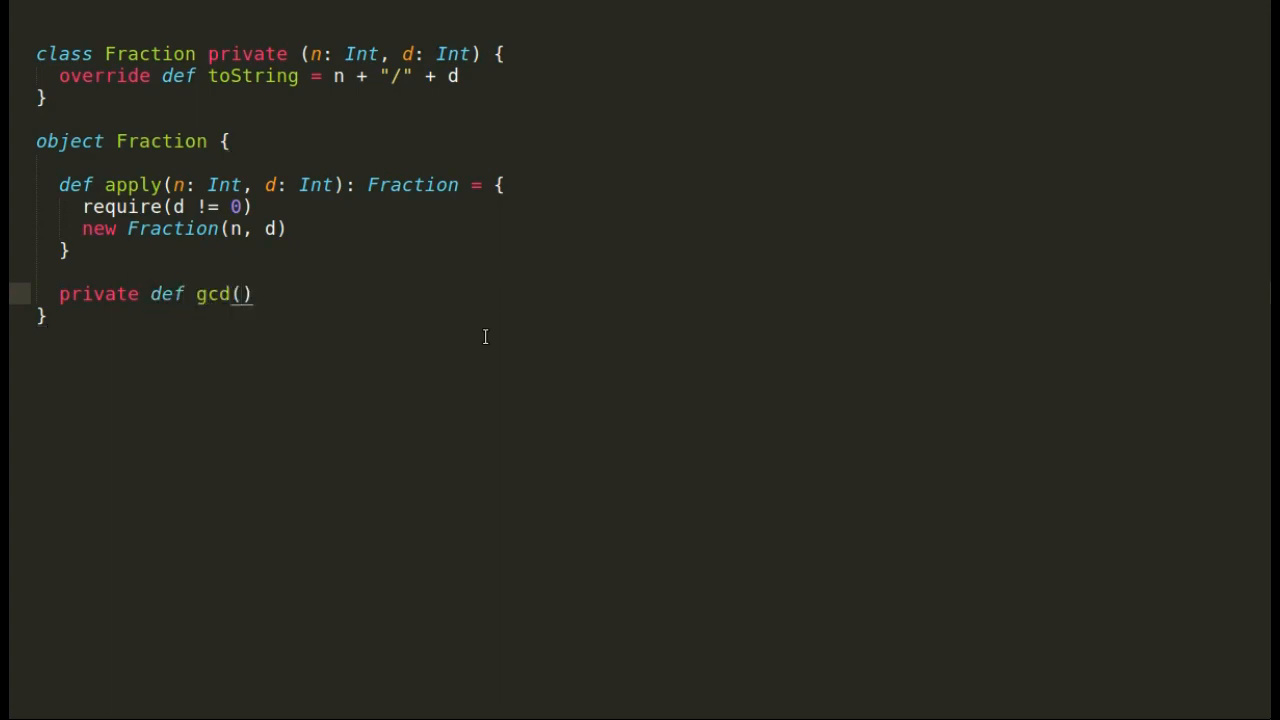
pyautogui.write('n: Int, d')
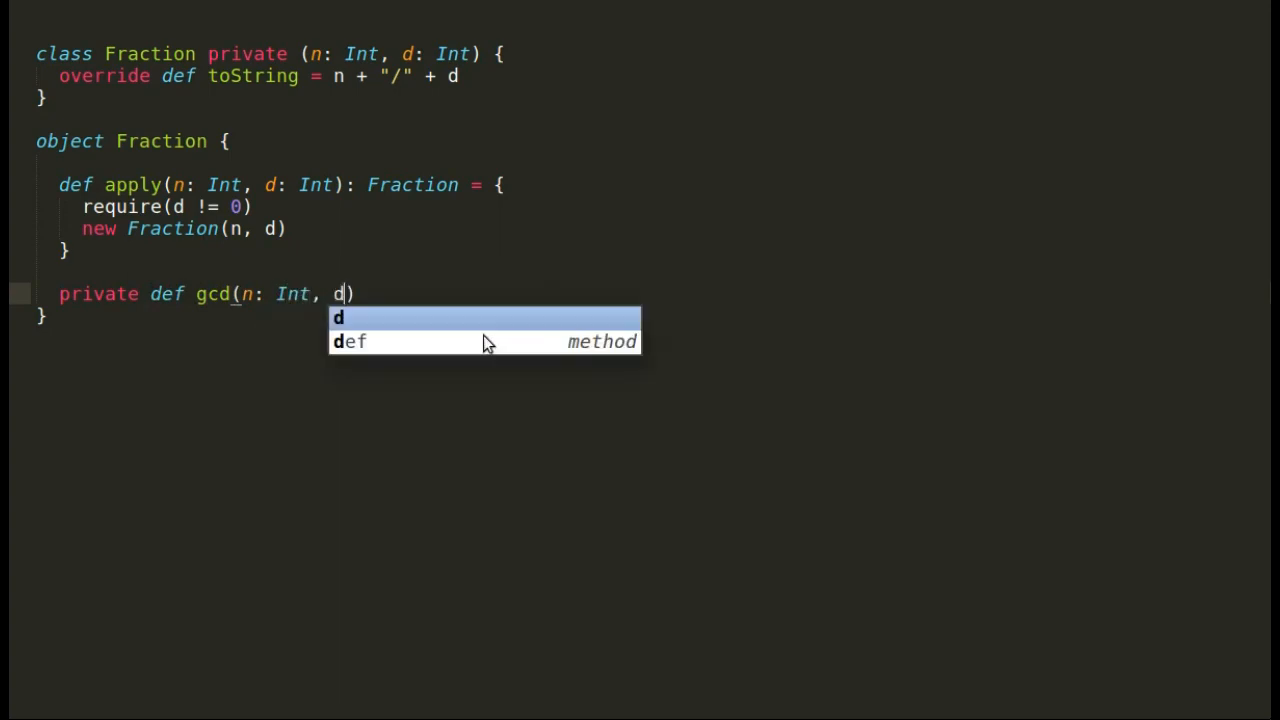
pyautogui.write(': Int')
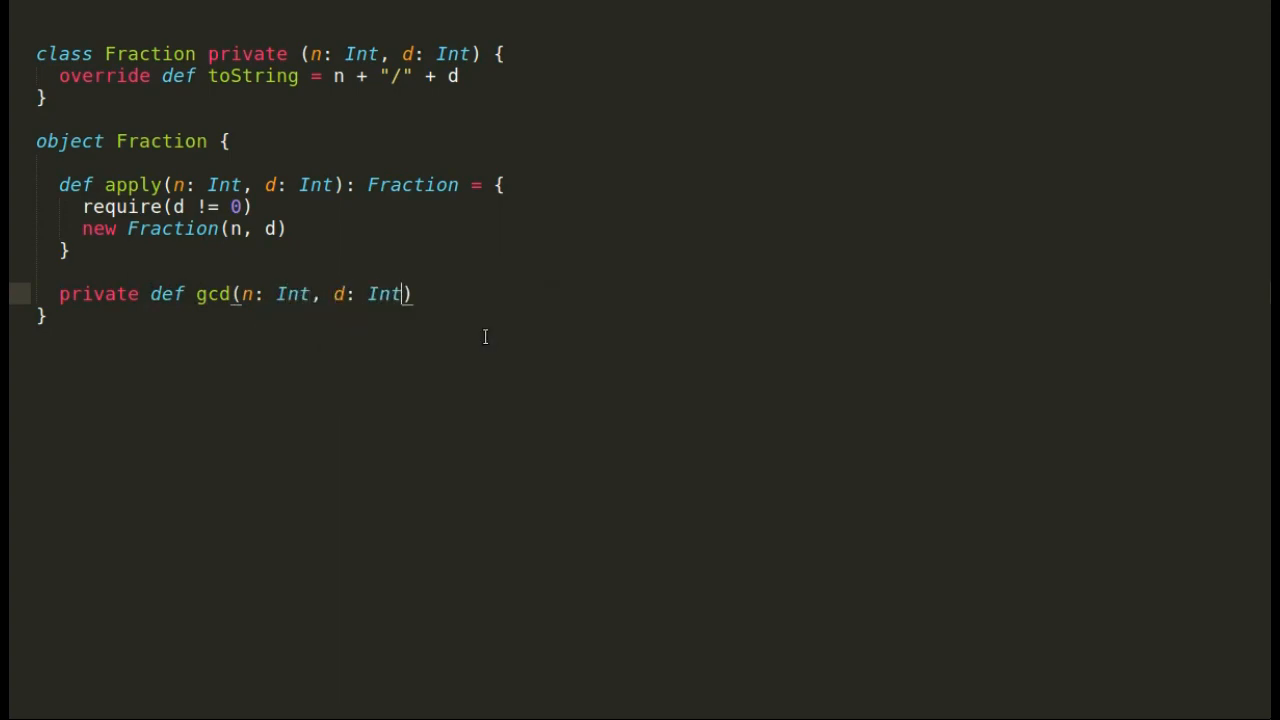
pyautogui.write(':')
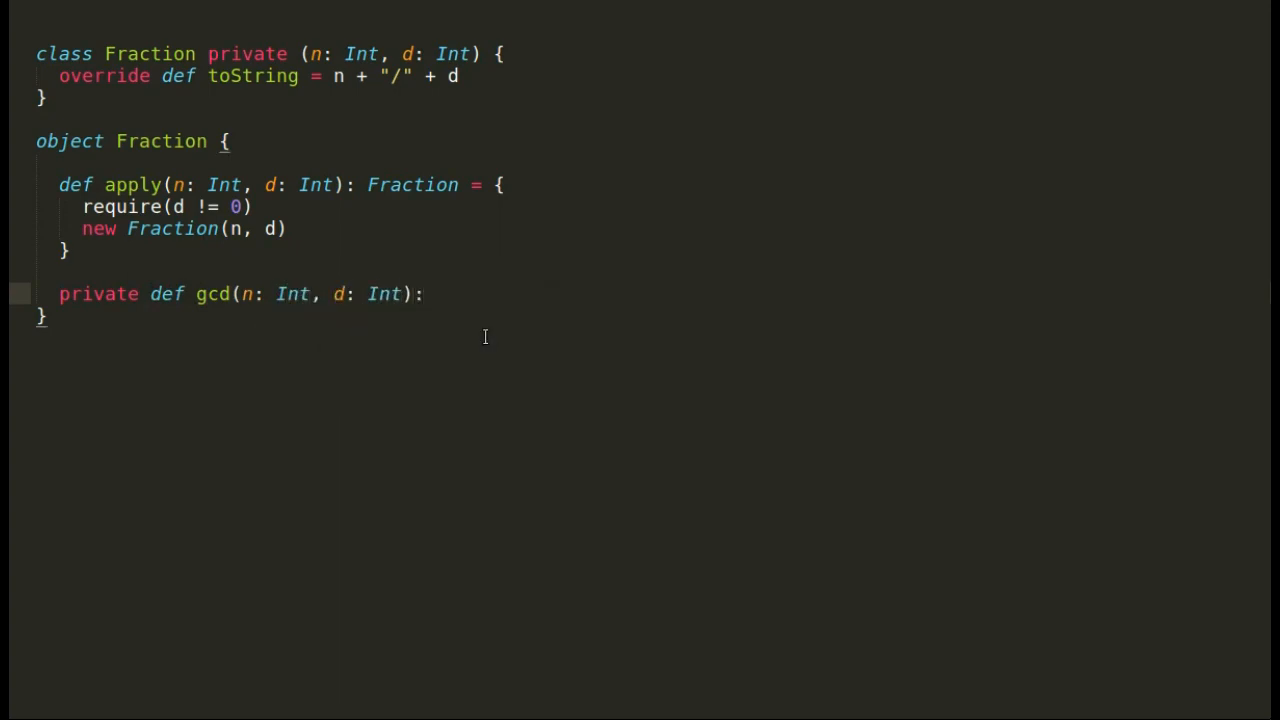
pyautogui.write('Int = {')
pyautogui.write('val ')
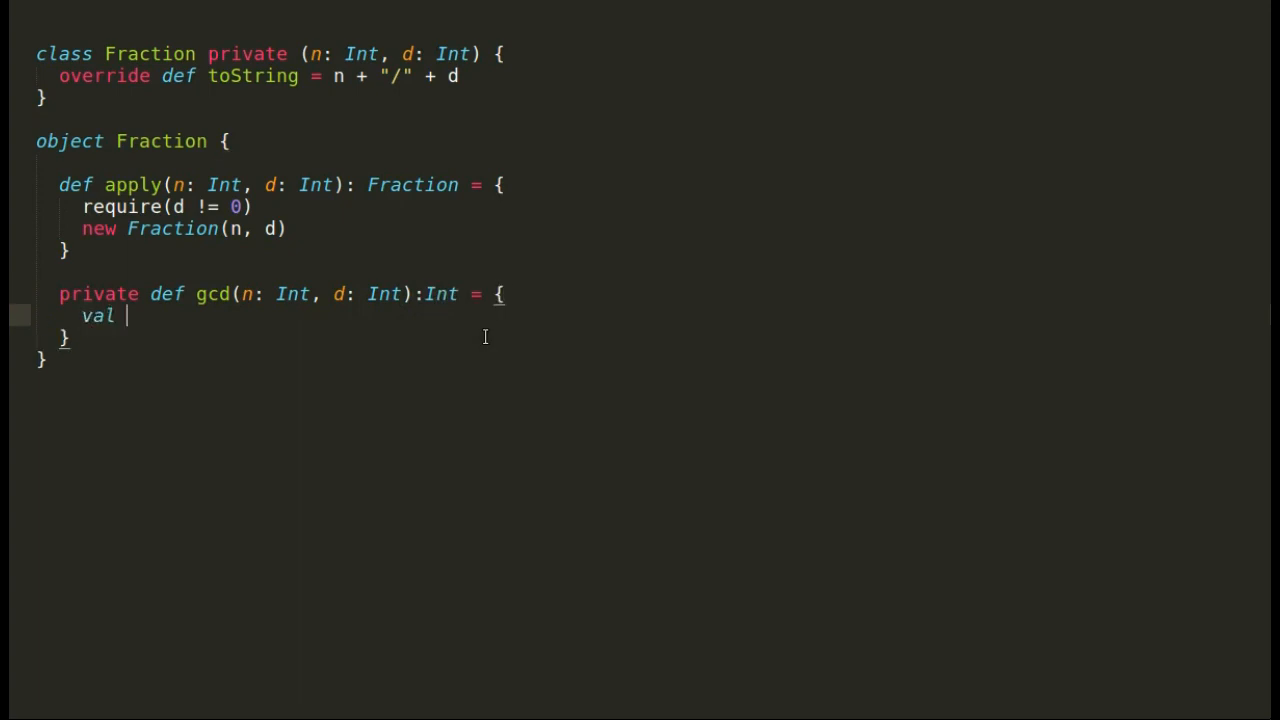
# Set least to the smaller of n and d, var gcd = 1, loop i from 1 to least.
pyautogui.write('least')
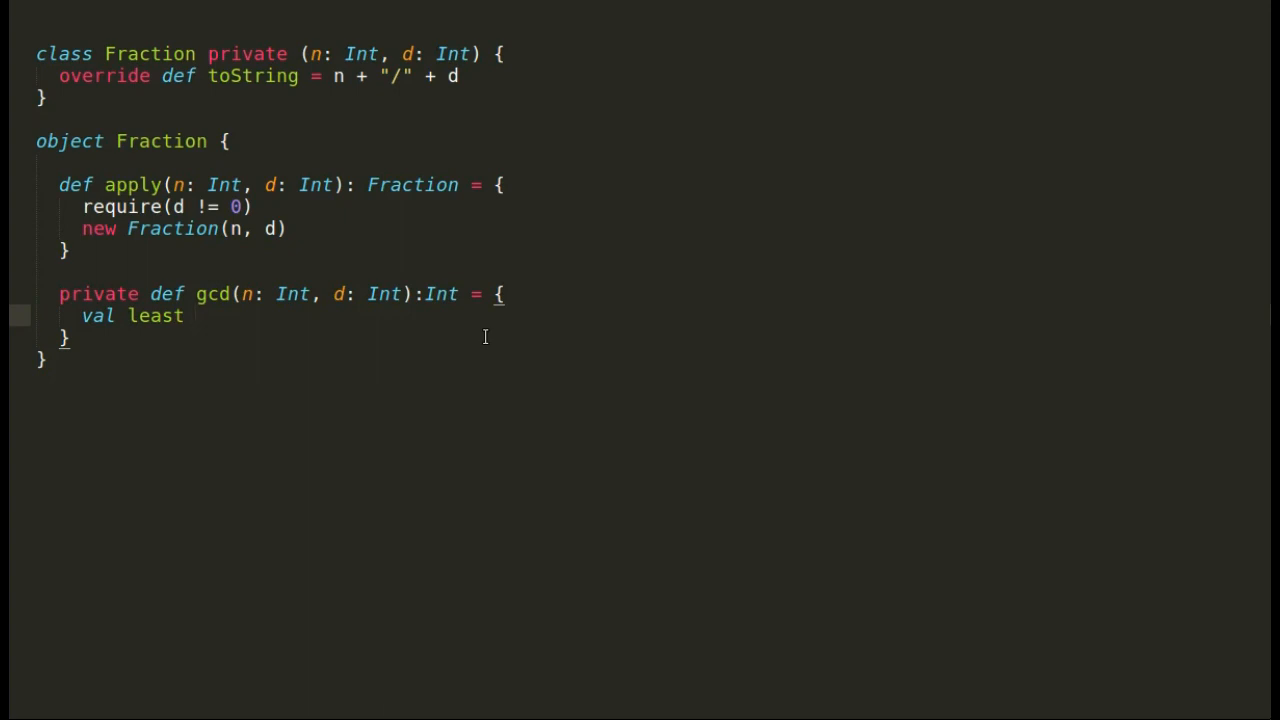
pyautogui.write('= if(')
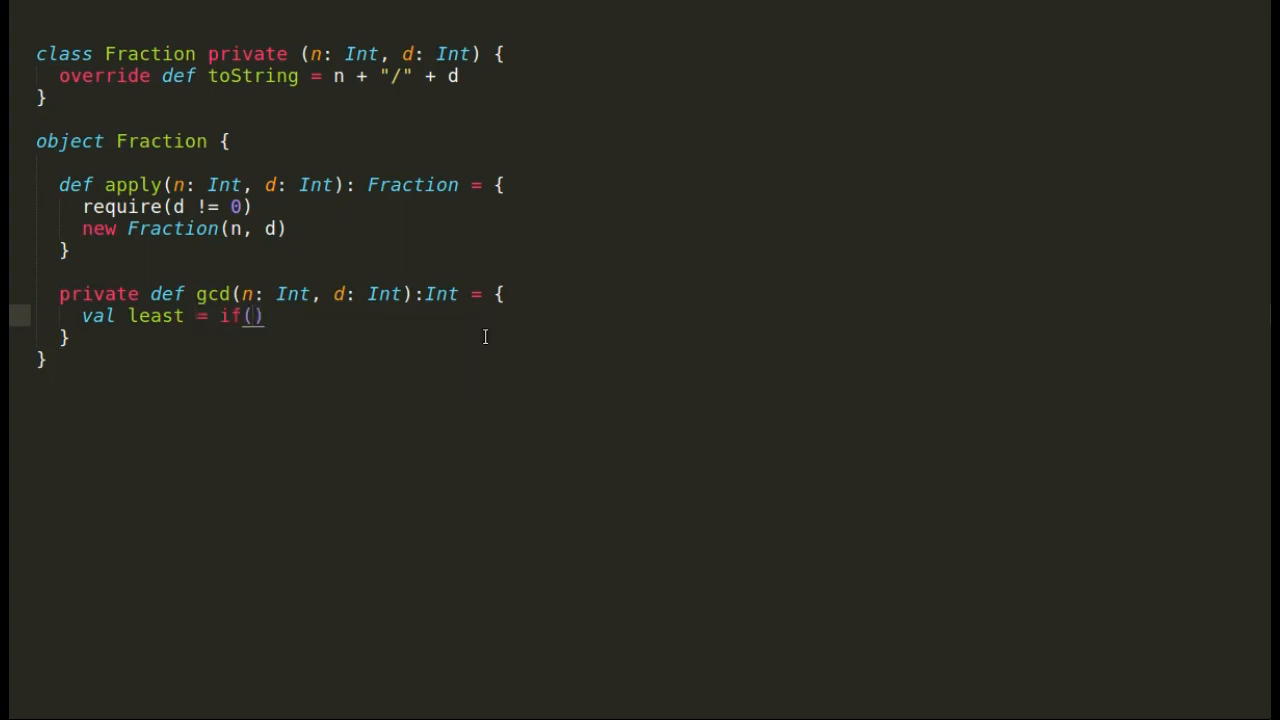
pyautogui.write('n<')
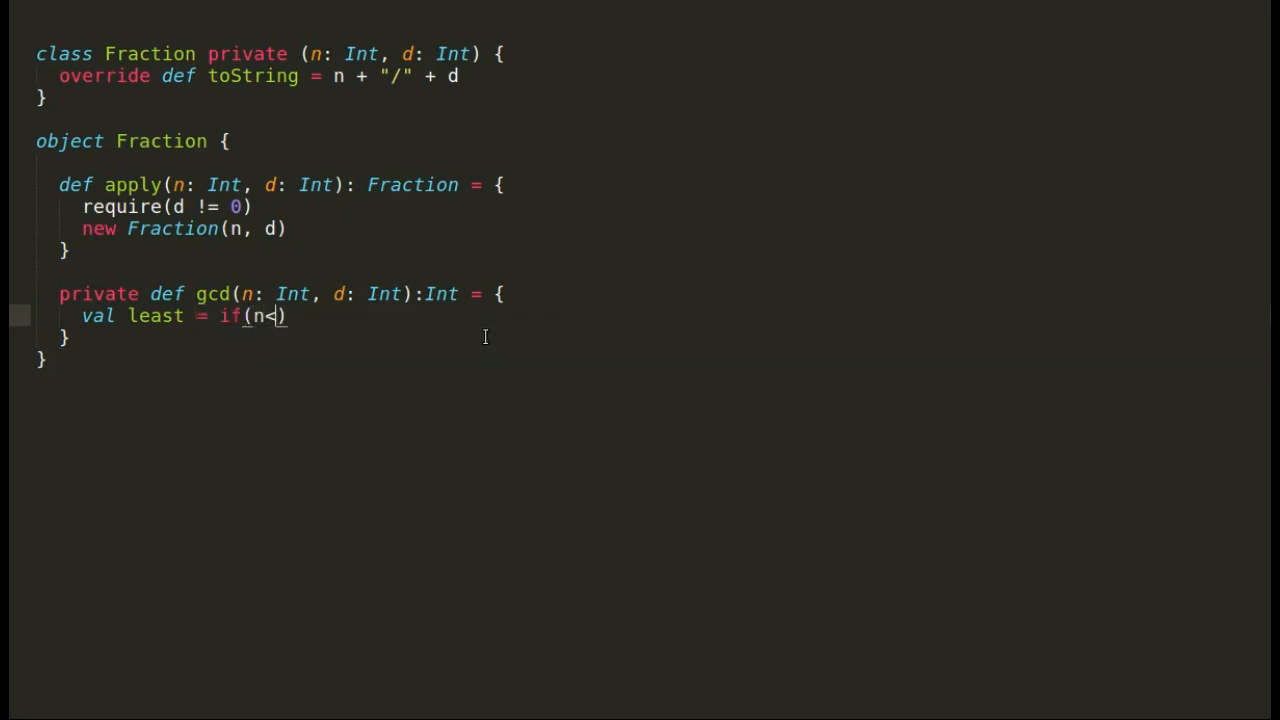
pyautogui.write('d')
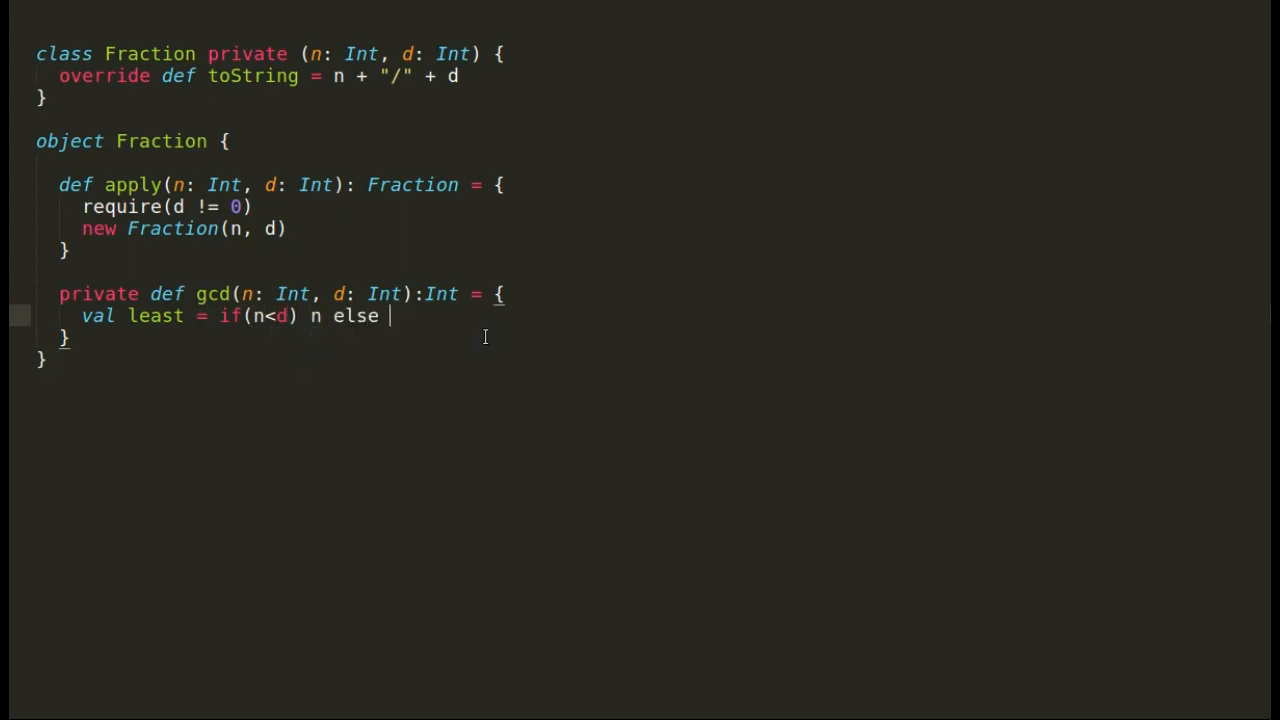
pyautogui.write('d')
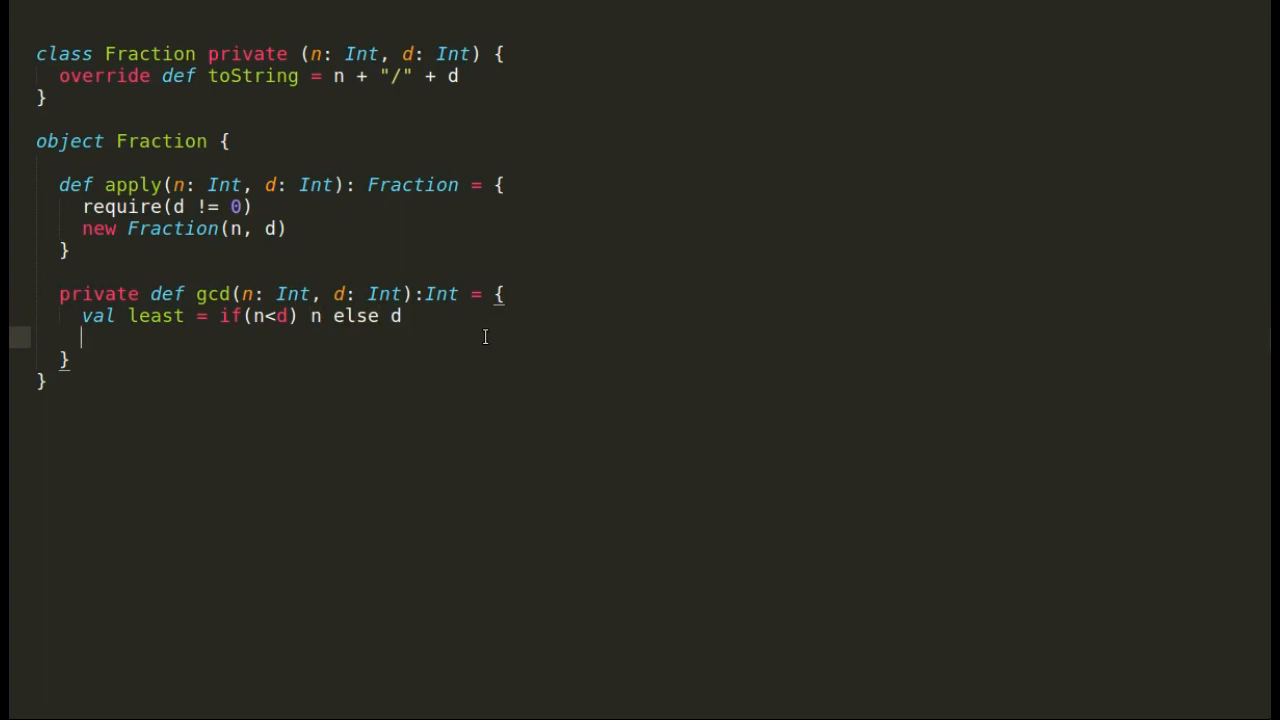
pyautogui.write('var')
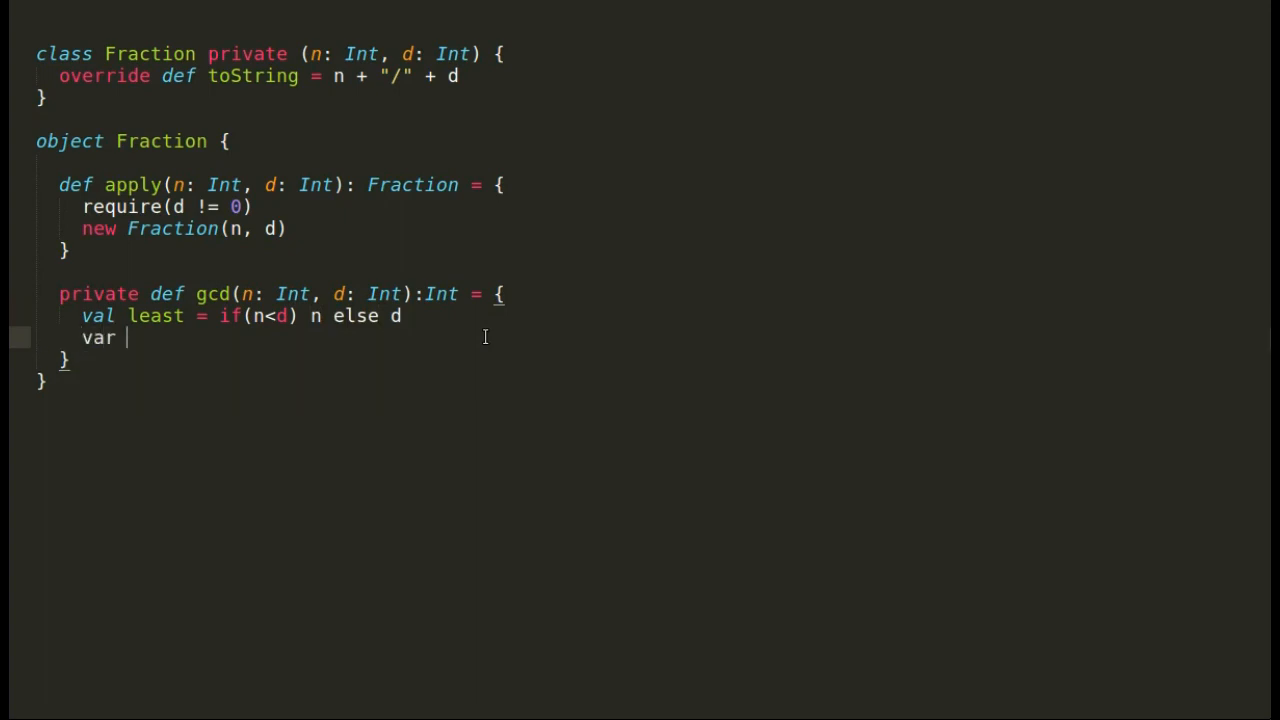
pyautogui.write('gcd = 1')
pyautogui.write('for(i ')
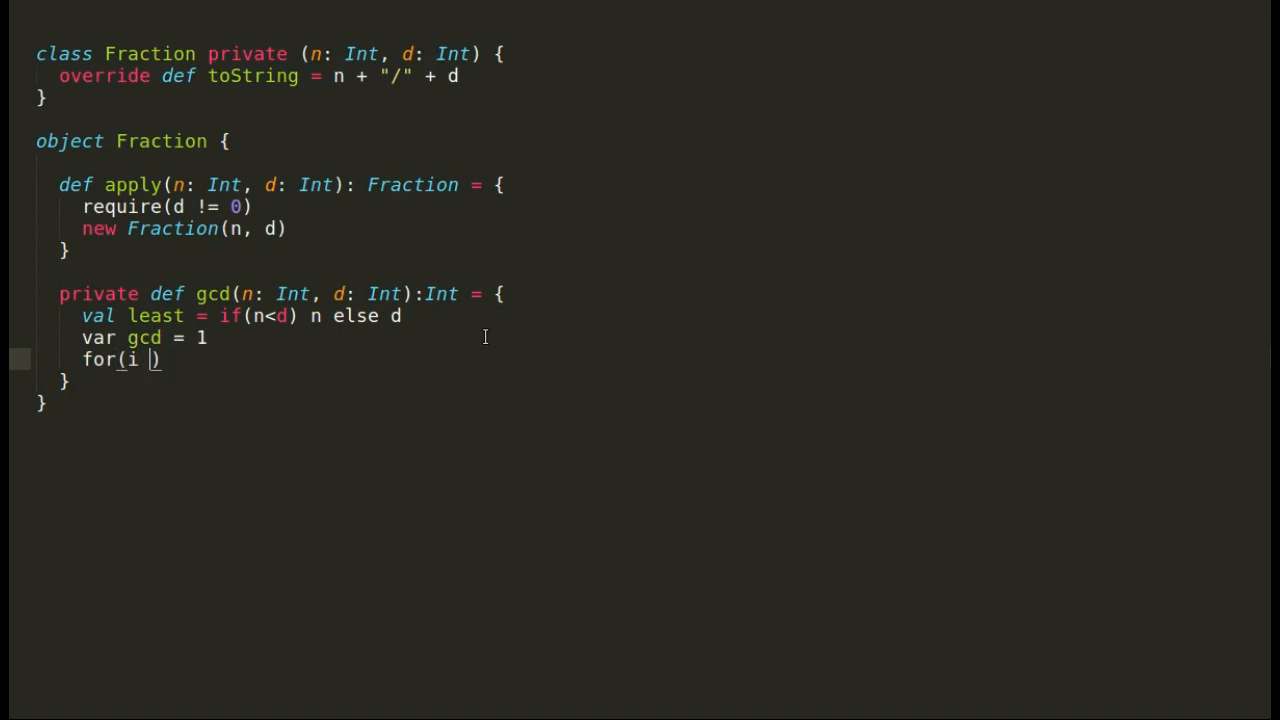
pyautogui.write('<-')
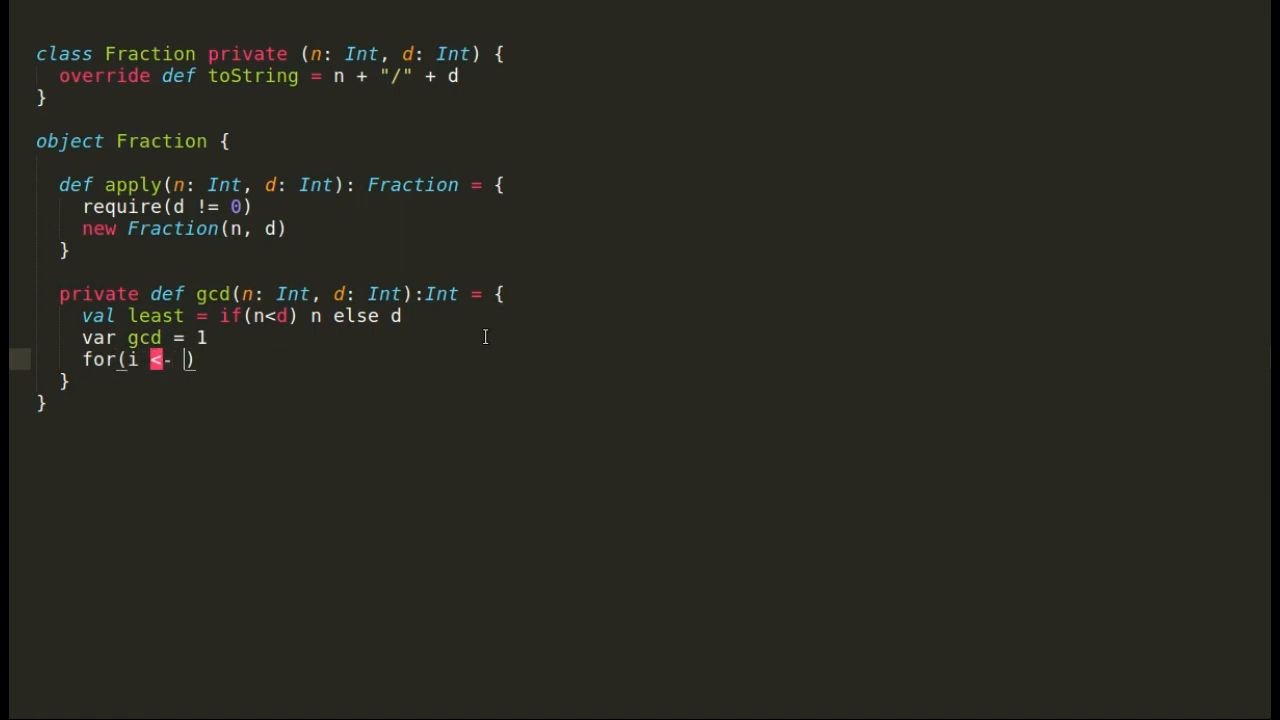
pyautogui.write('1 to least')
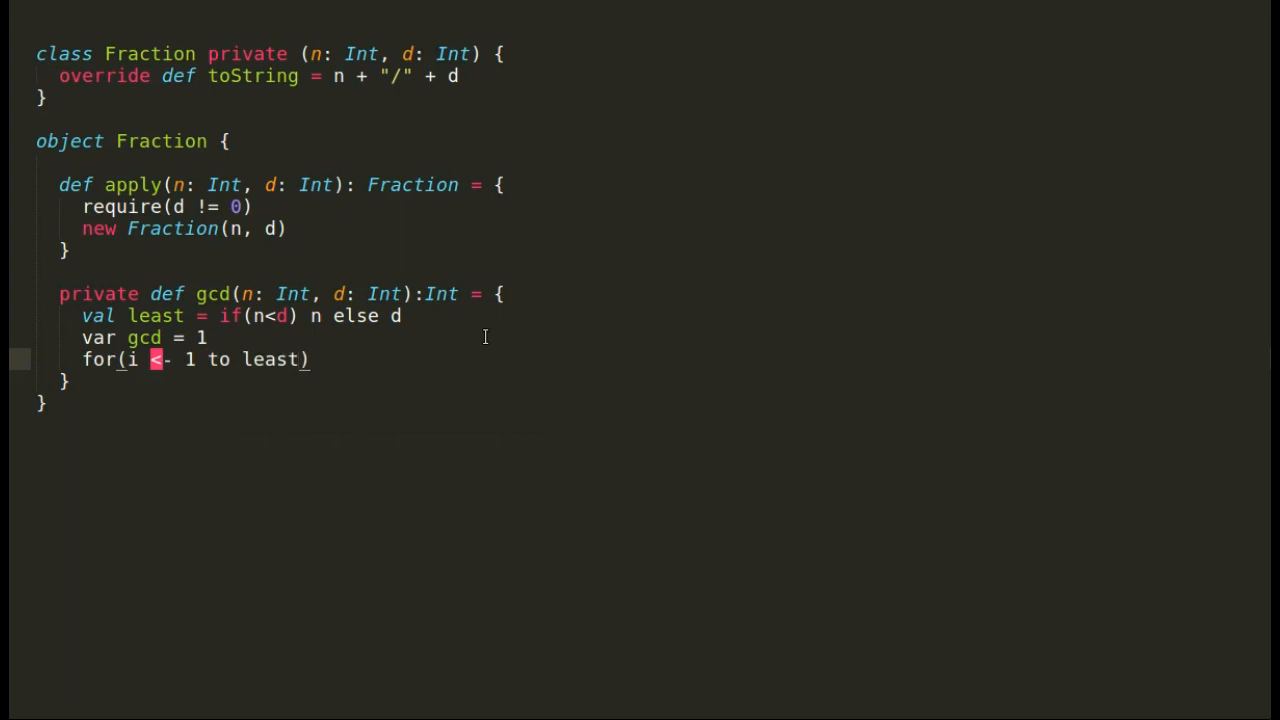
# Inside the loop set gcd = i when n%i == 0 && d%i == 0, then return gcd.
pyautogui.write('if')
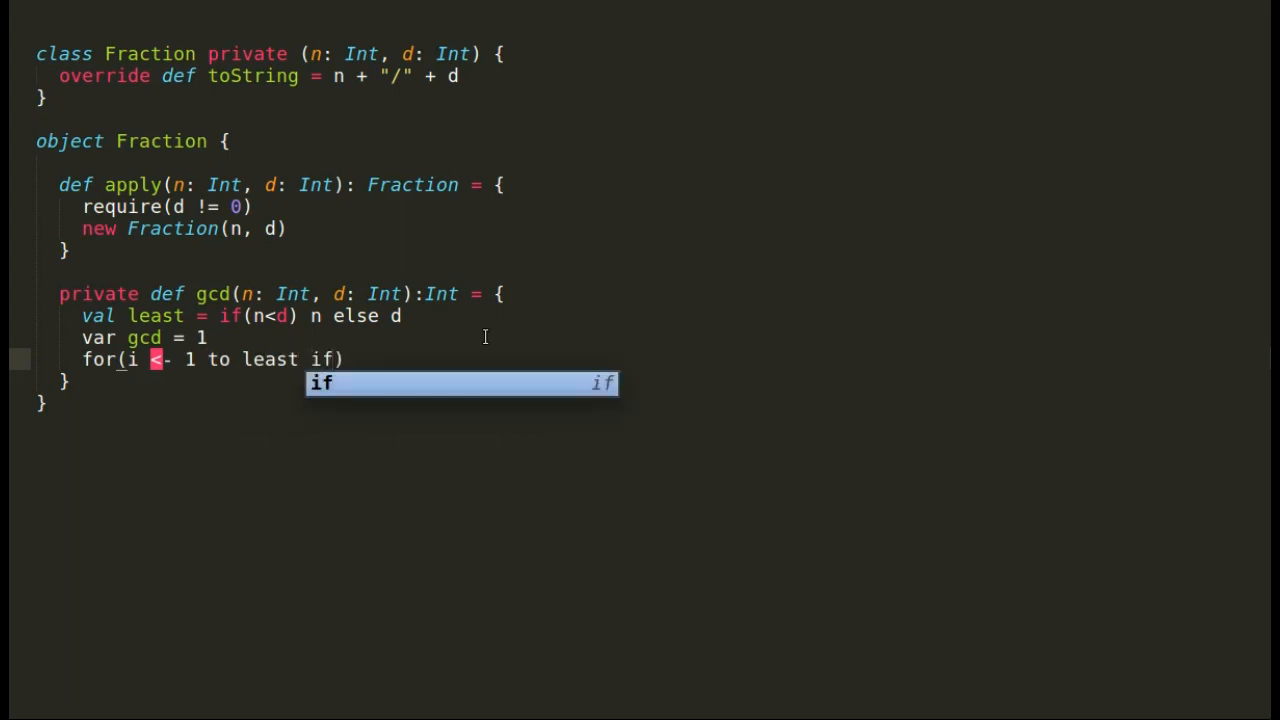
pyautogui.write('(n')
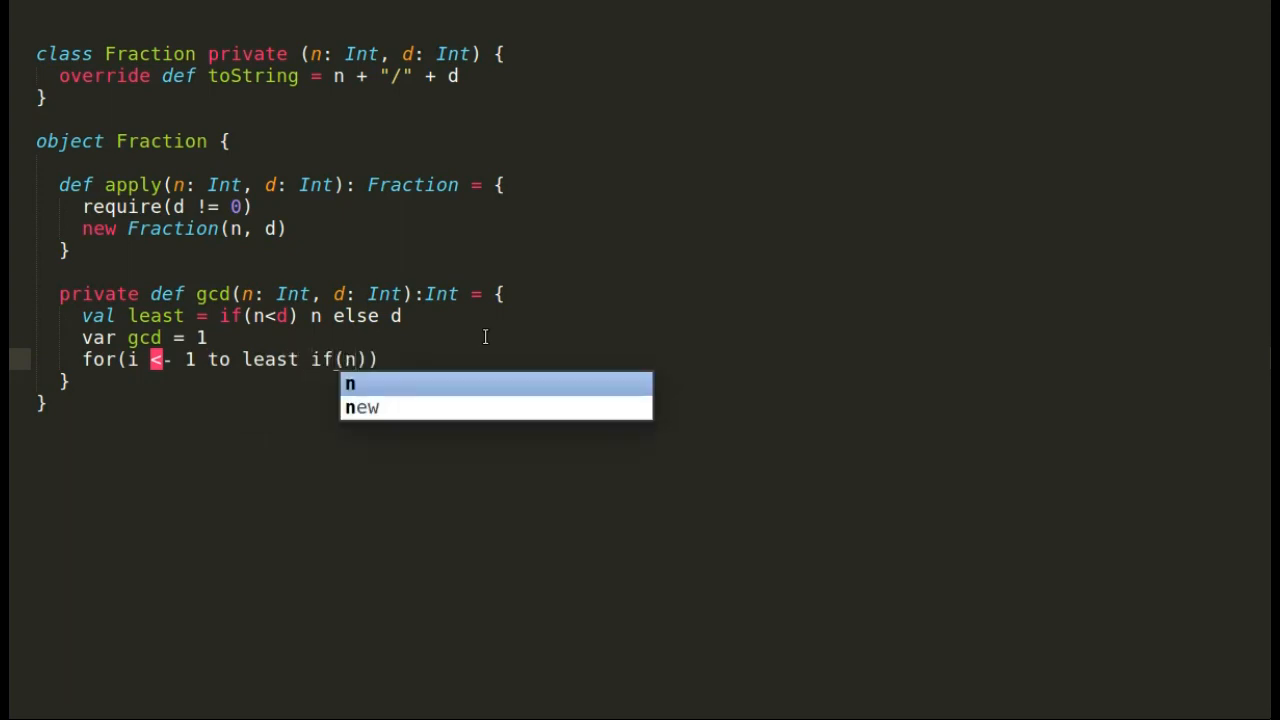
pyautogui.write('%i')
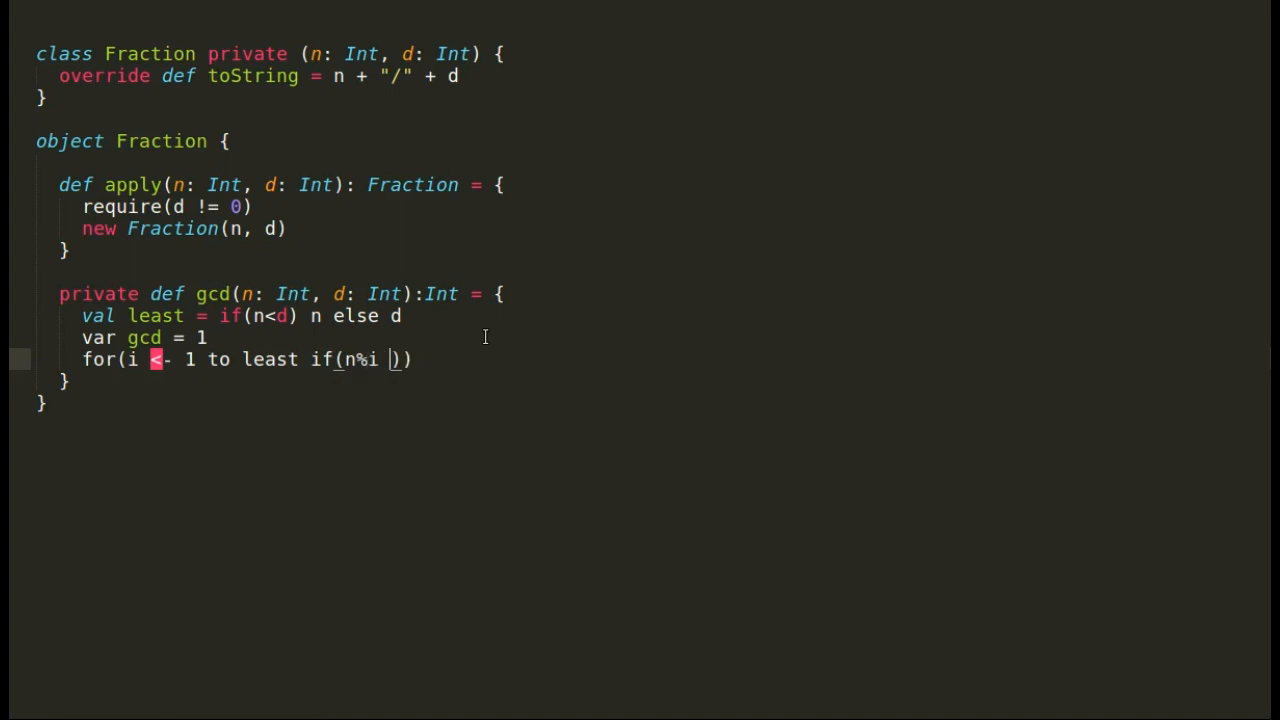
pyautogui.write('== 0')
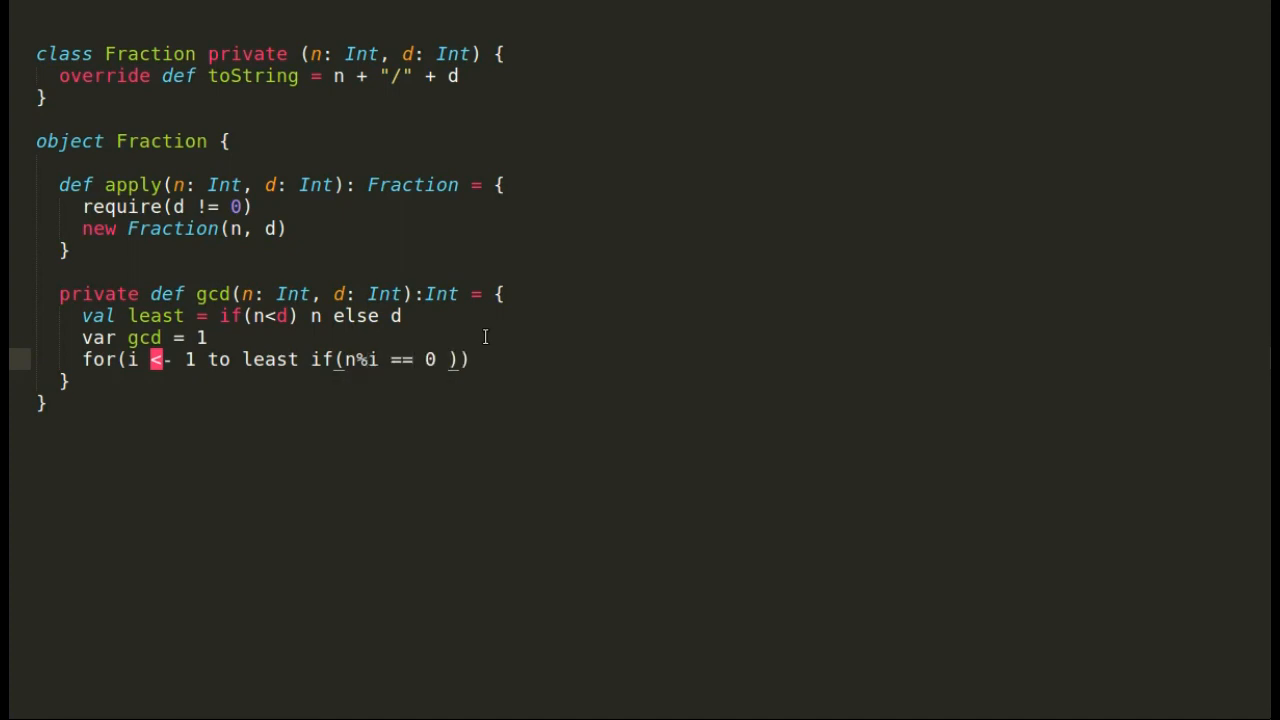
pyautogui.write('&& d')
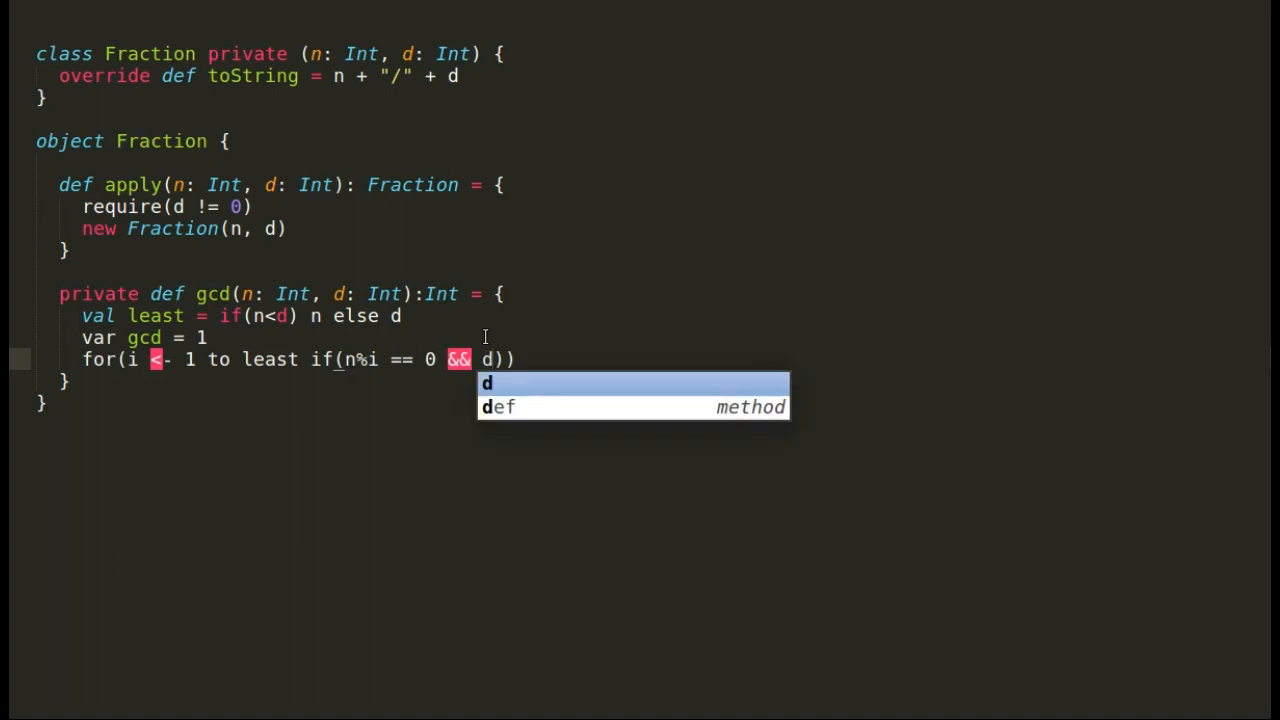
pyautogui.write('%i')
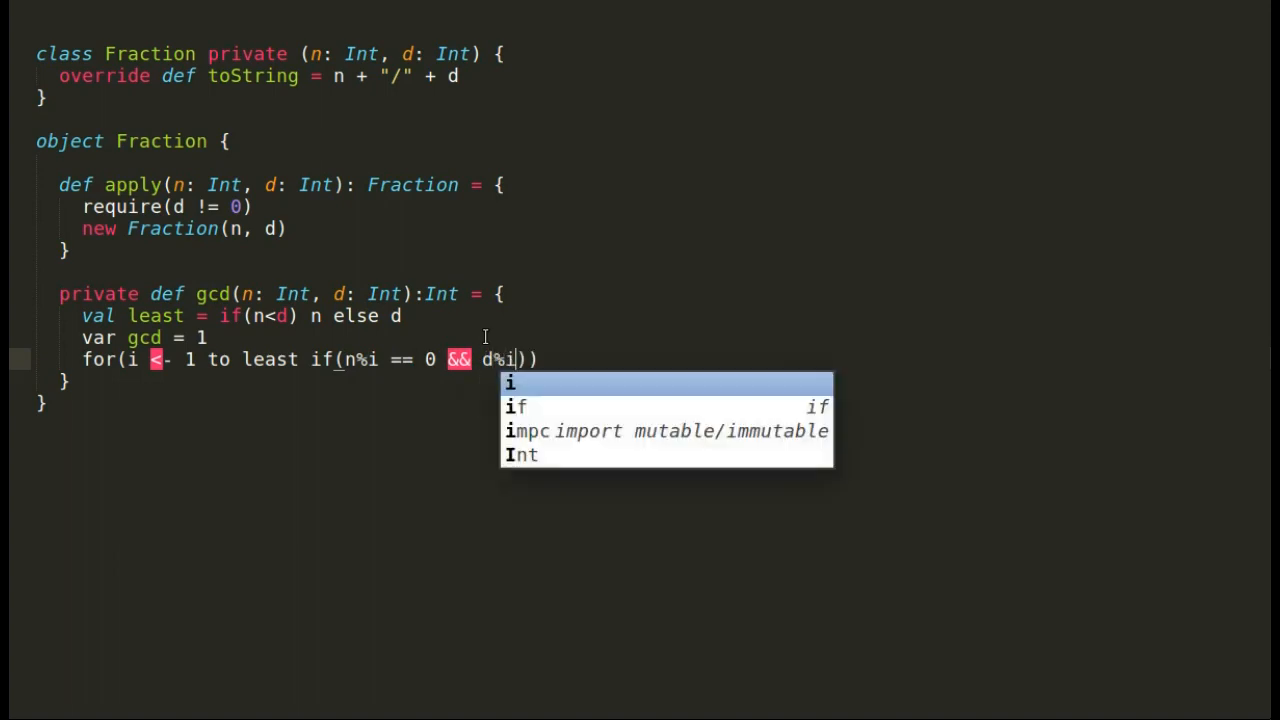
pyautogui.write('==')
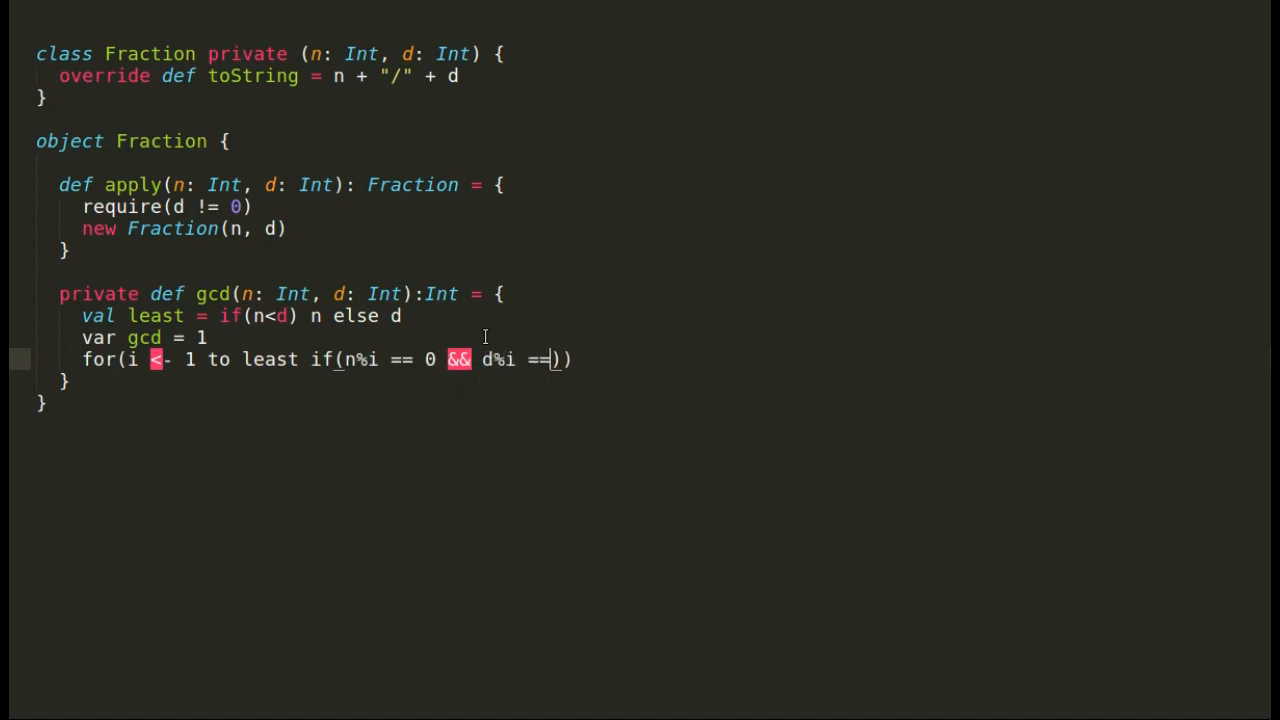
pyautogui.write('0')
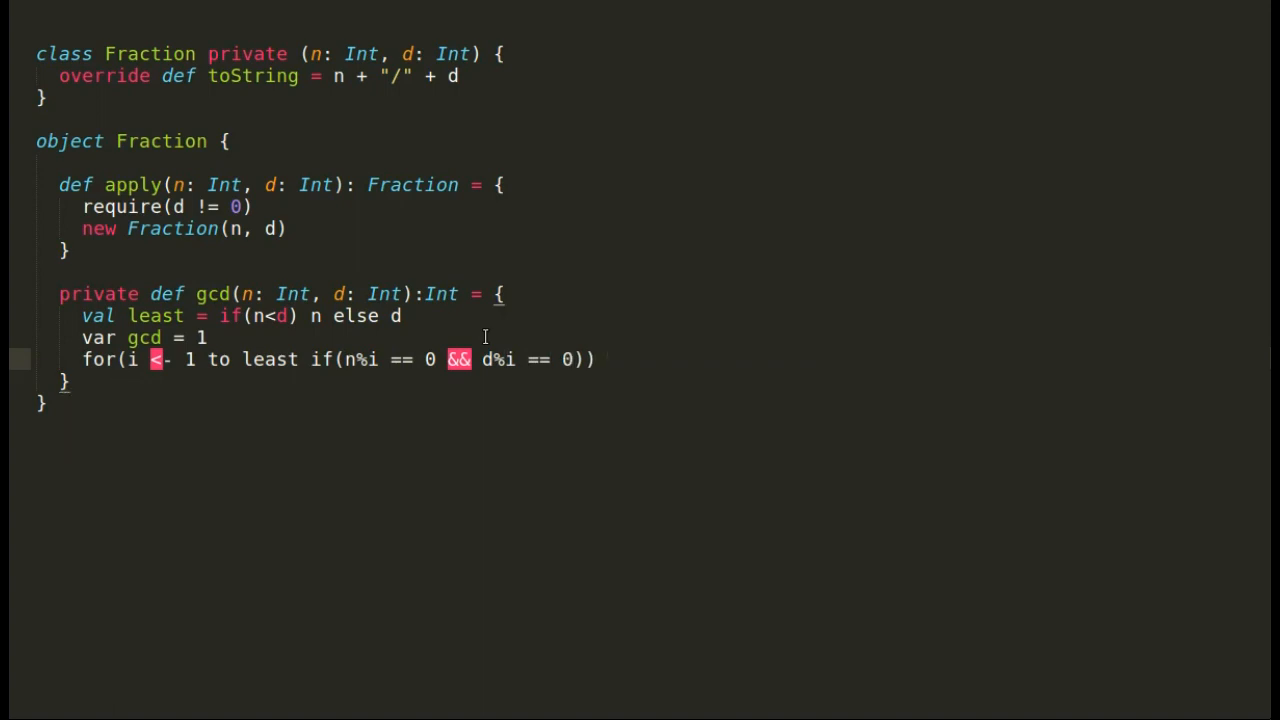
pyautogui.write('gcd')
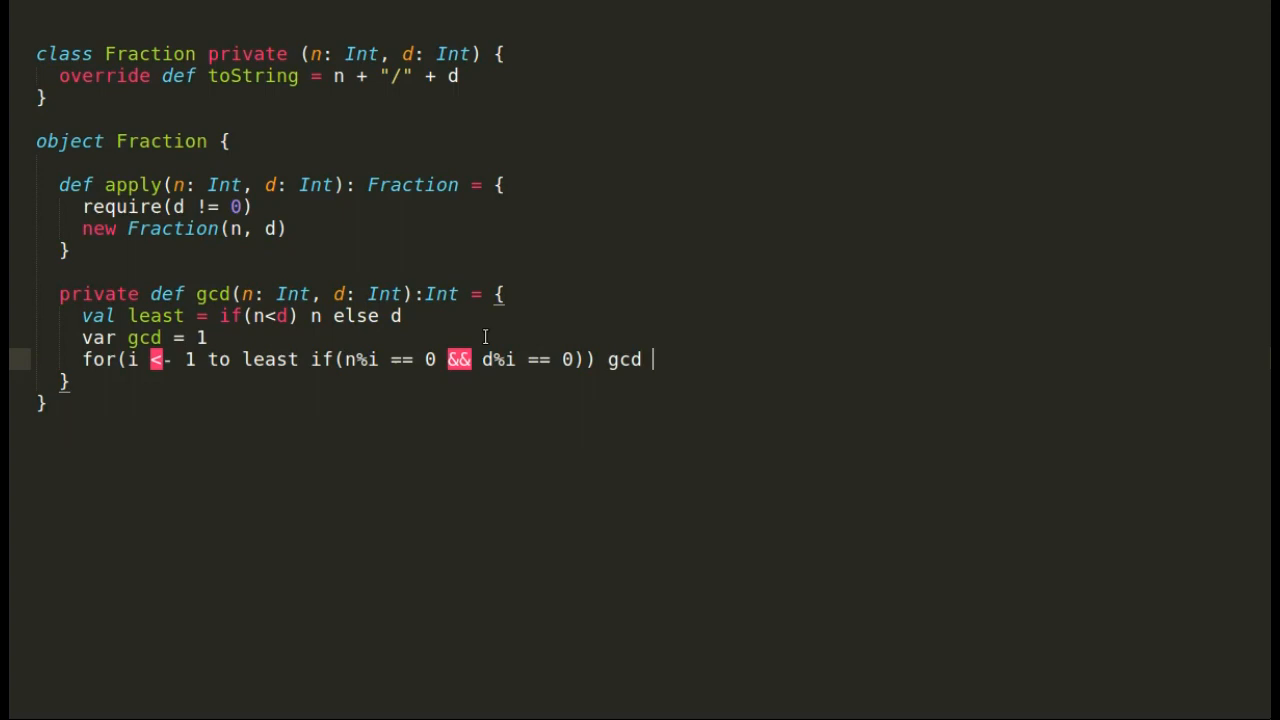
pyautogui.write('= i')
pyautogui.write('g')
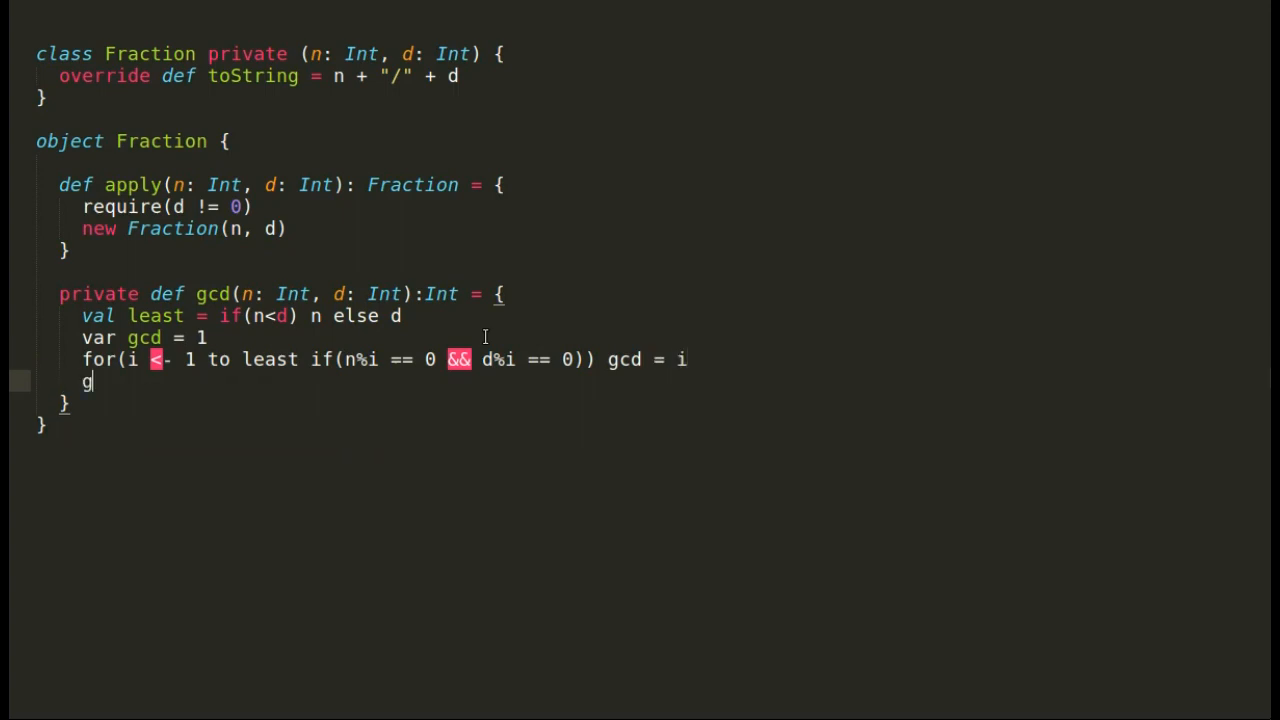
pyautogui.write('cd')
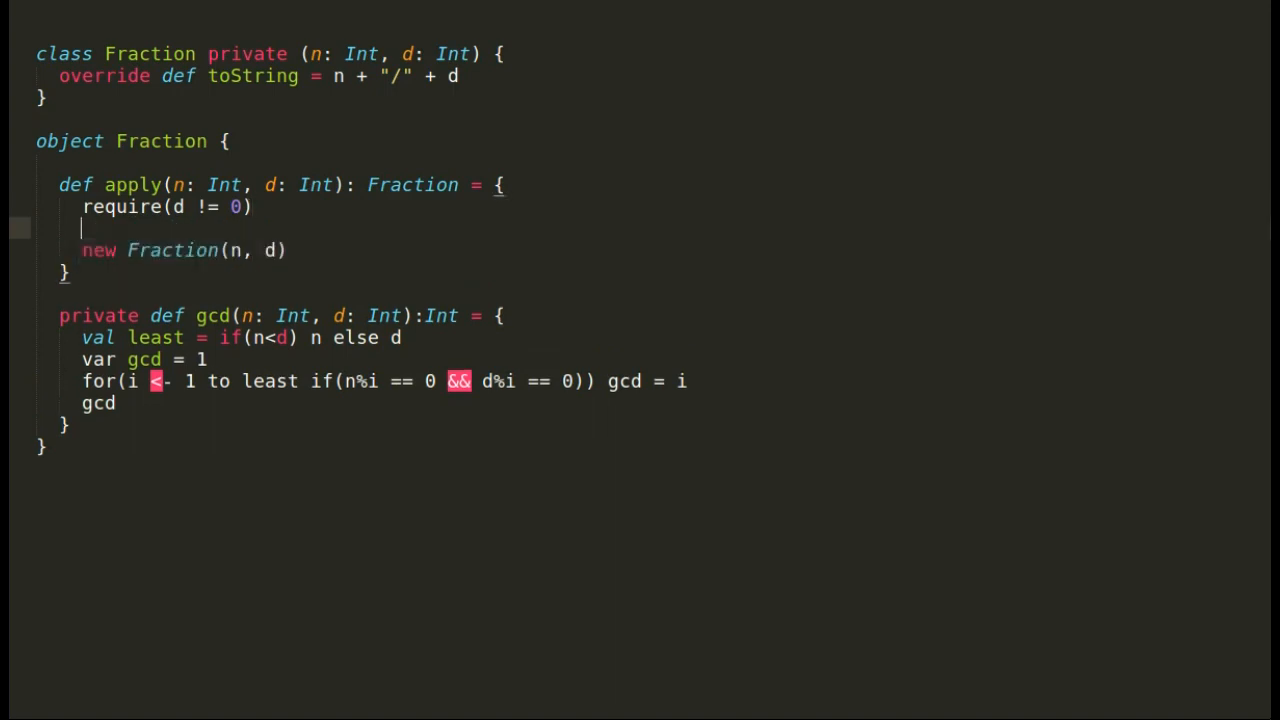
# Add val g = gcd(n, d) to apply and construct Fraction(n/g, d/g).
pyautogui.write('val g')
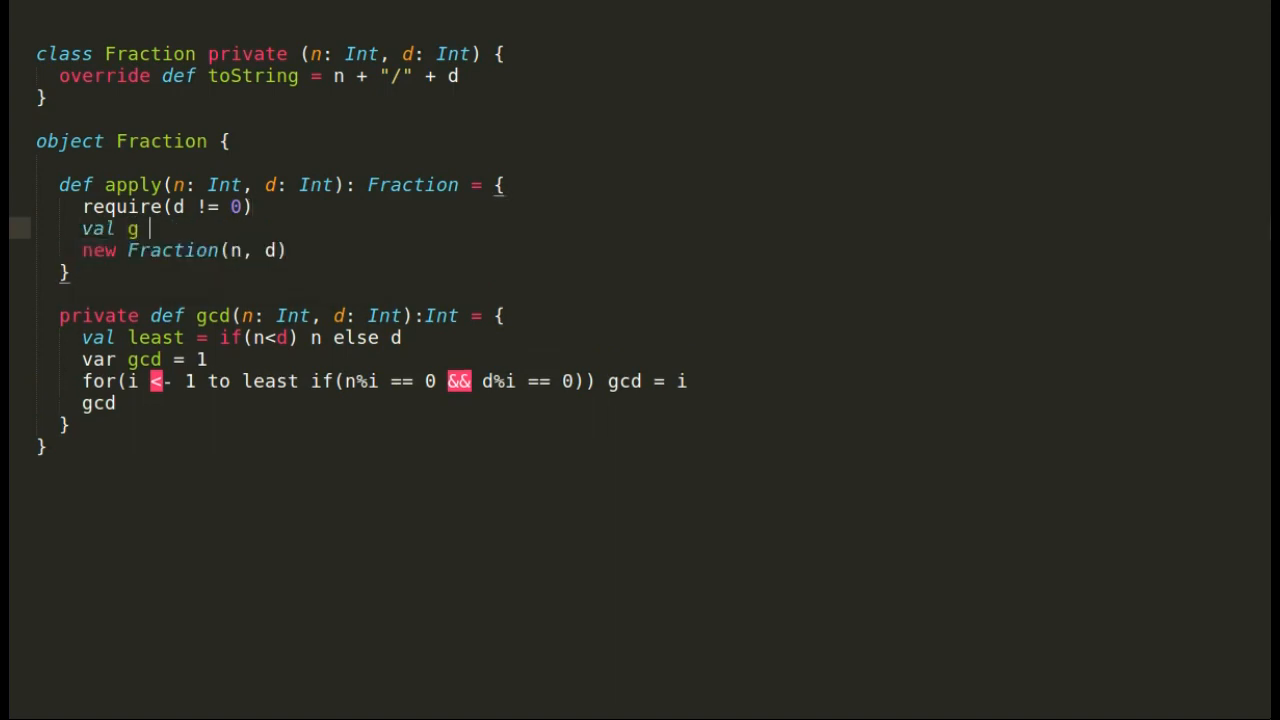
pyautogui.write('= g')
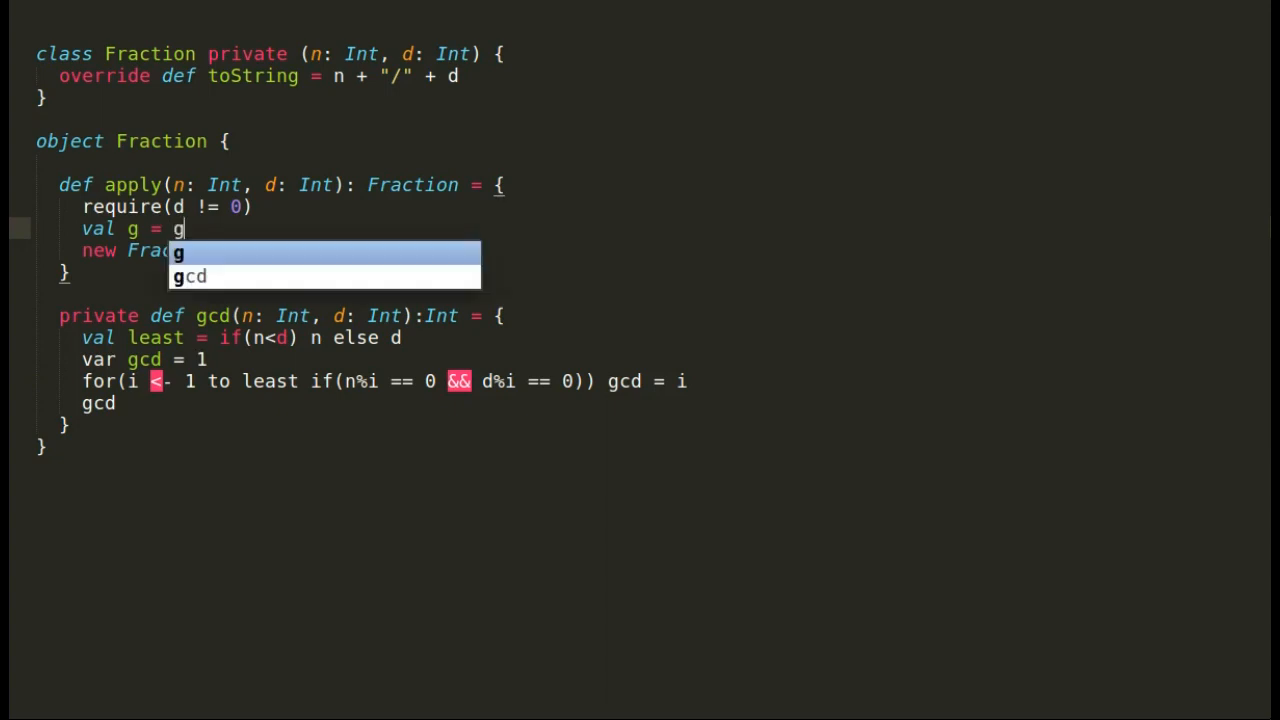
pyautogui.write('cd(n,')
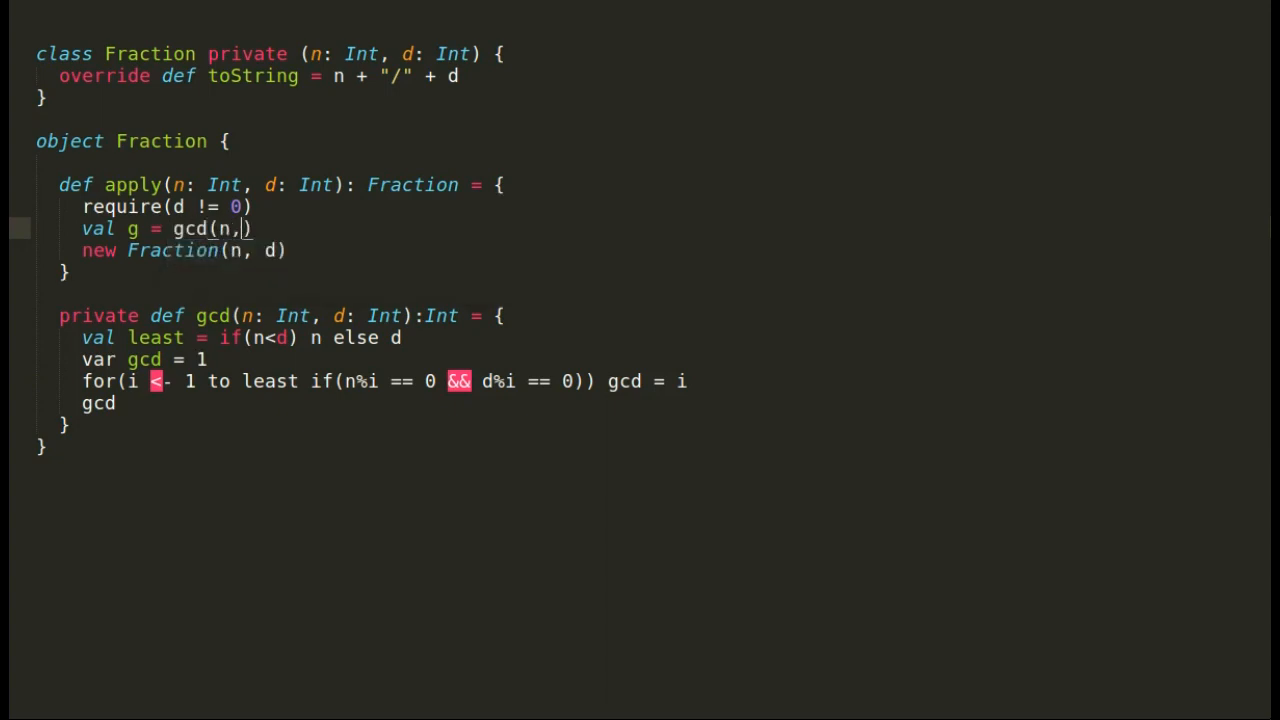
pyautogui.write('d')
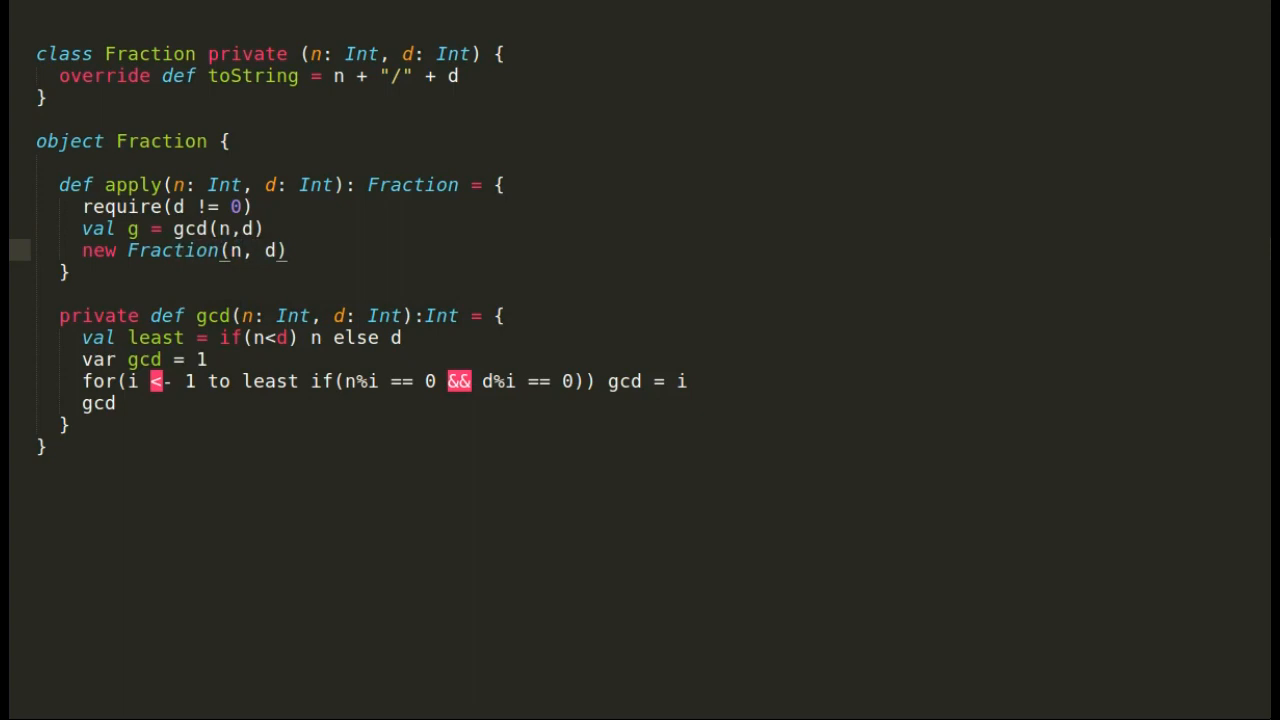
pyautogui.write('/g,')
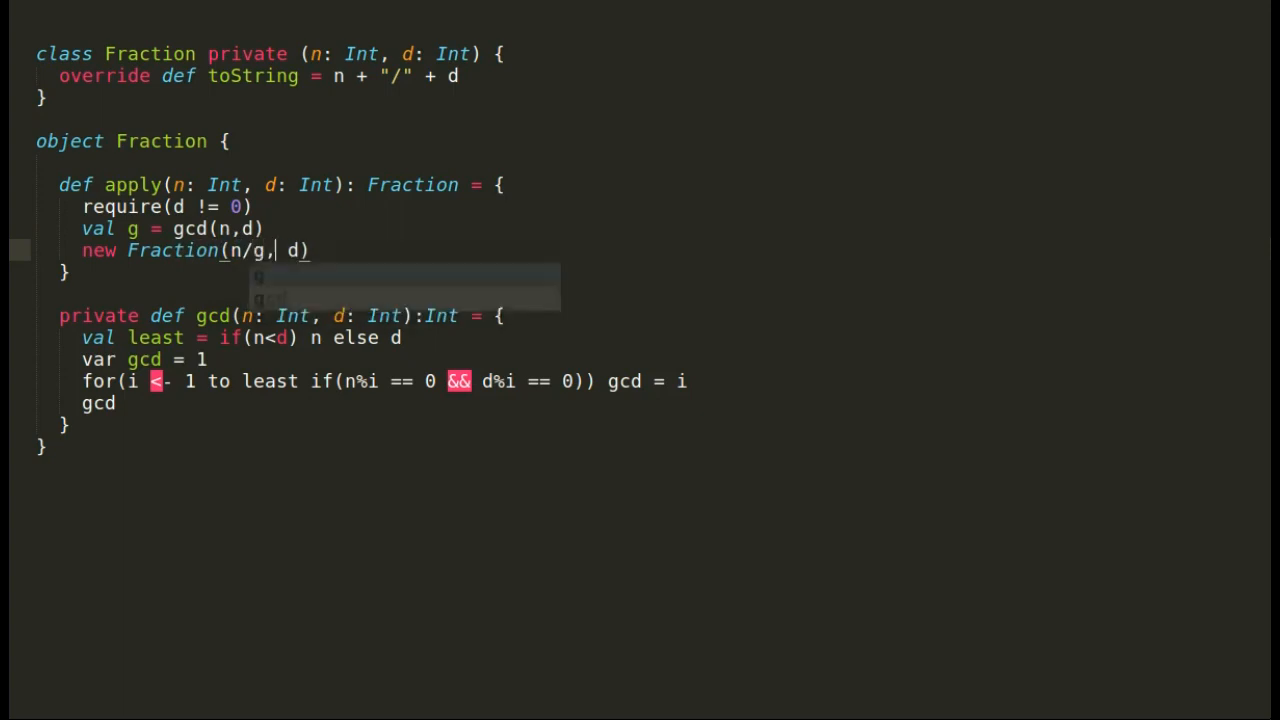
pyautogui.write('d/g')
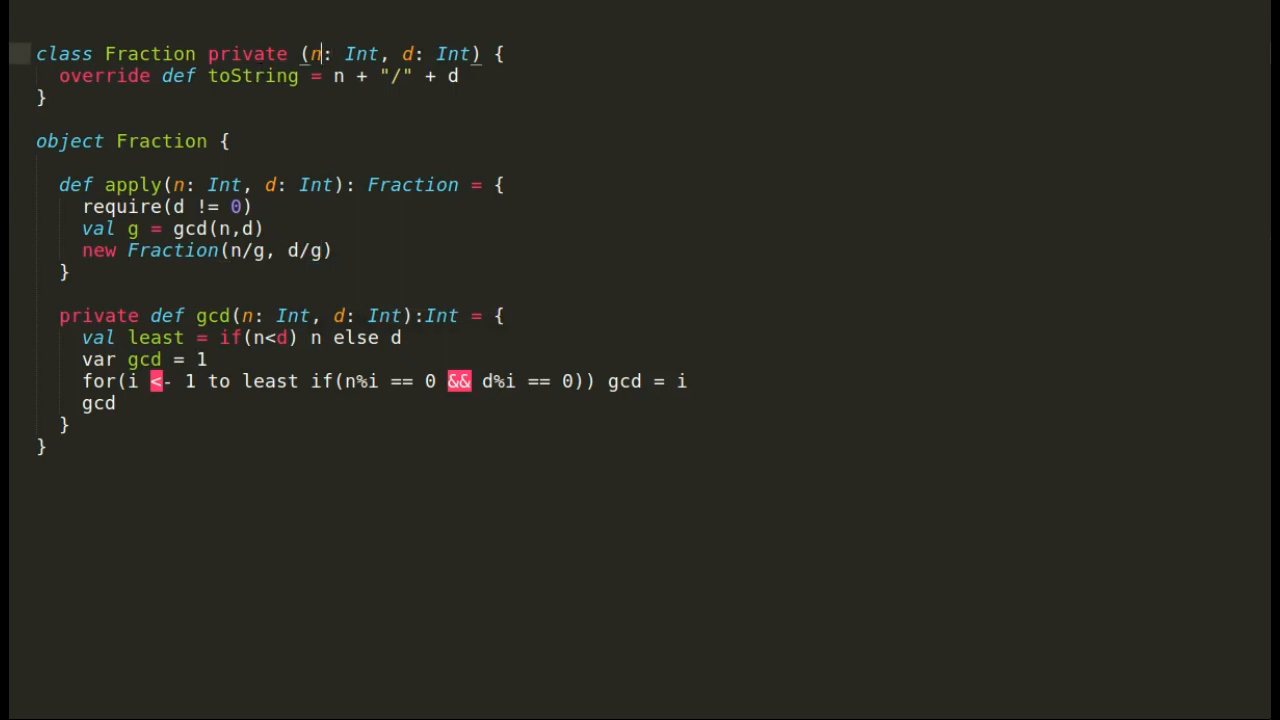
# Rename the class parameters to numer: Int and denom: Int, using numer in toString.
pyautogui.write('umer')
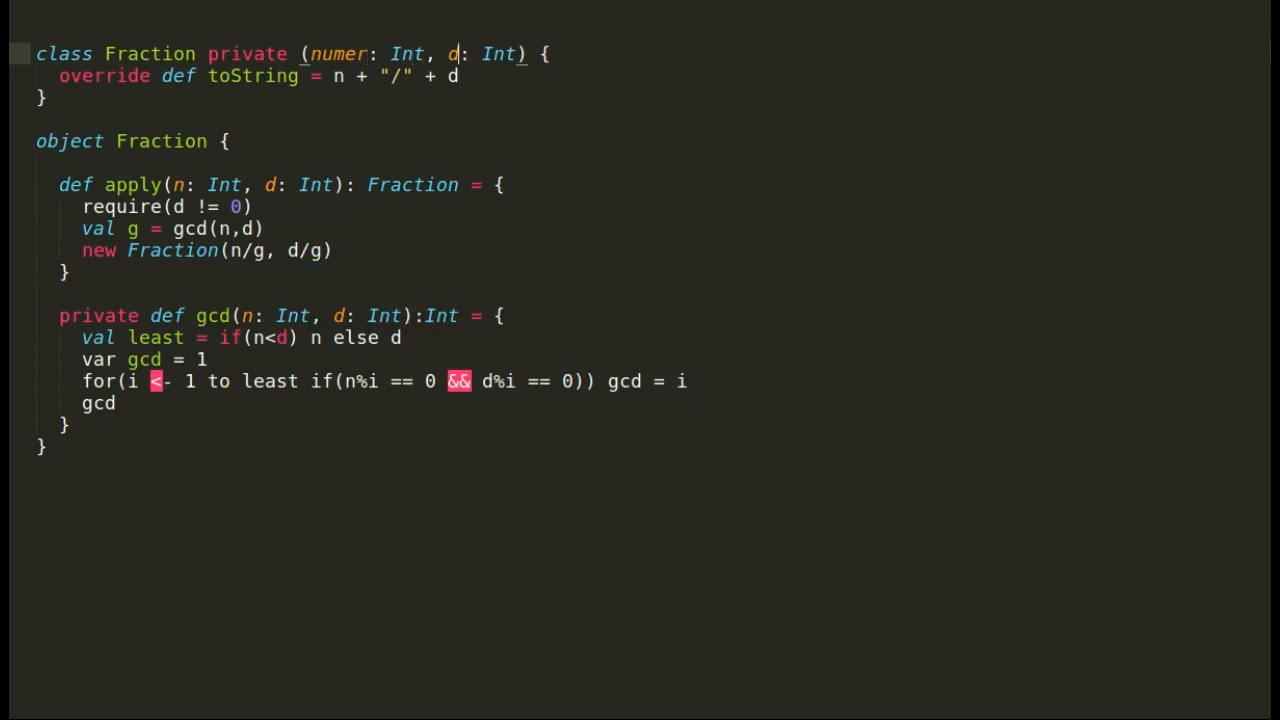
pyautogui.write('enom')
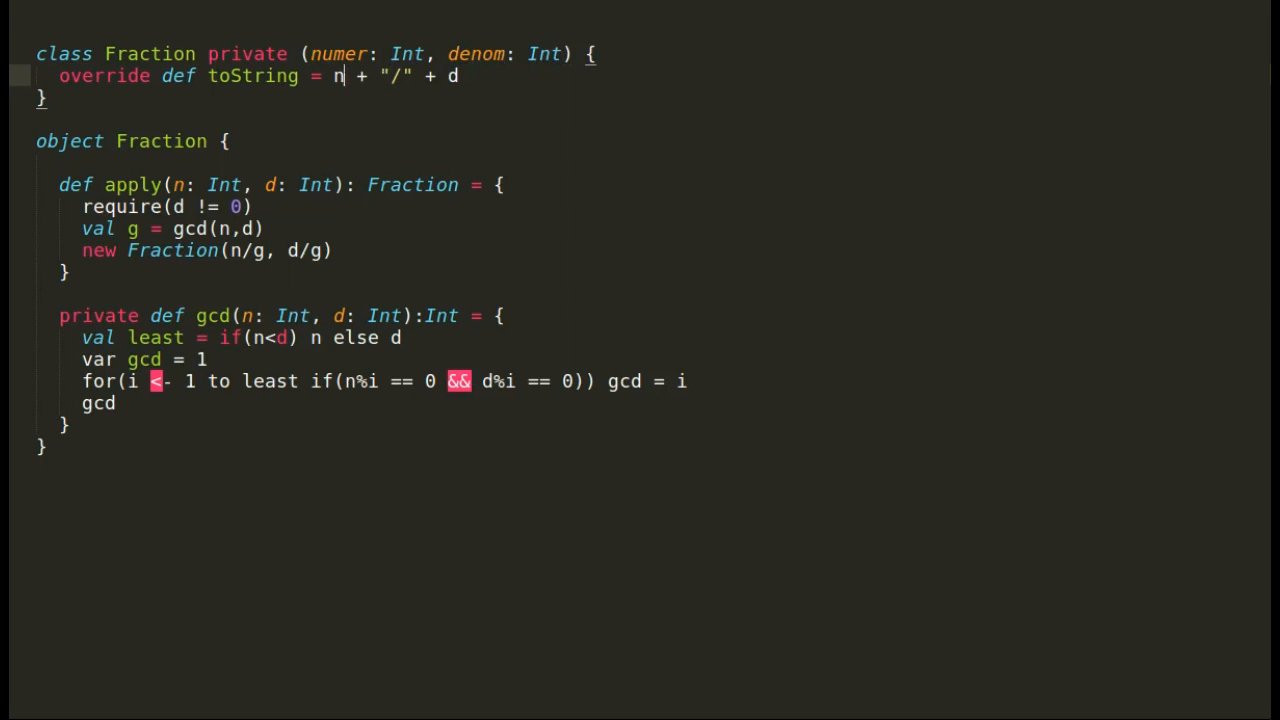
pyautogui.write('umer')
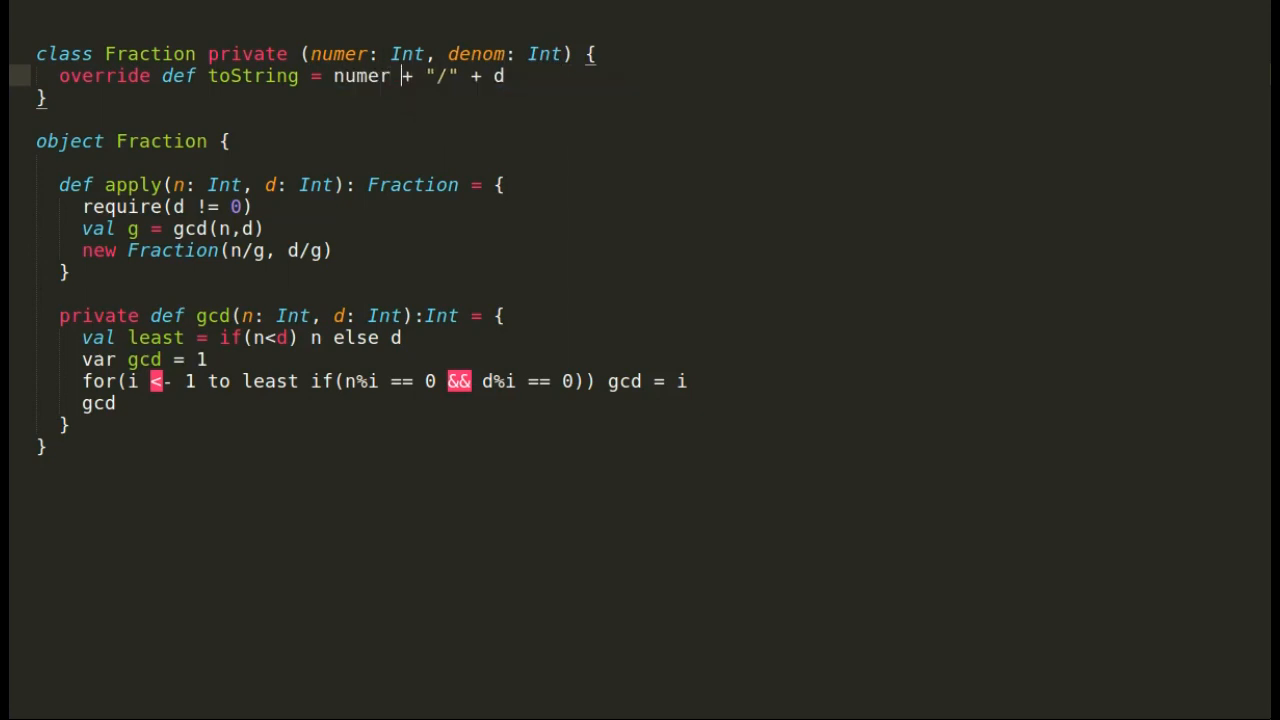
pyautogui.write('e')
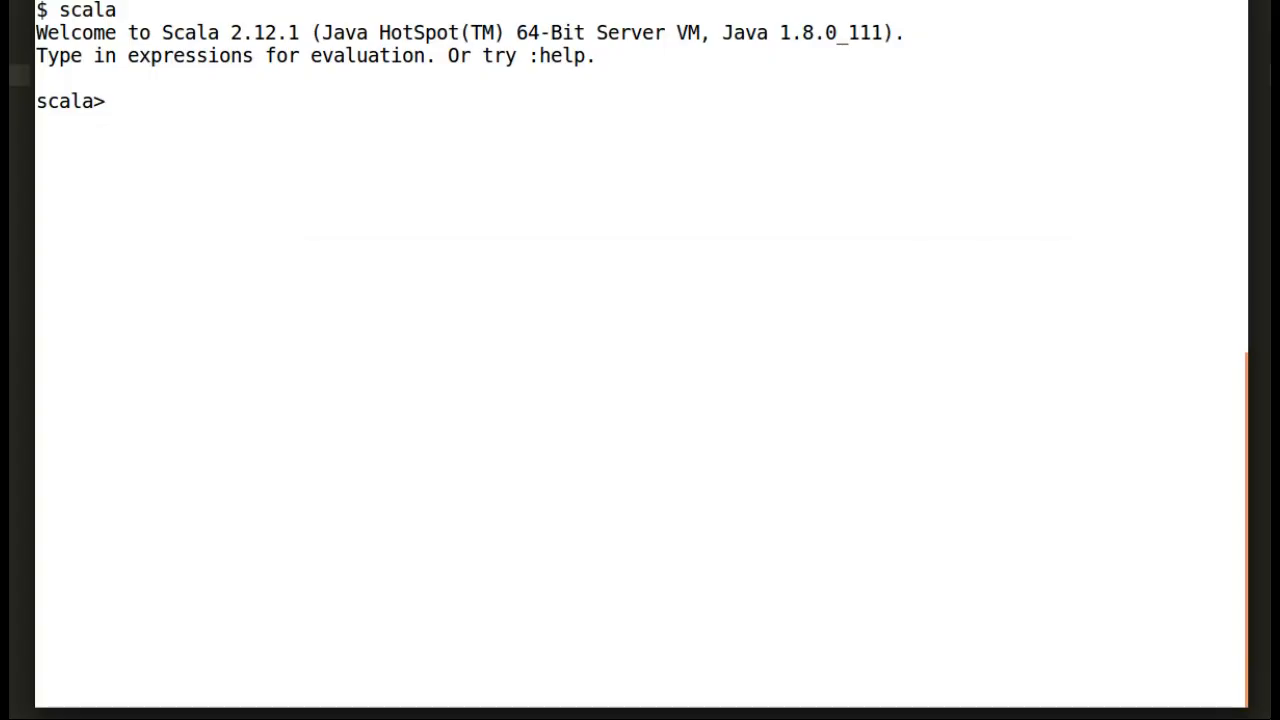
# Load Fraction.scala into the Scala REPL with :paste.
pyautogui.write(':pas')
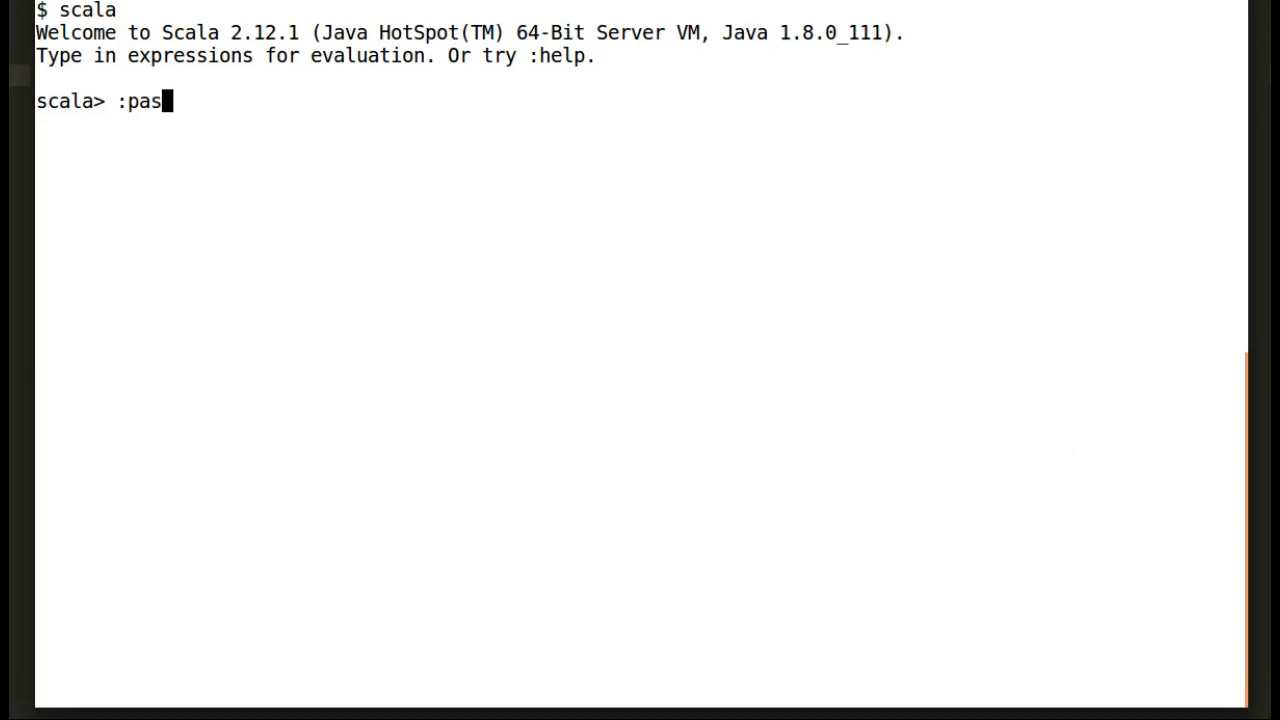
pyautogui.write('te')
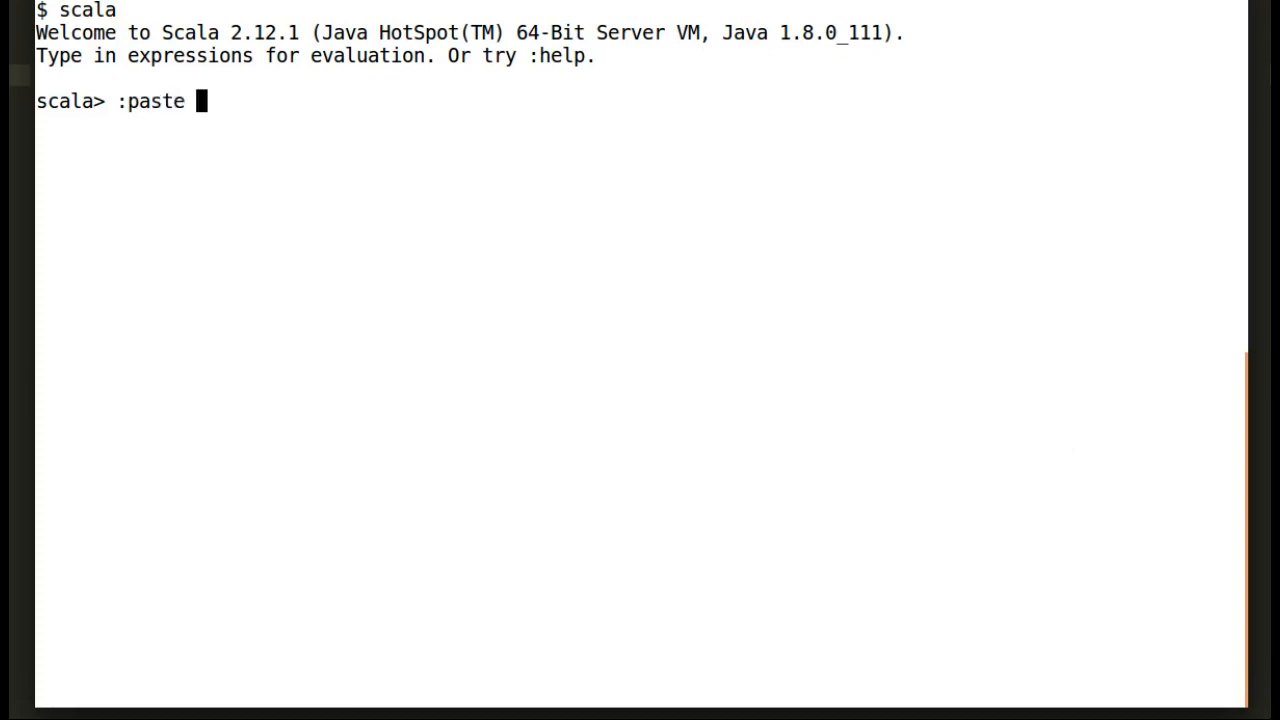
pyautogui.write('Fraction.scala')
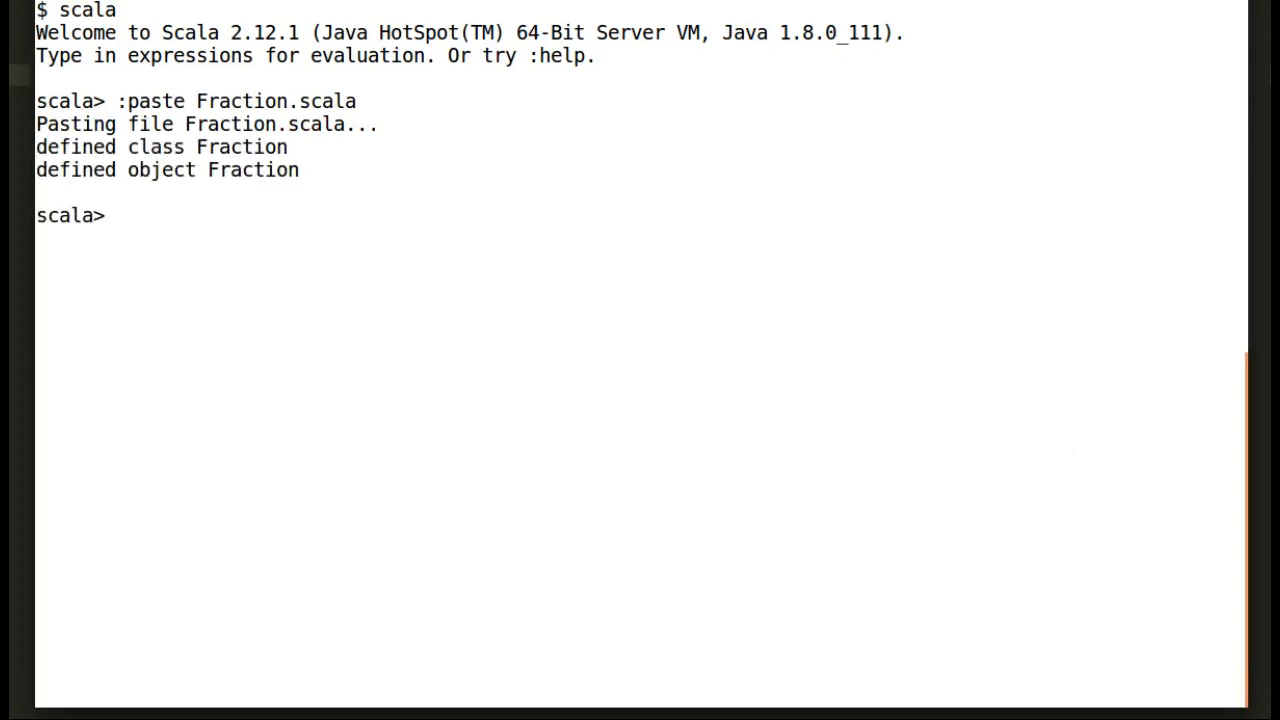
# Type val f = Fraction(4,6) in the REPL.
pyautogui.write('val f')
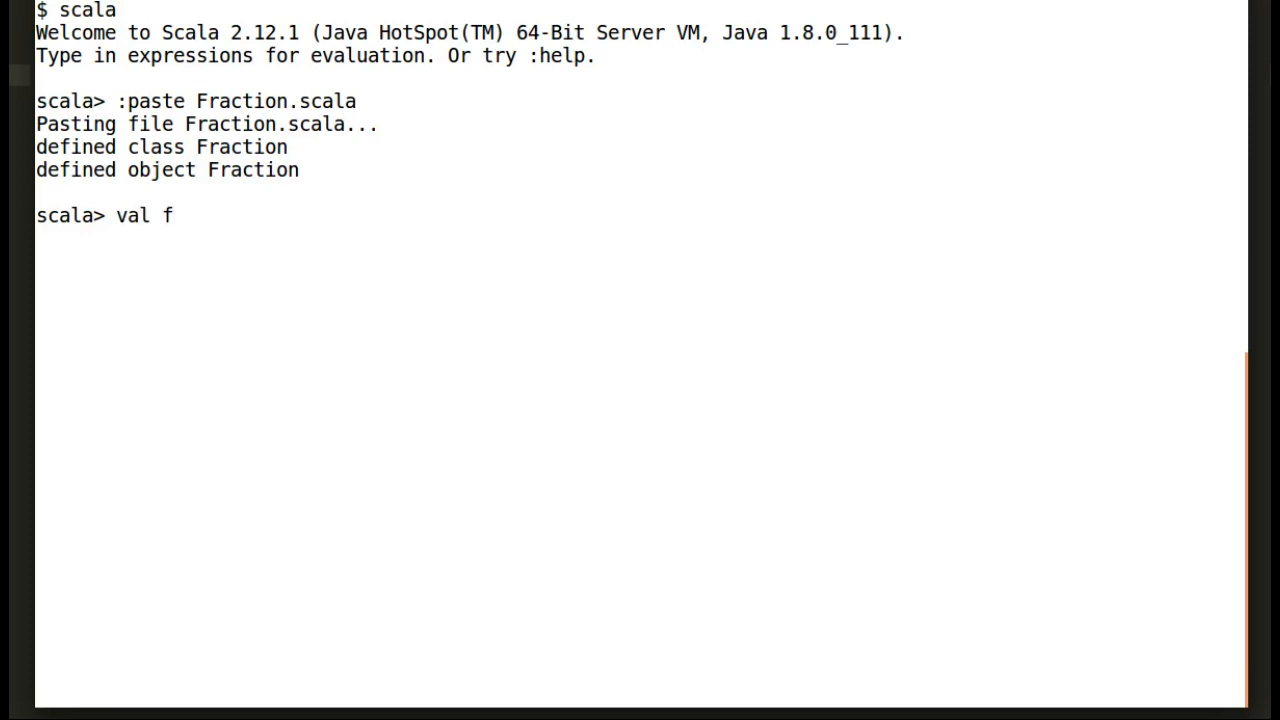
pyautogui.write('= ne')
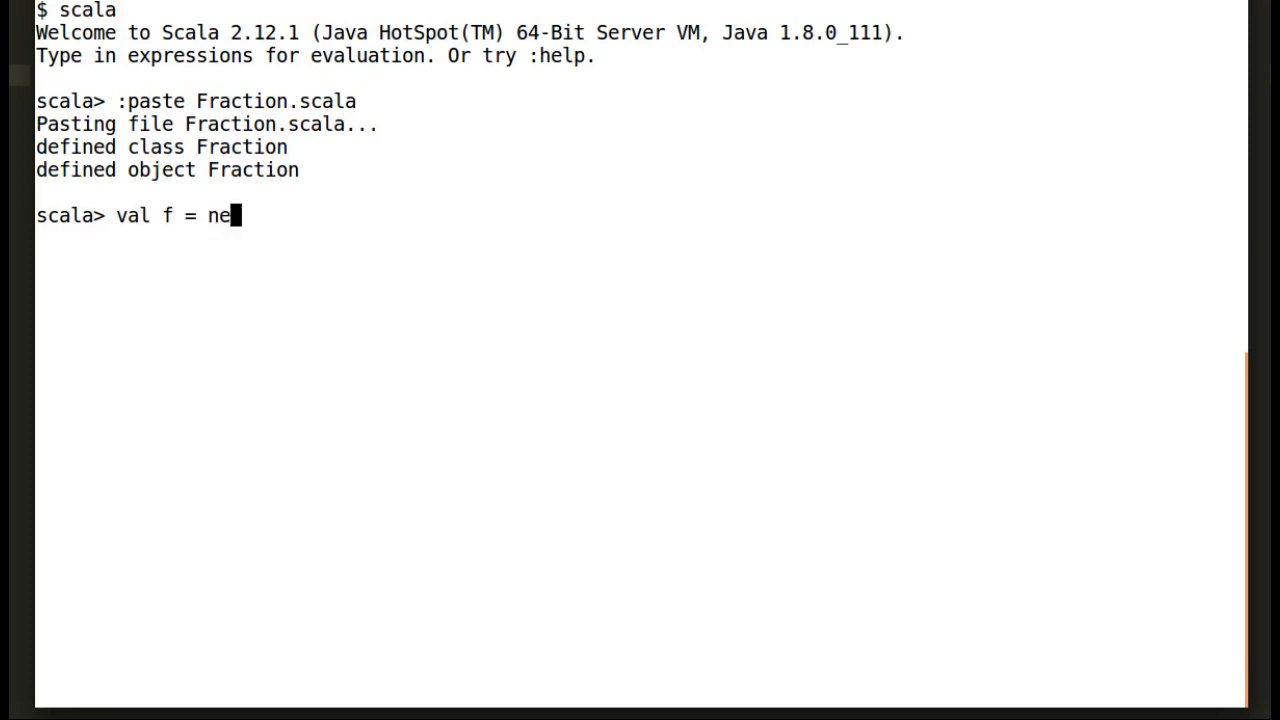
pyautogui.write('Fraction')
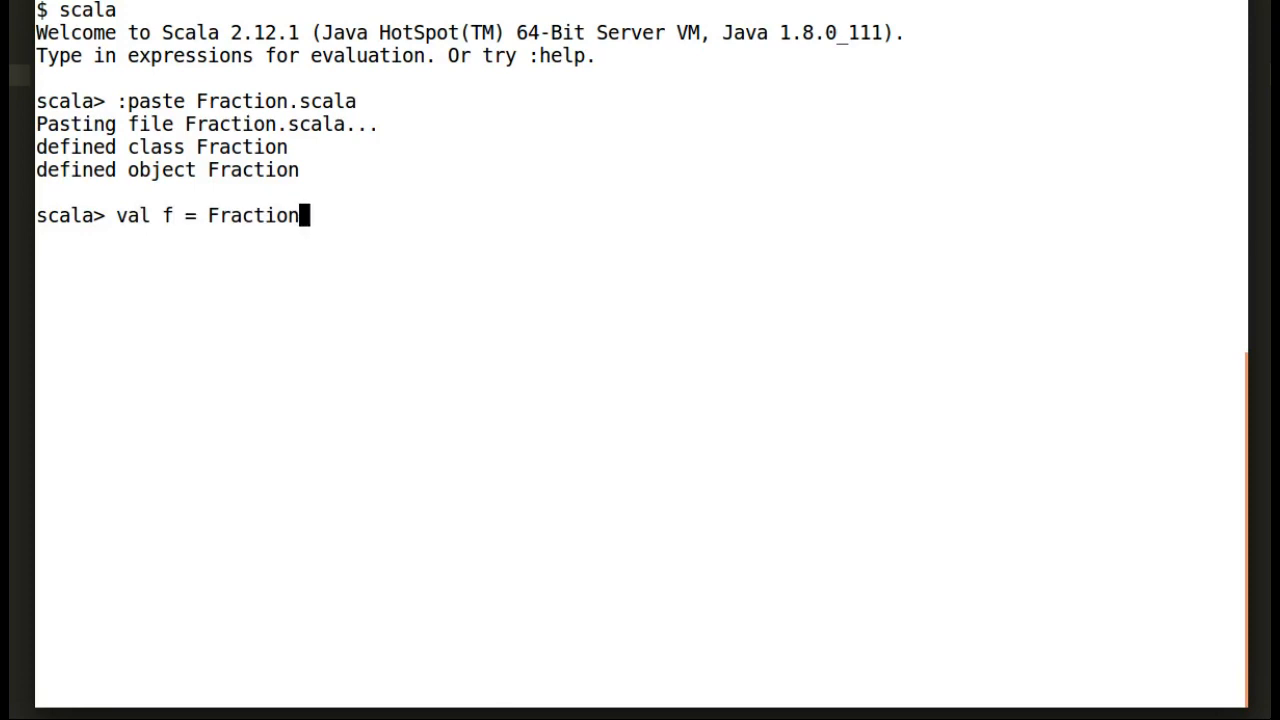
pyautogui.write('(4')
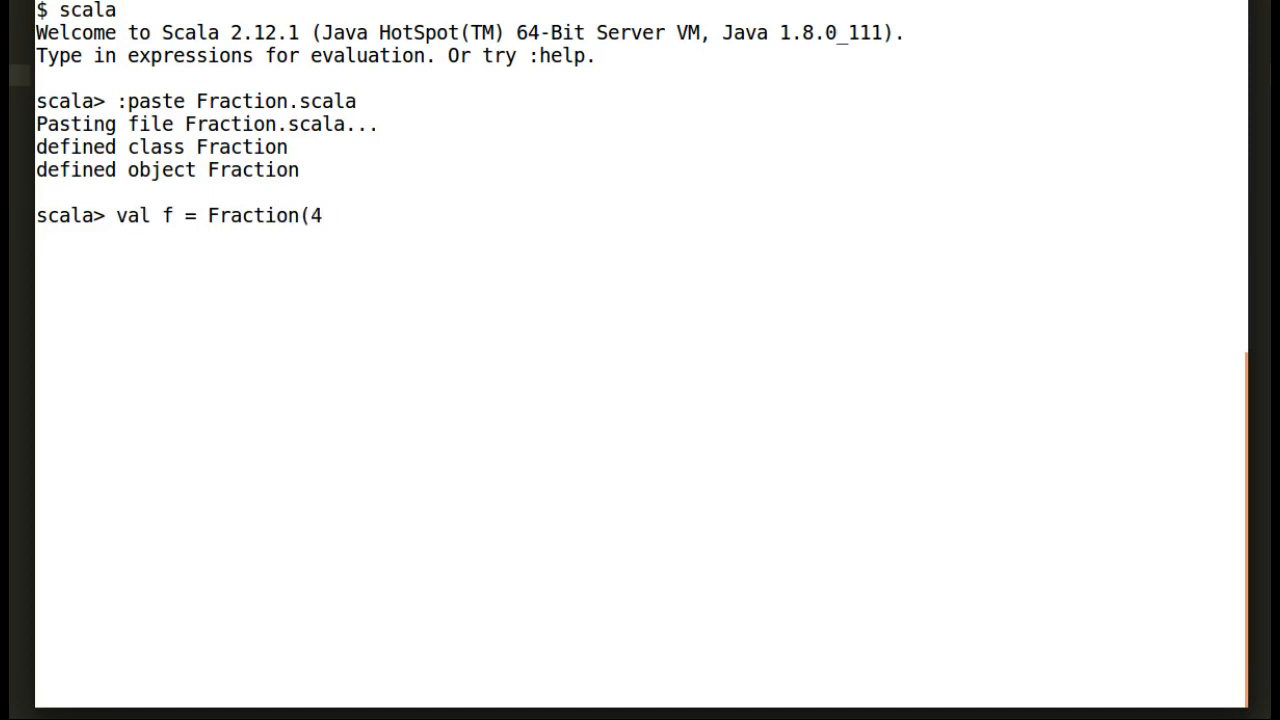
pyautogui.write(',6)')
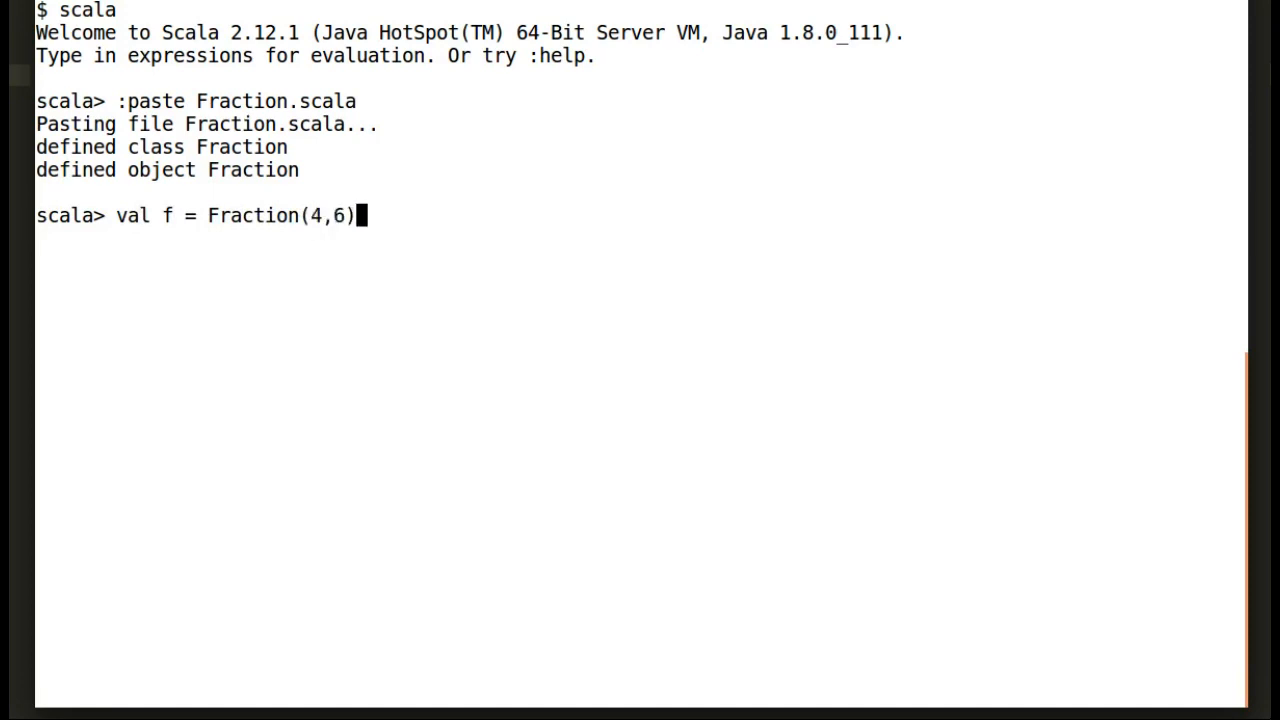